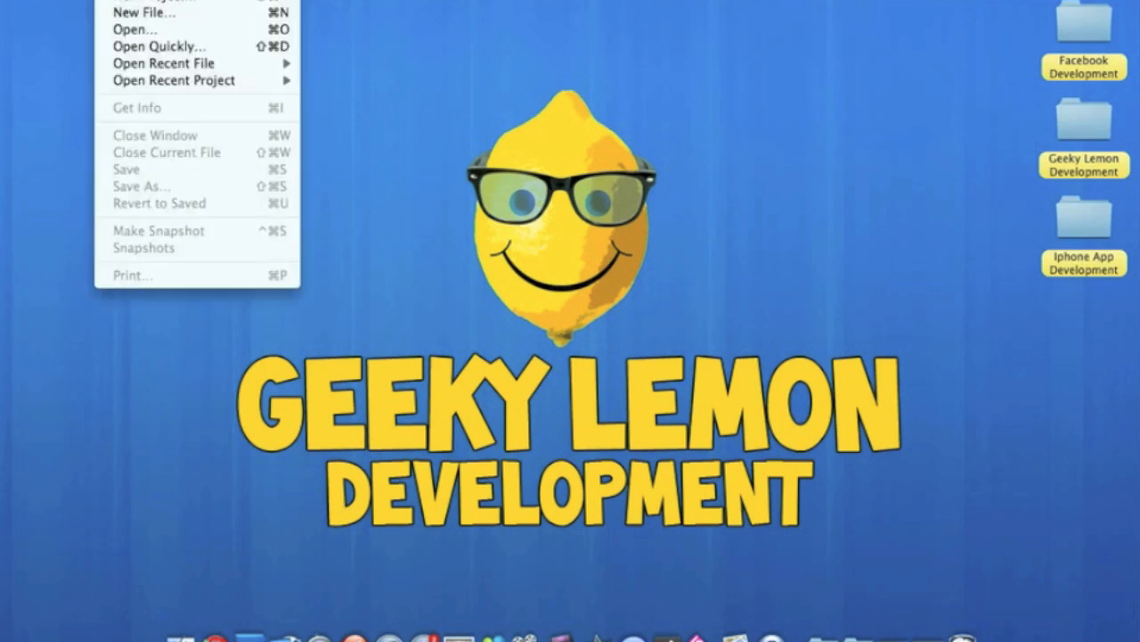
- Start a new project and pick the iOS View-based Application template for iPhone
left_click(144, 12)
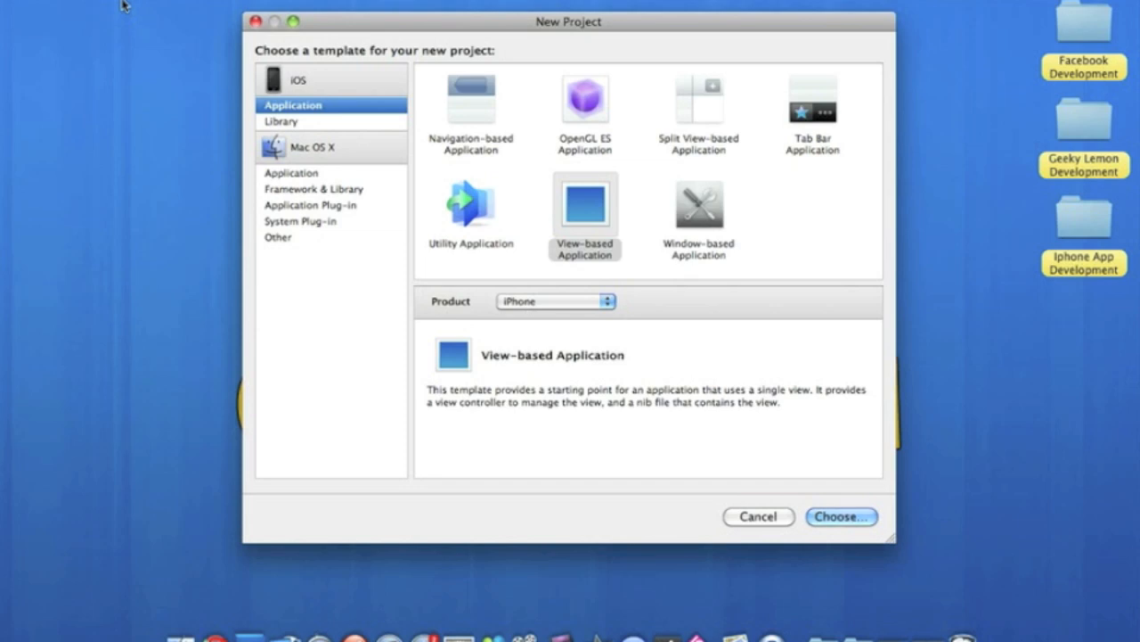
mouse_move(110, 50)
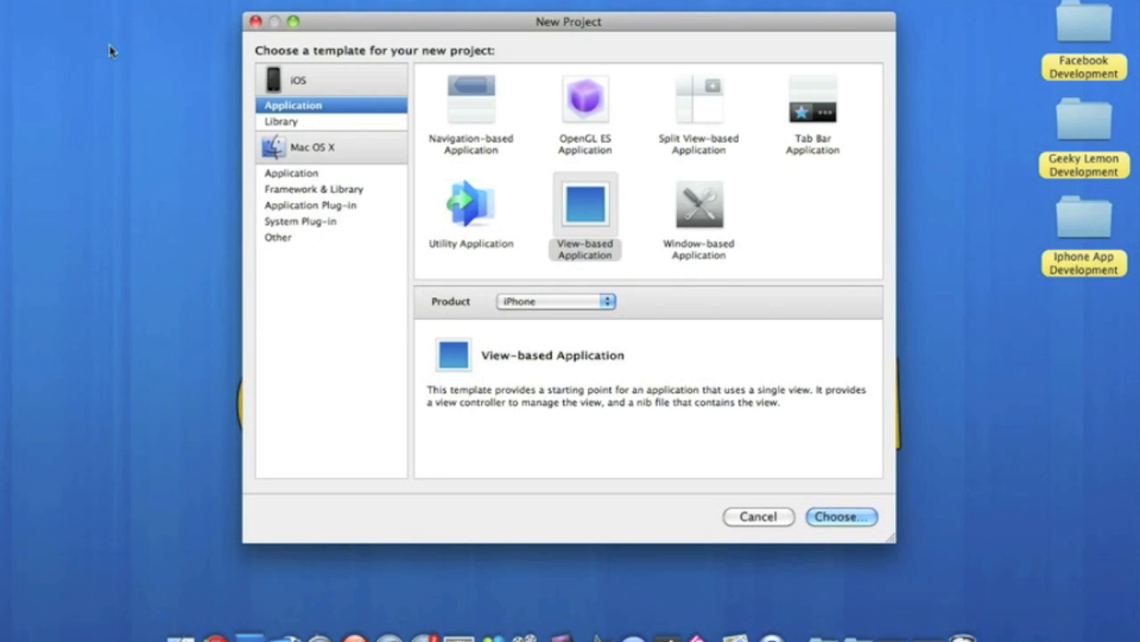
mouse_move(419, 235)
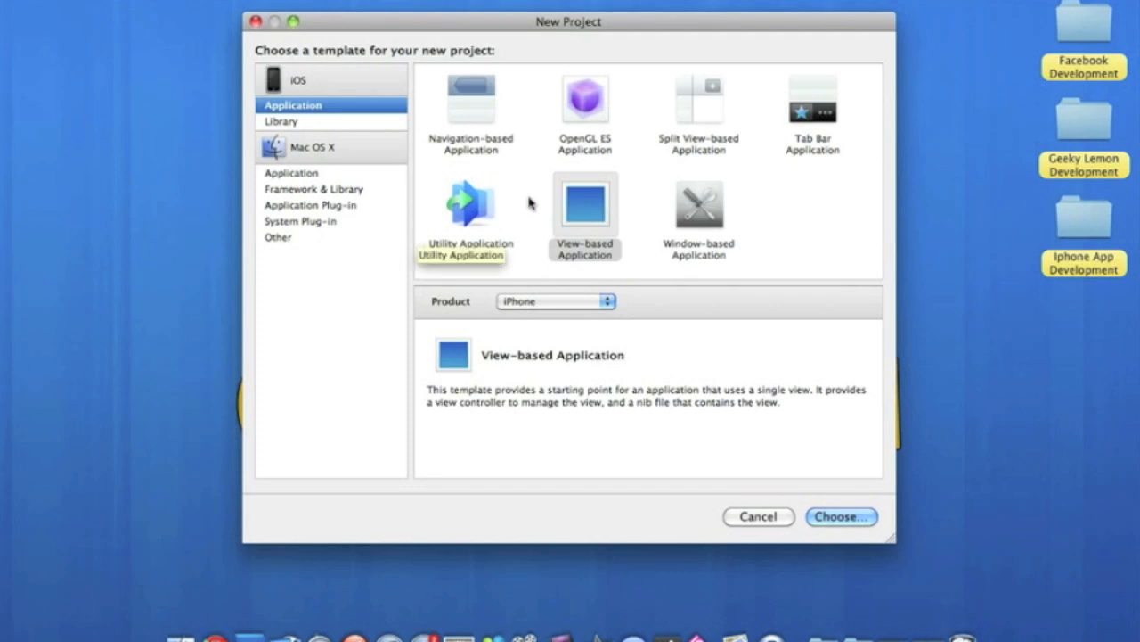
left_click(584, 214)
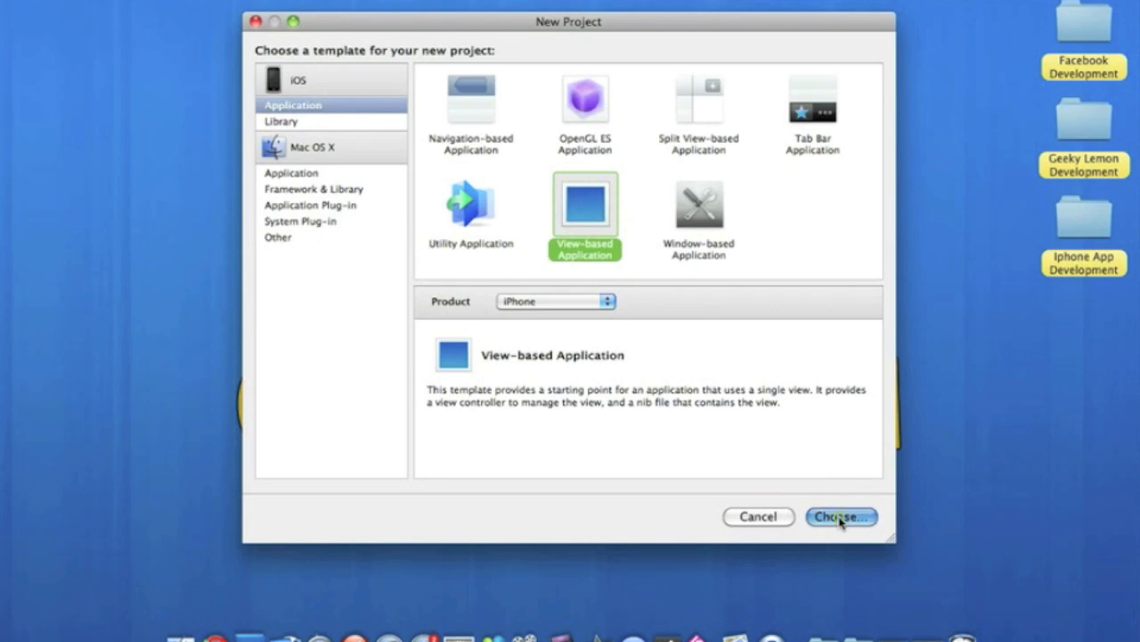
- Accept the template and save the project as 'tapcounter' on the Desktop
left_click(841, 517)
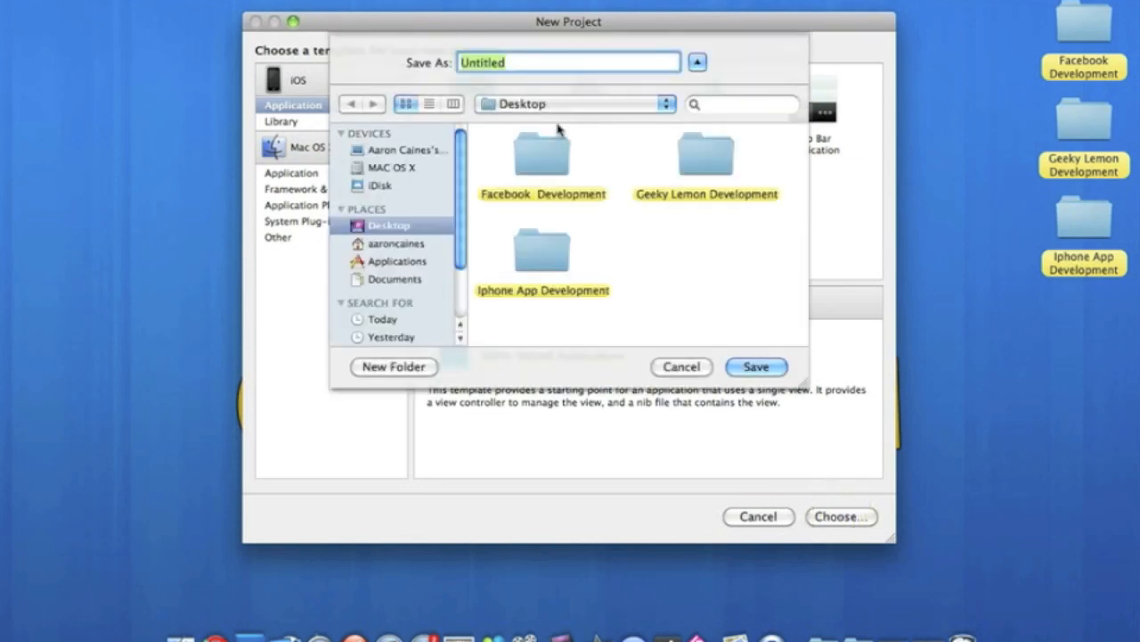
type("tapcoun")
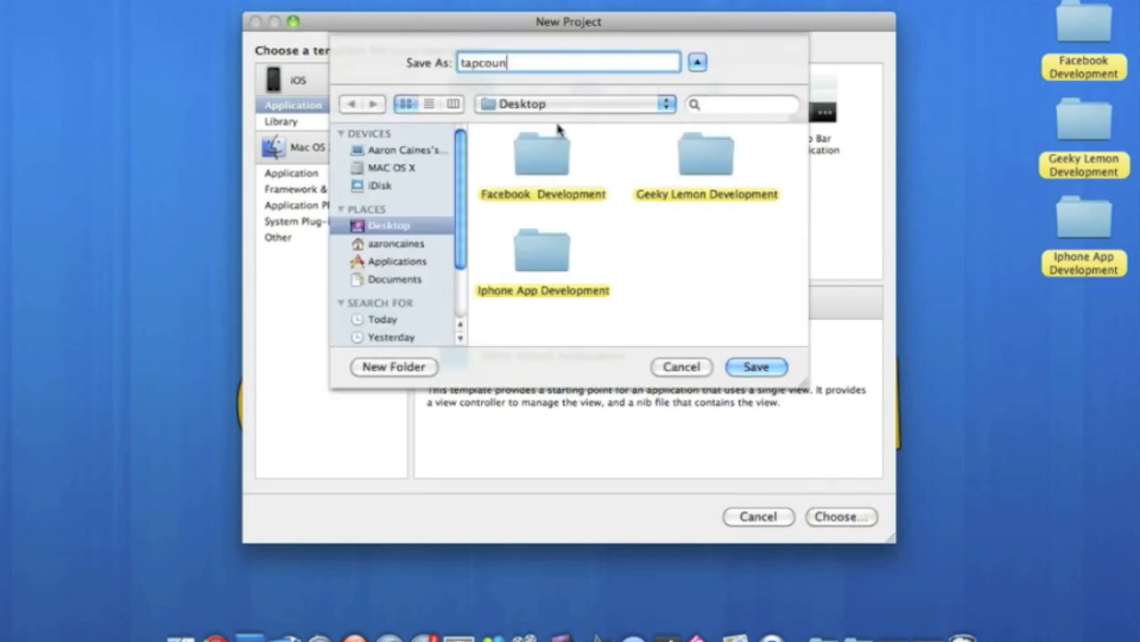
type("ter")
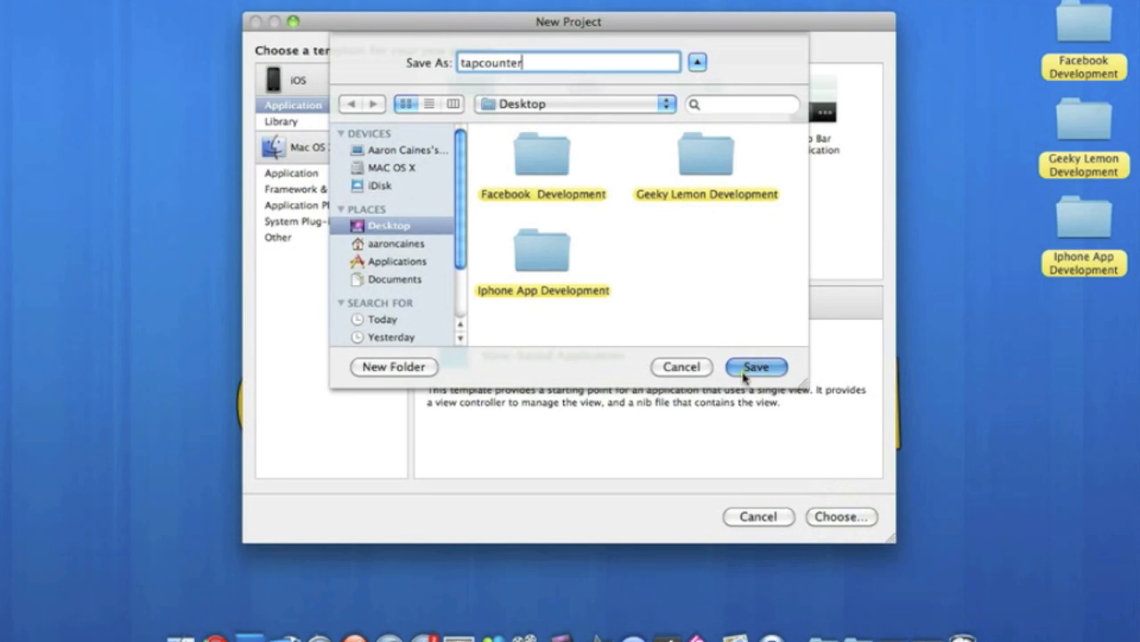
left_click(756, 367)
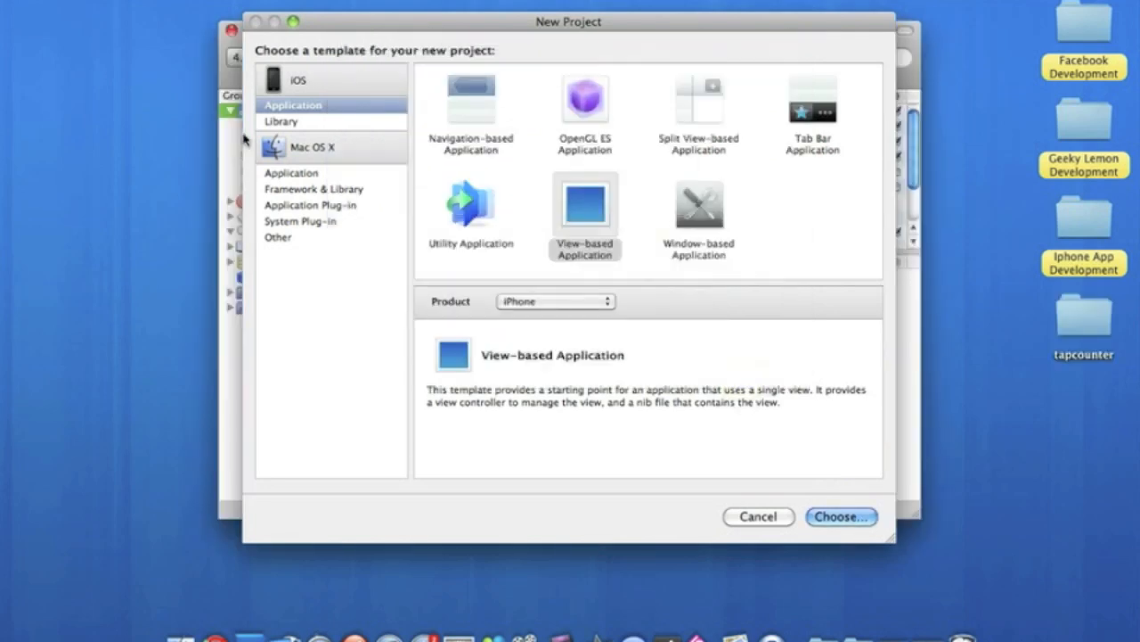
- Expand the project and Classes groups and open tapcounterViewController.h in the editor
left_click(759, 516)
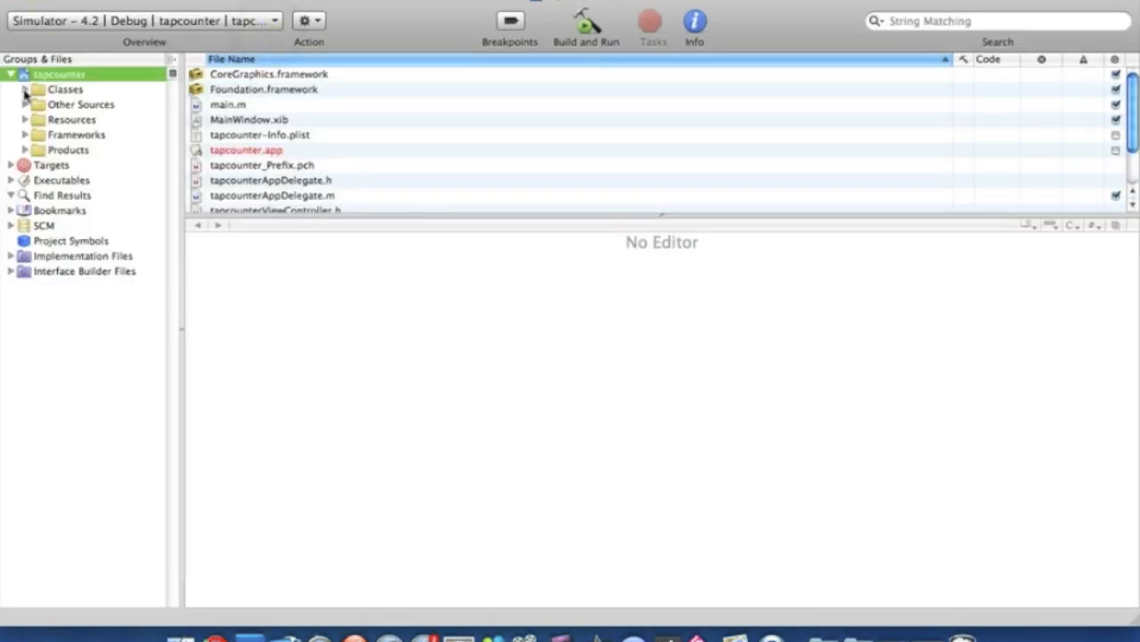
left_click(25, 90)
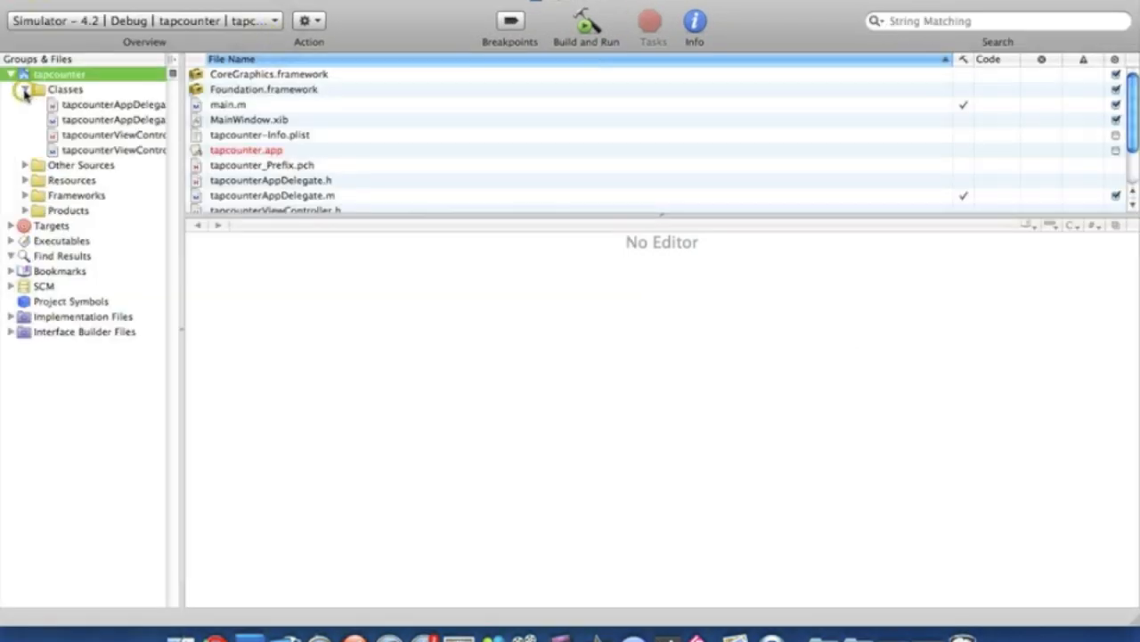
left_click(110, 135)
type("i")
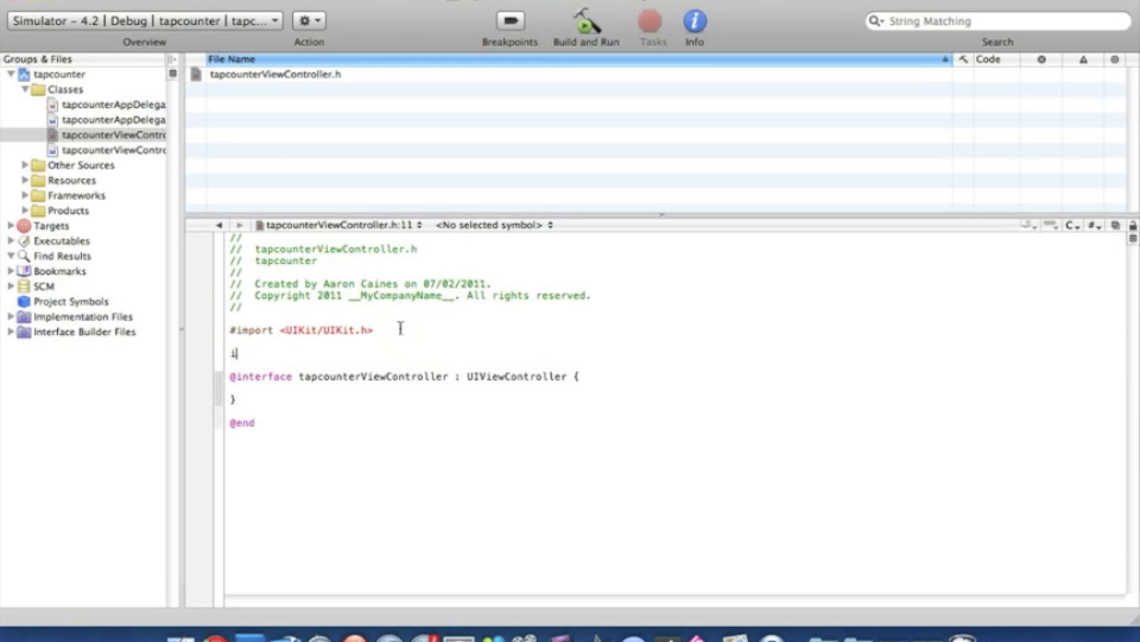
type("nt")
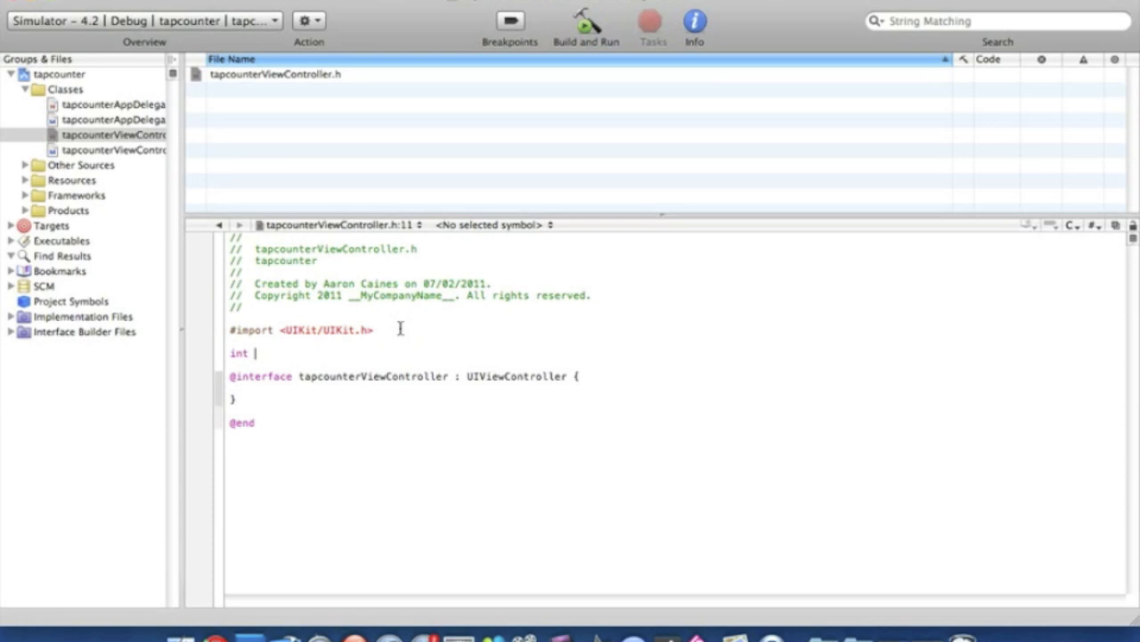
type("counter")
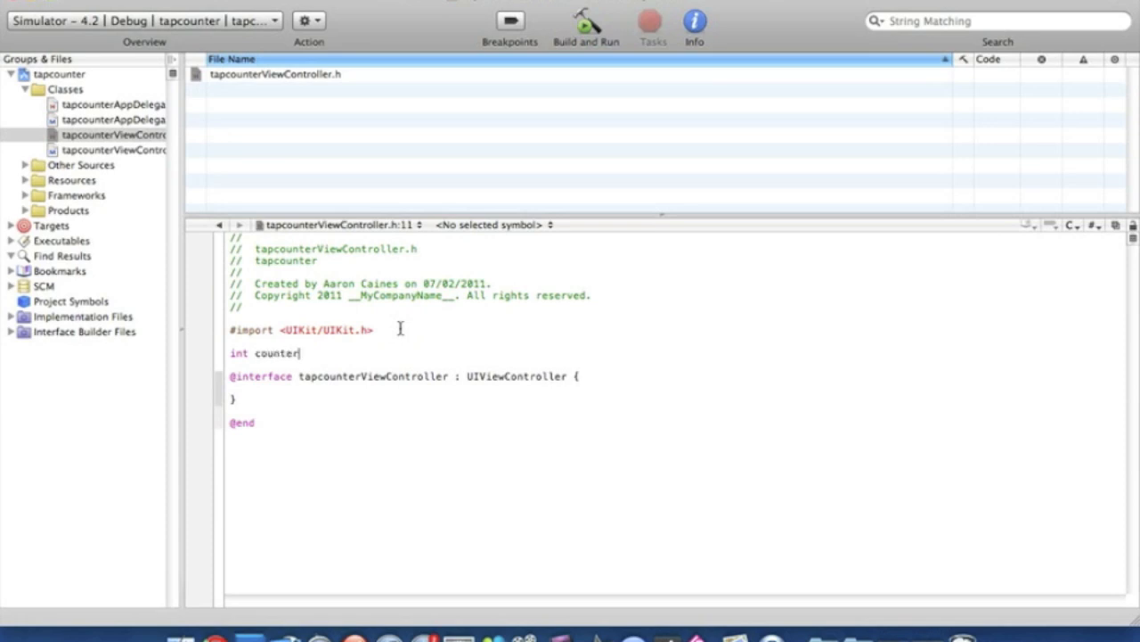
type(";")
type("IBOutlet UI")
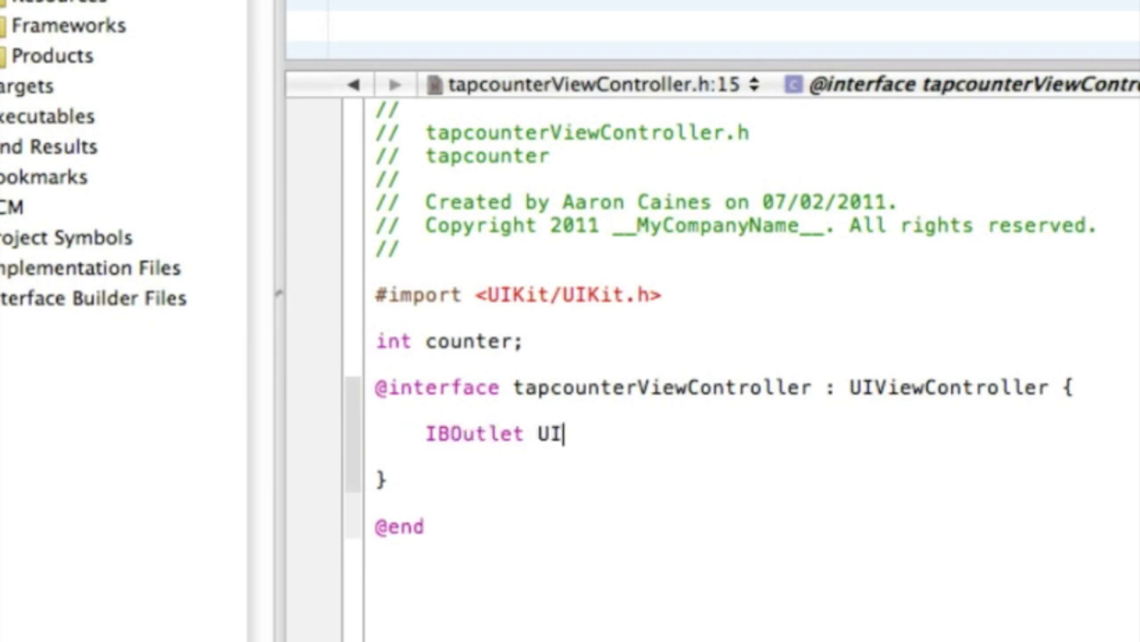
- Declare an IBOutlet UILabel pointer outlet inside the interface braces and begin a method line
type("Label")
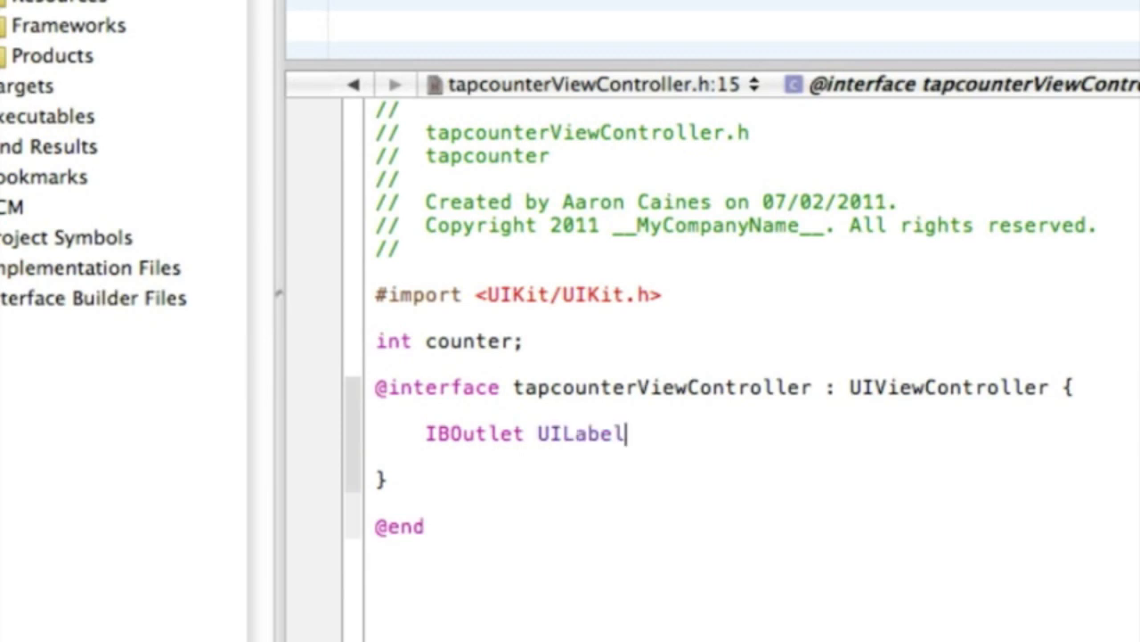
type("*")
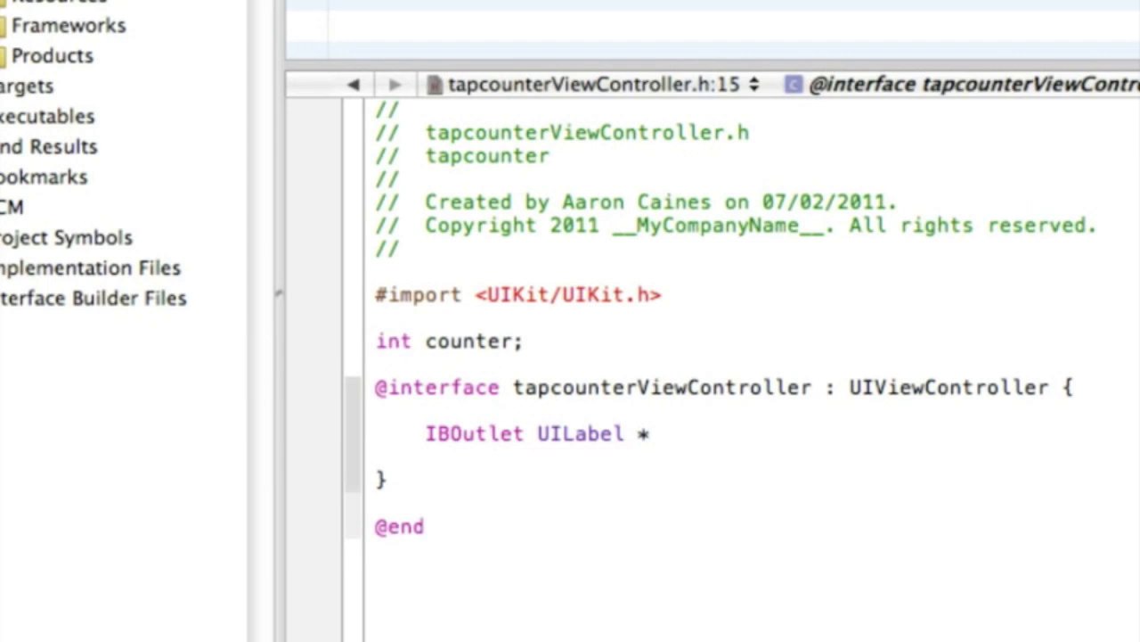
type("counter")
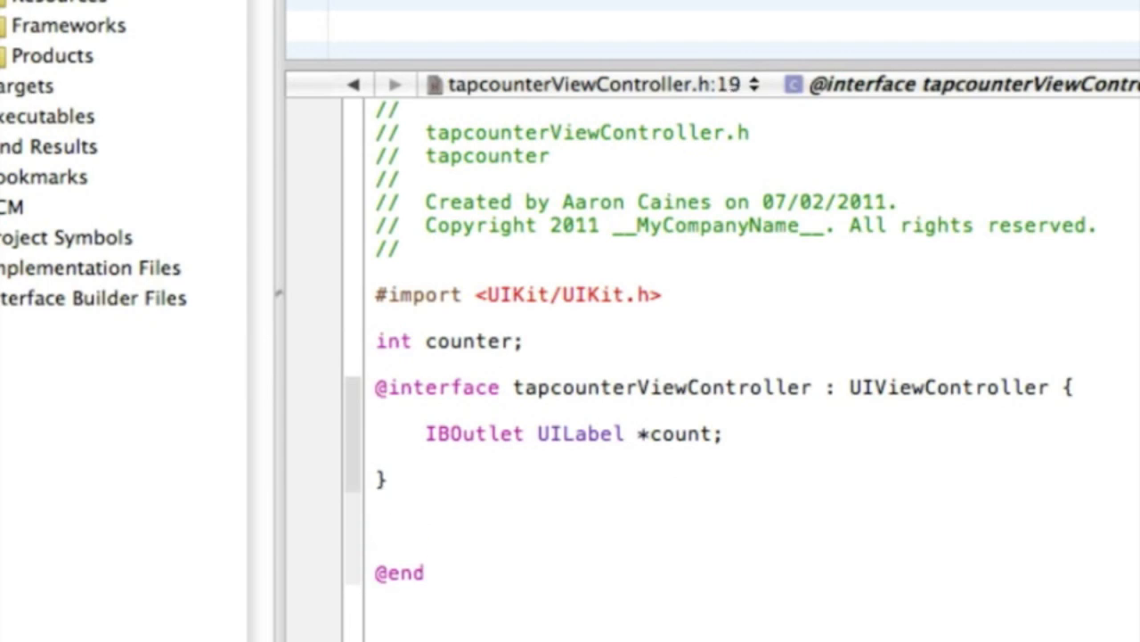
type("-(")
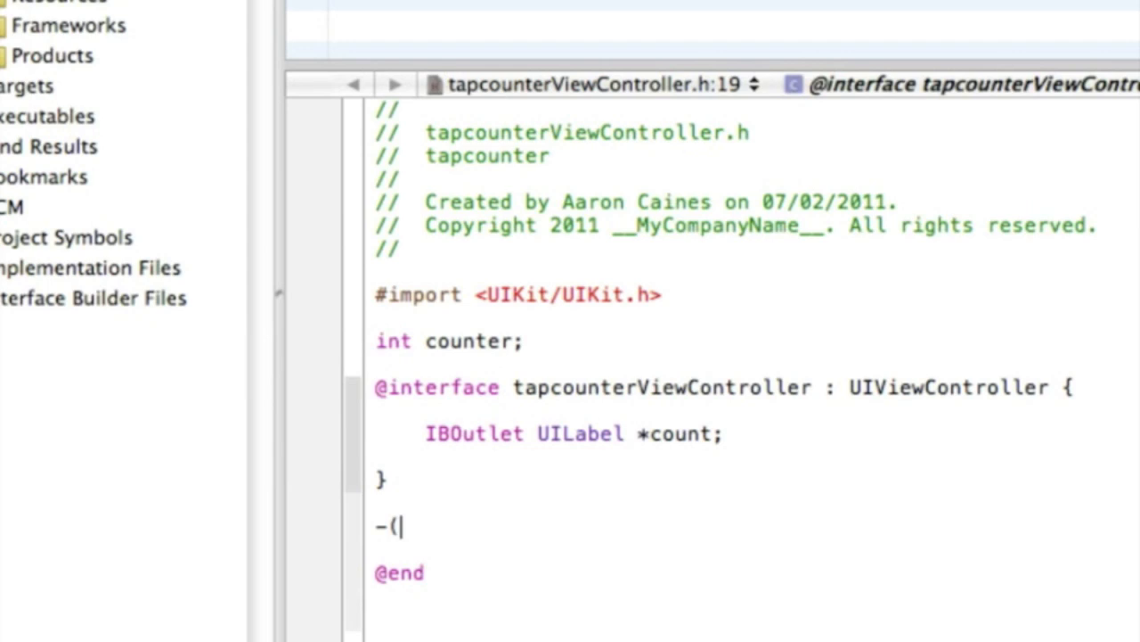
type("IBAction")
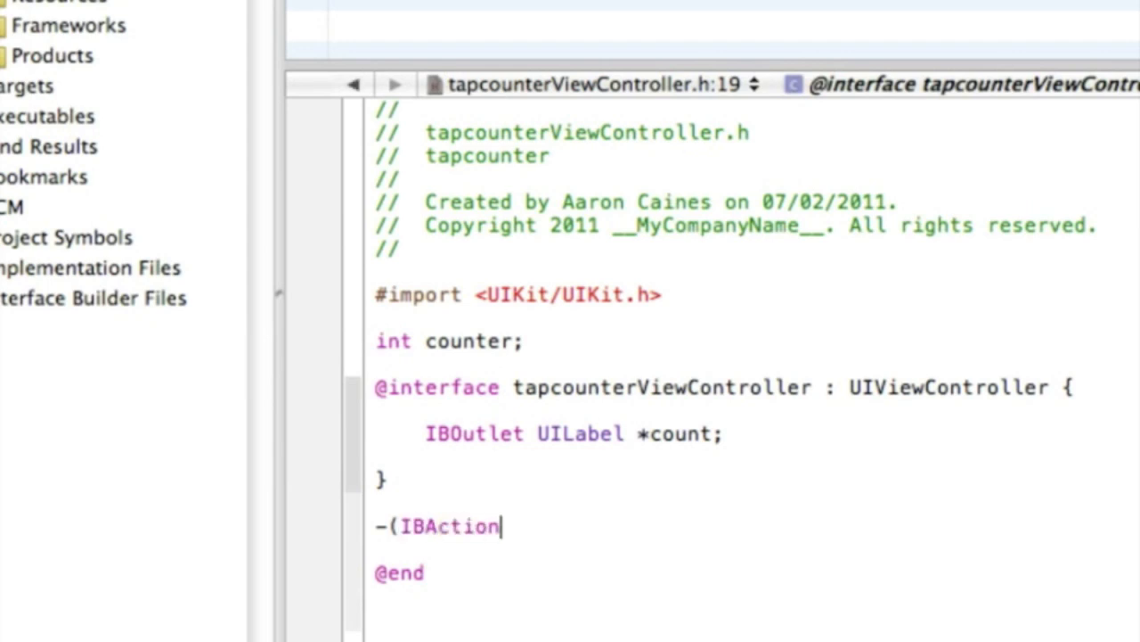
type(")")
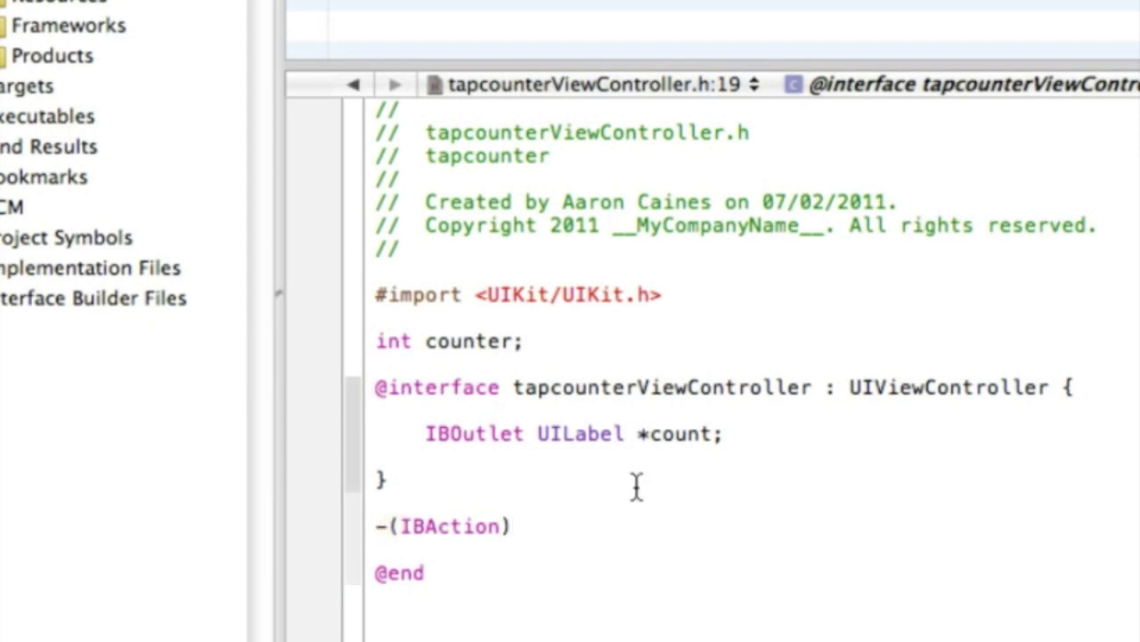
double_click(442, 526)
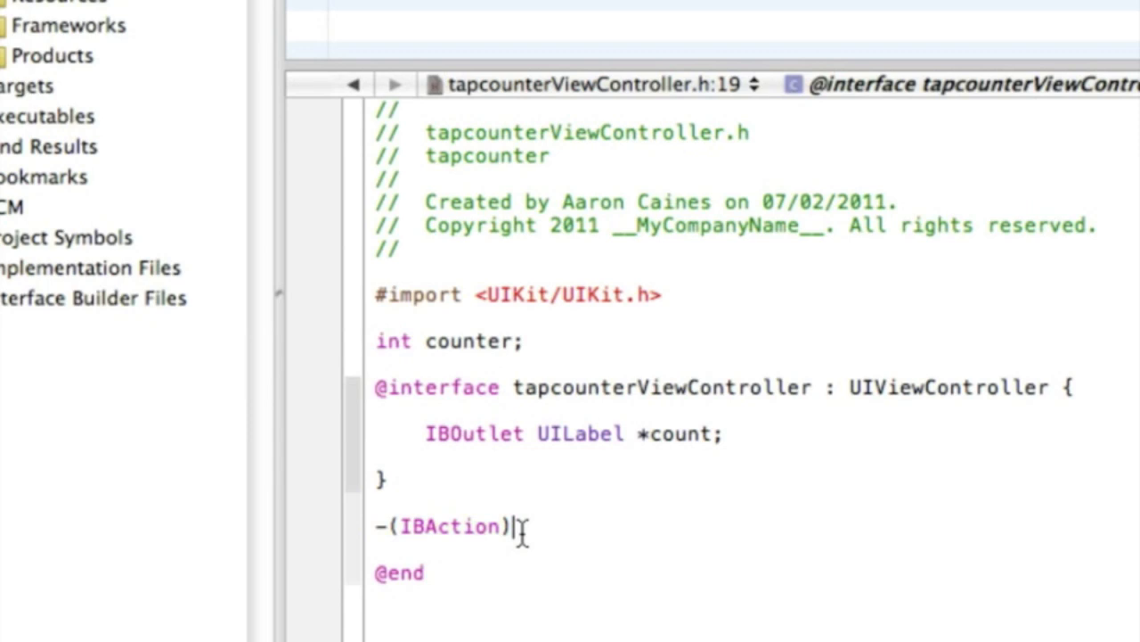
type("p")
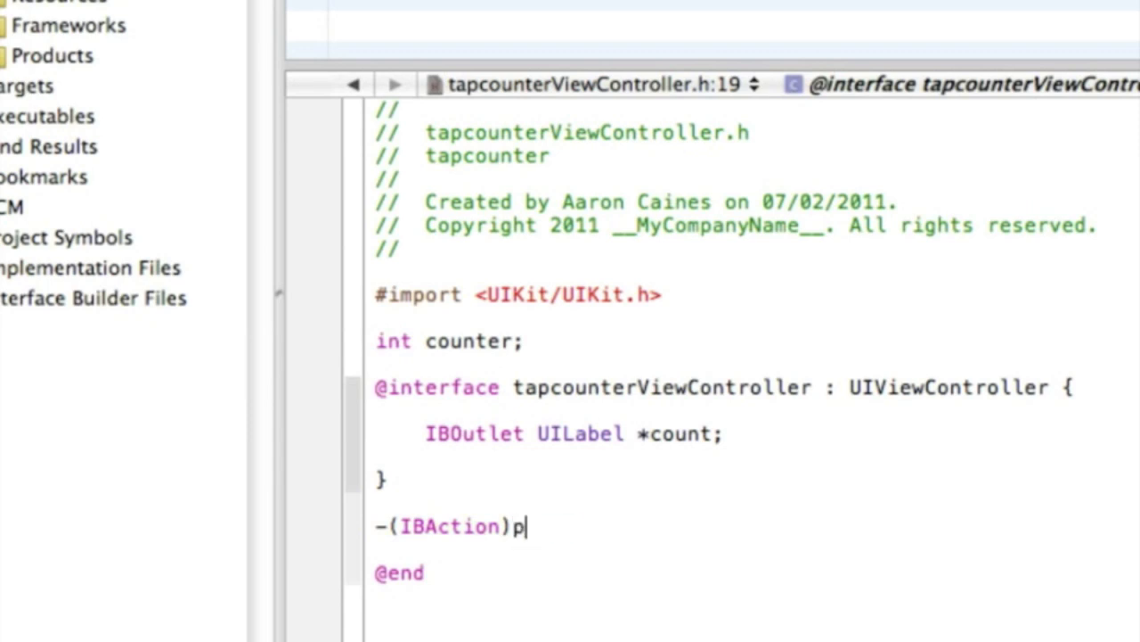
type("lus")
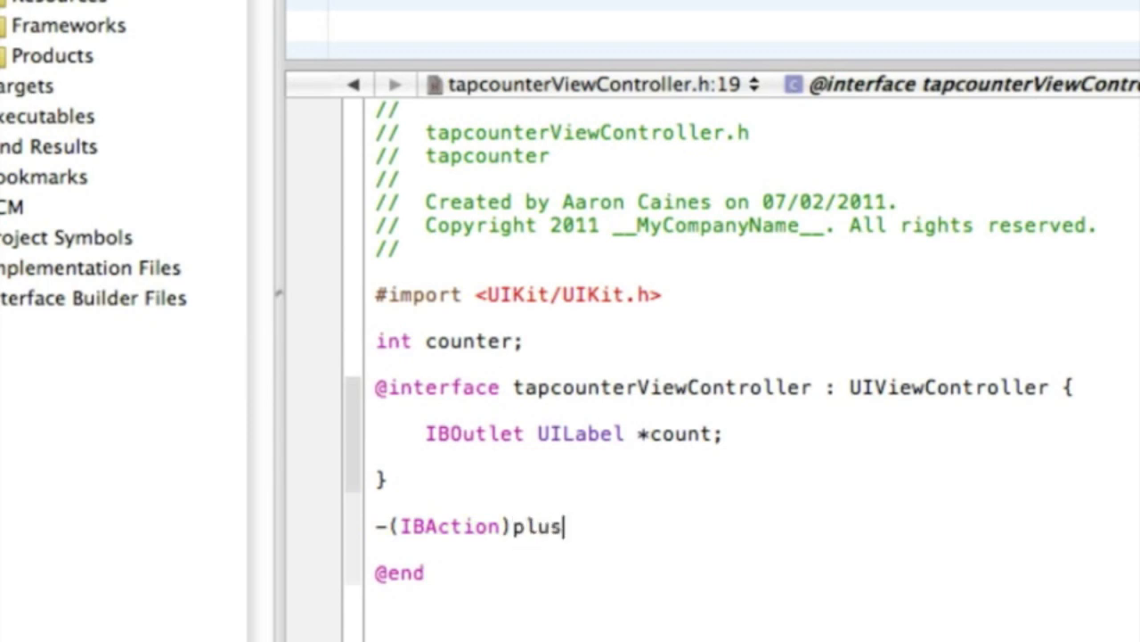
type(";")
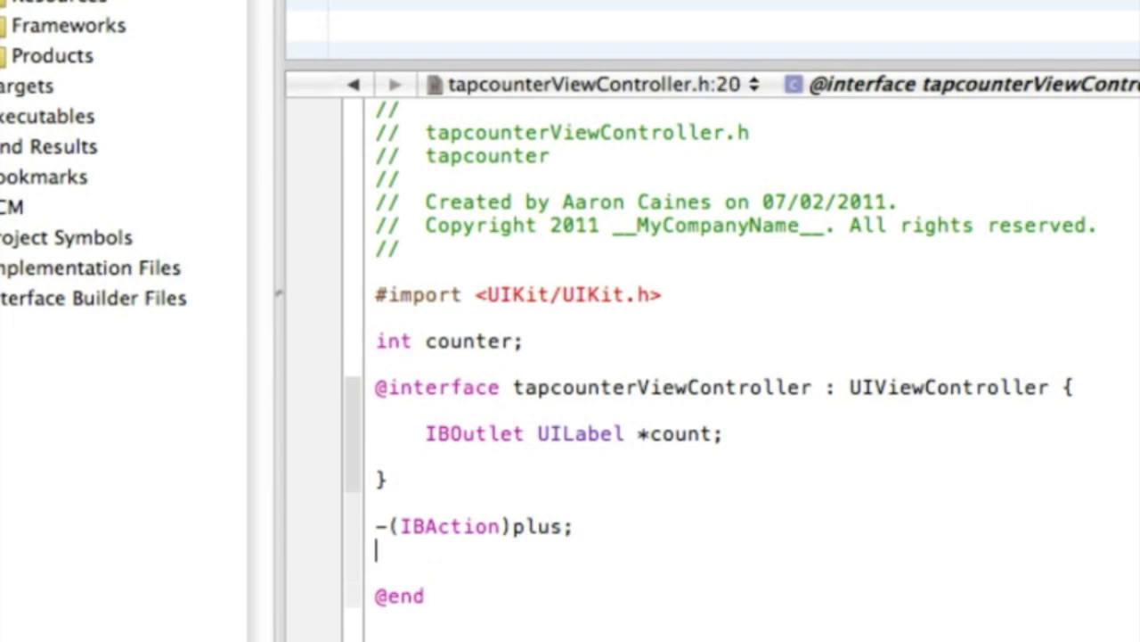
type("-(IBAction)")
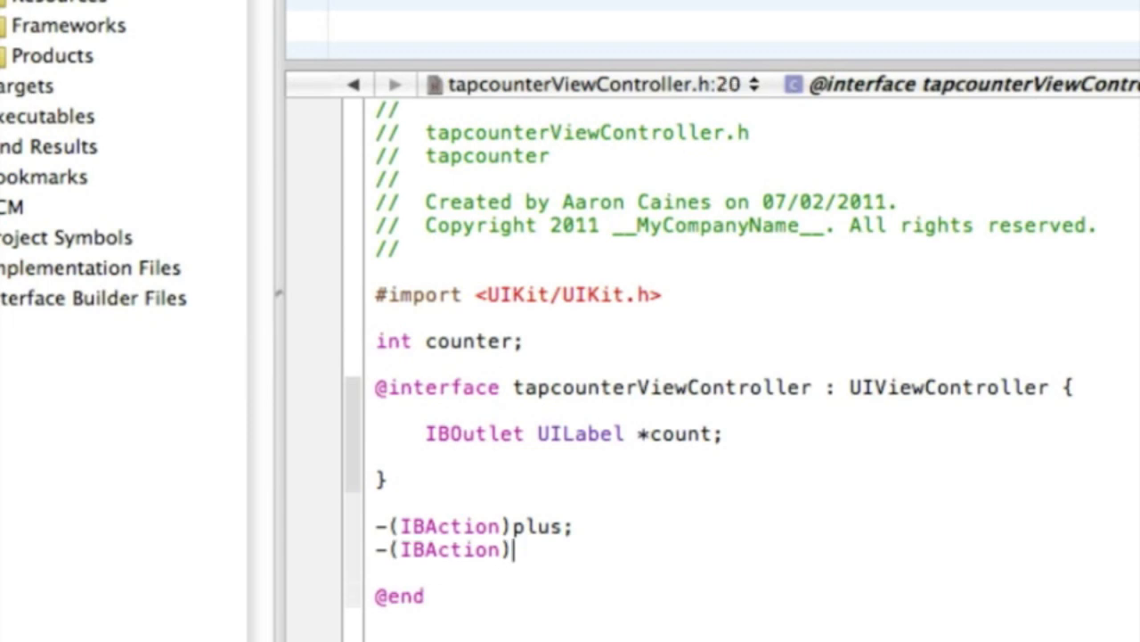
type("minus;")
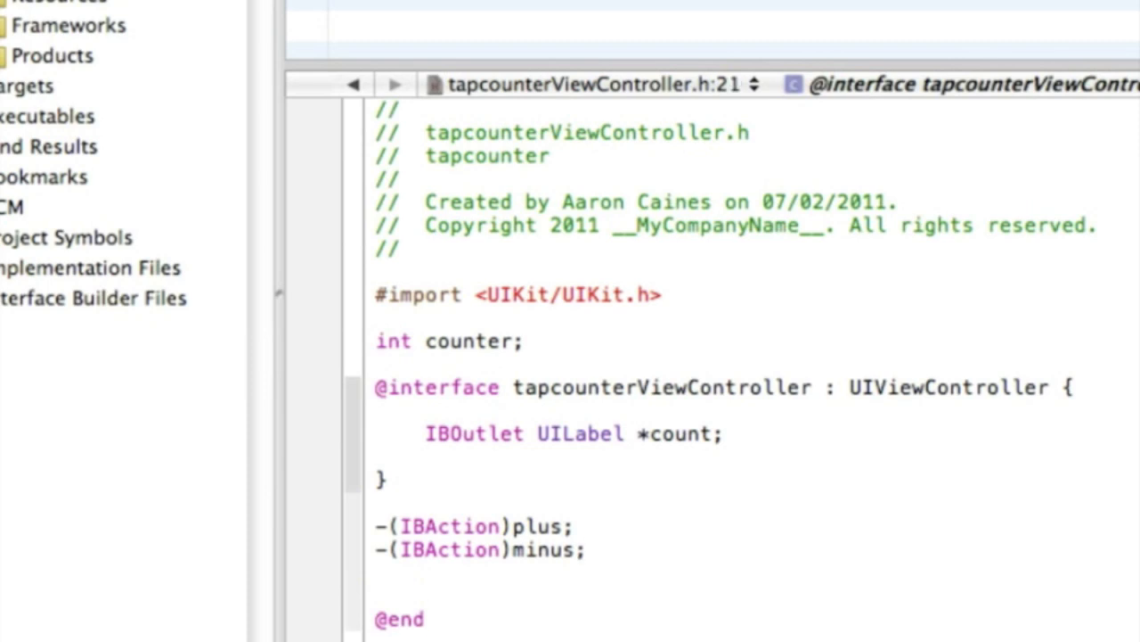
type("-(IBAction)zero;")
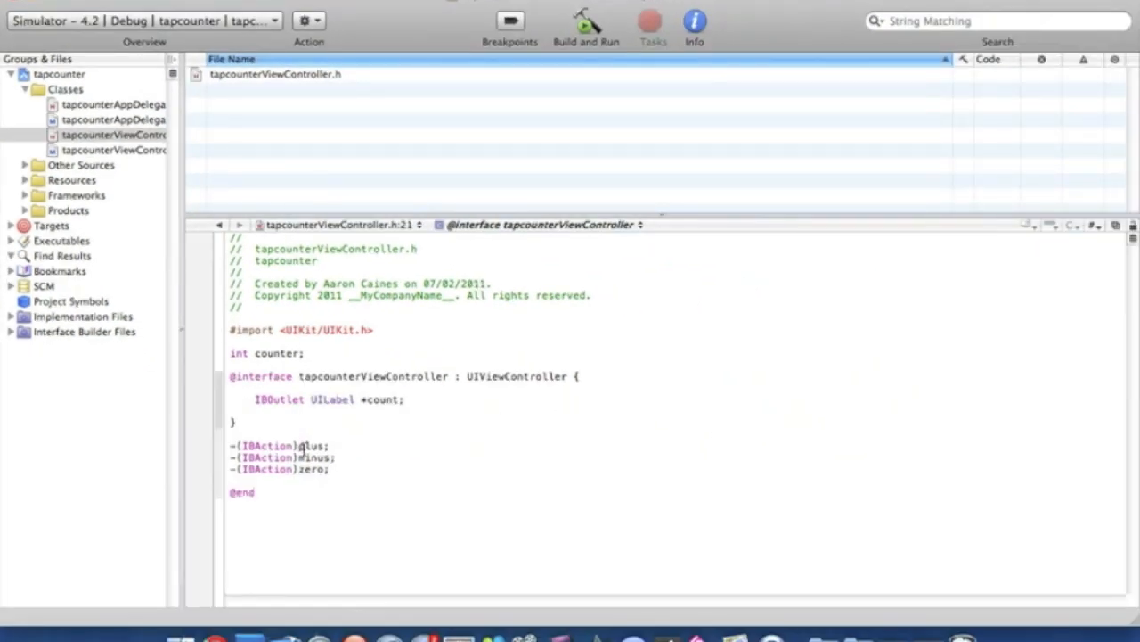
- In tapcounterViewController.m, begin the plus action with counter=counter + 1;
left_click(110, 149)
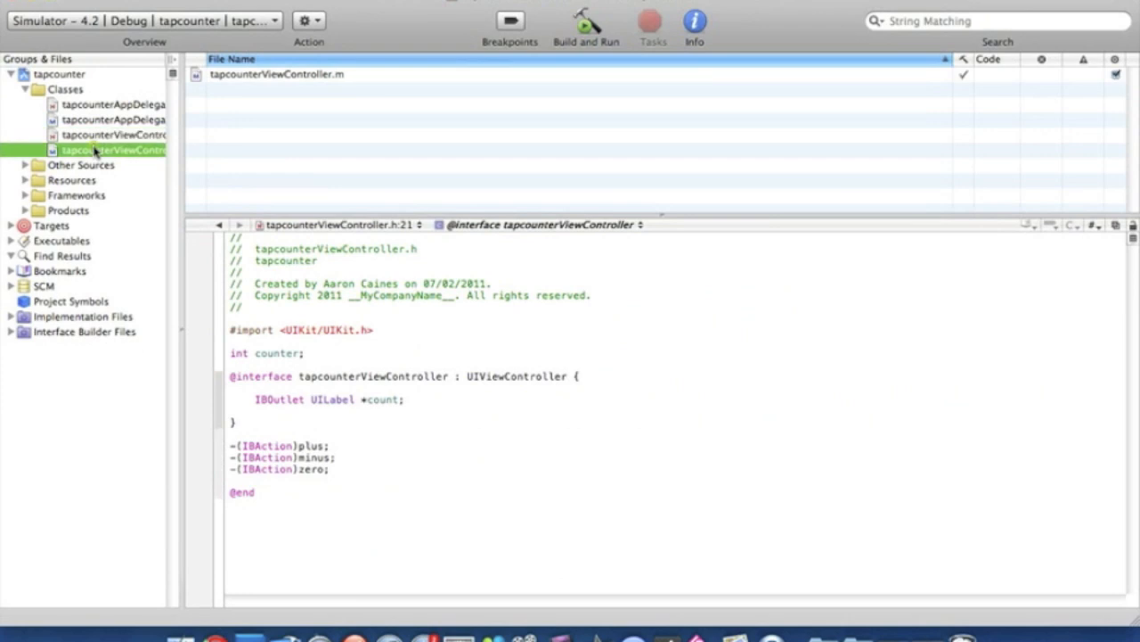
left_click(111, 150)
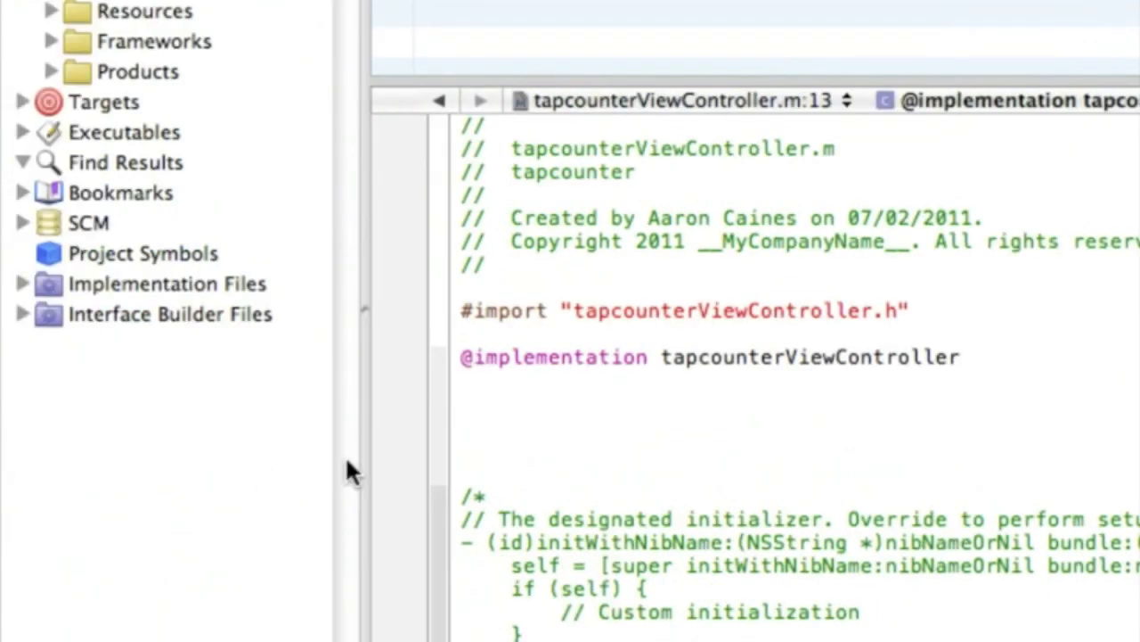
type("-(IBAction)")
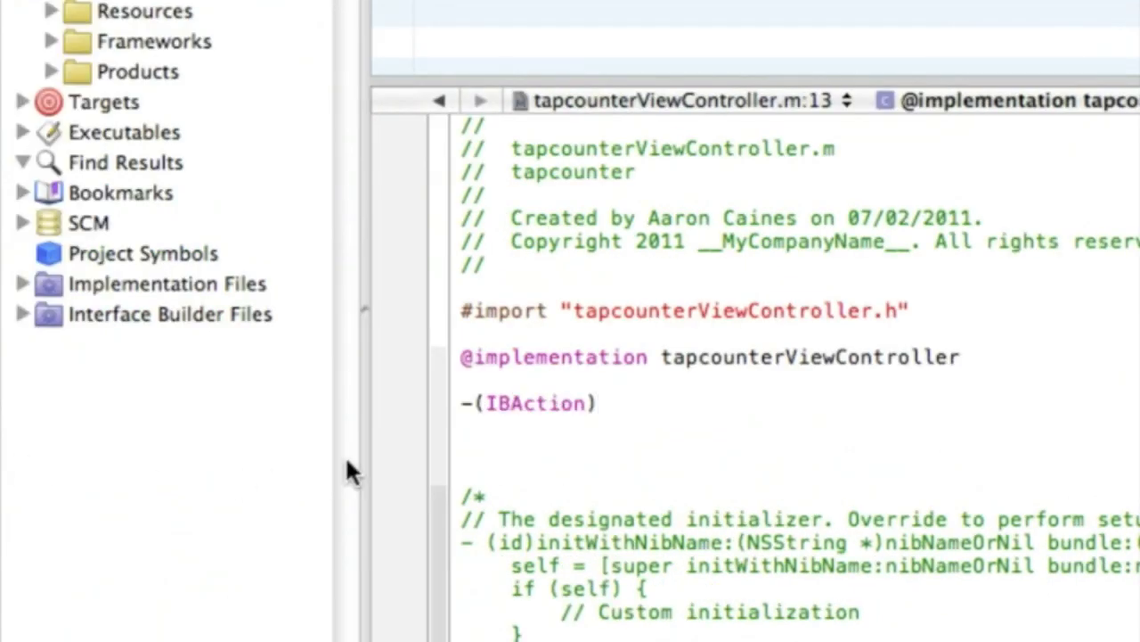
type("PLOSS")
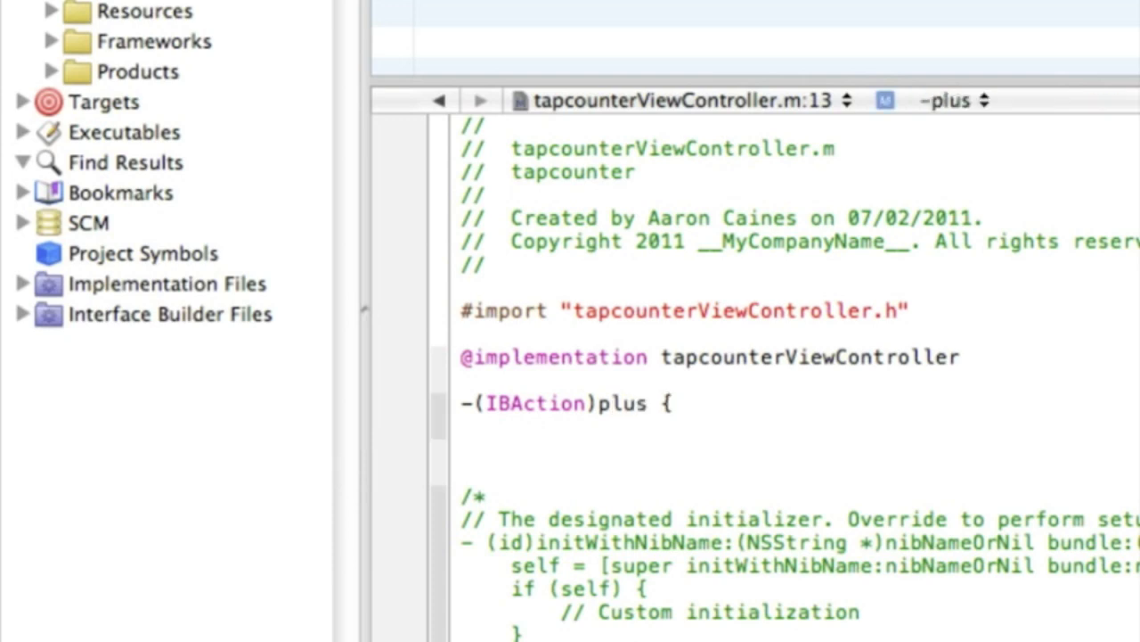
type("Copyright")
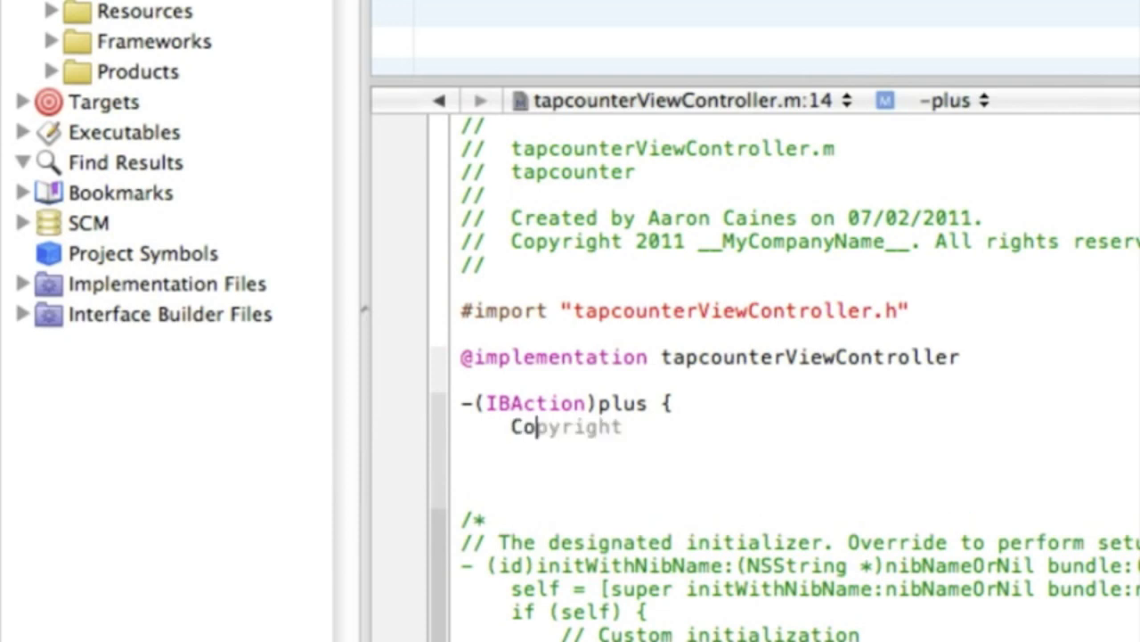
type("counter")
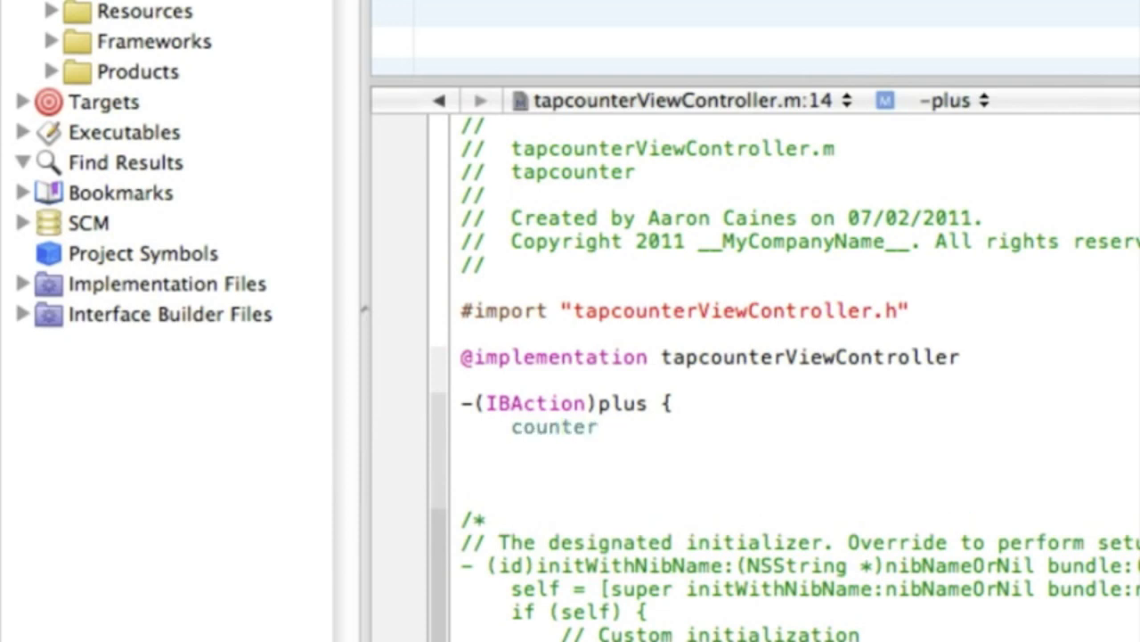
type("=c")
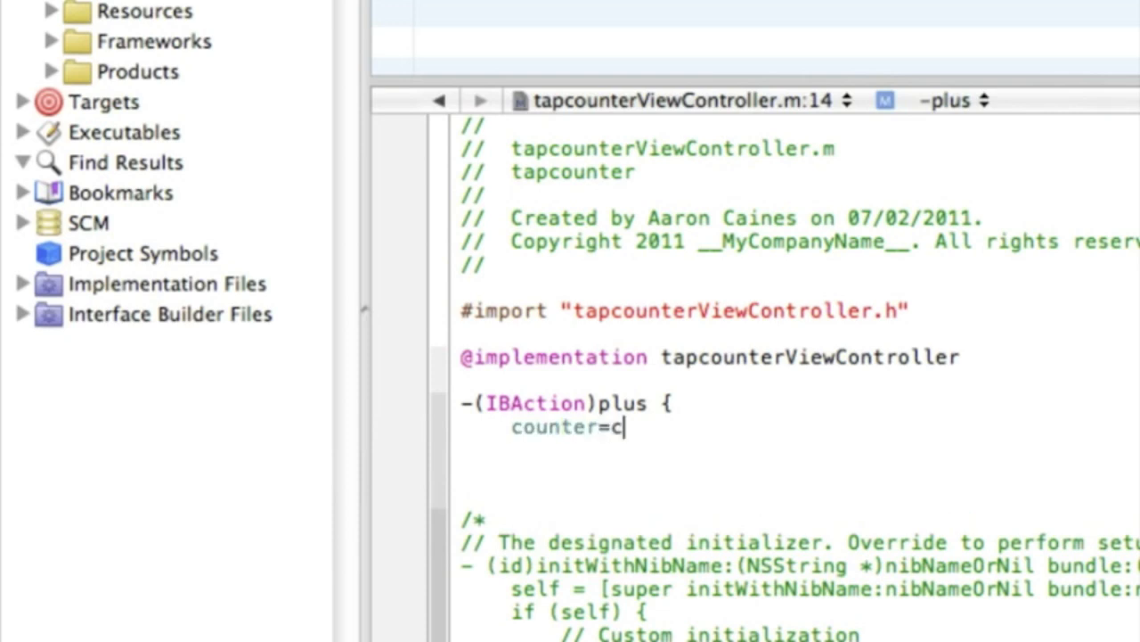
type("ounter")
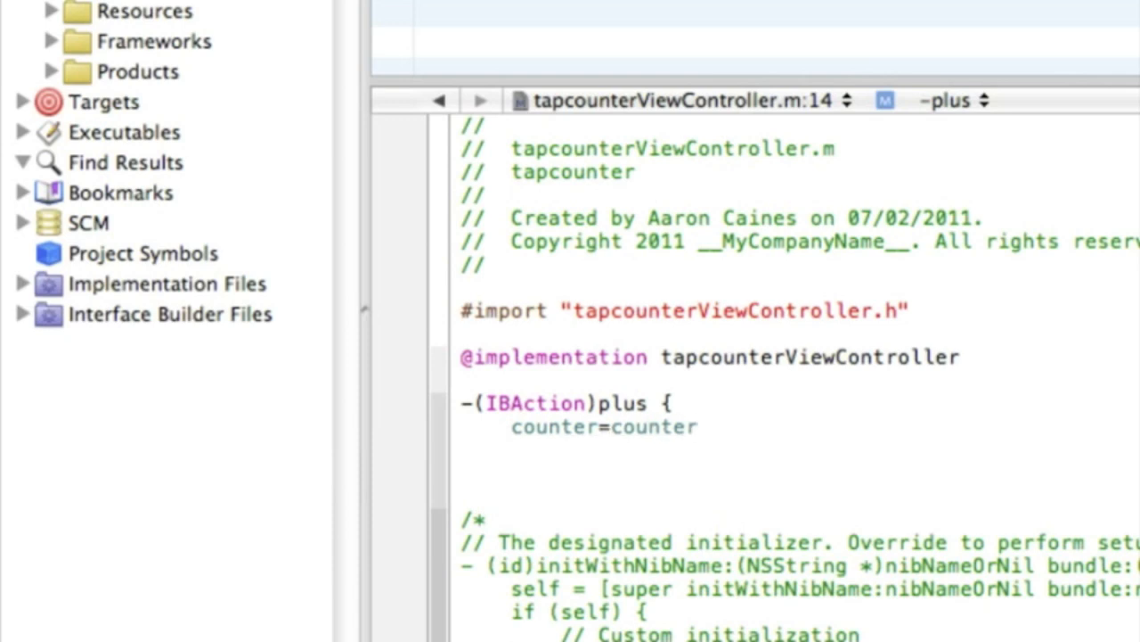
type("+ 1")
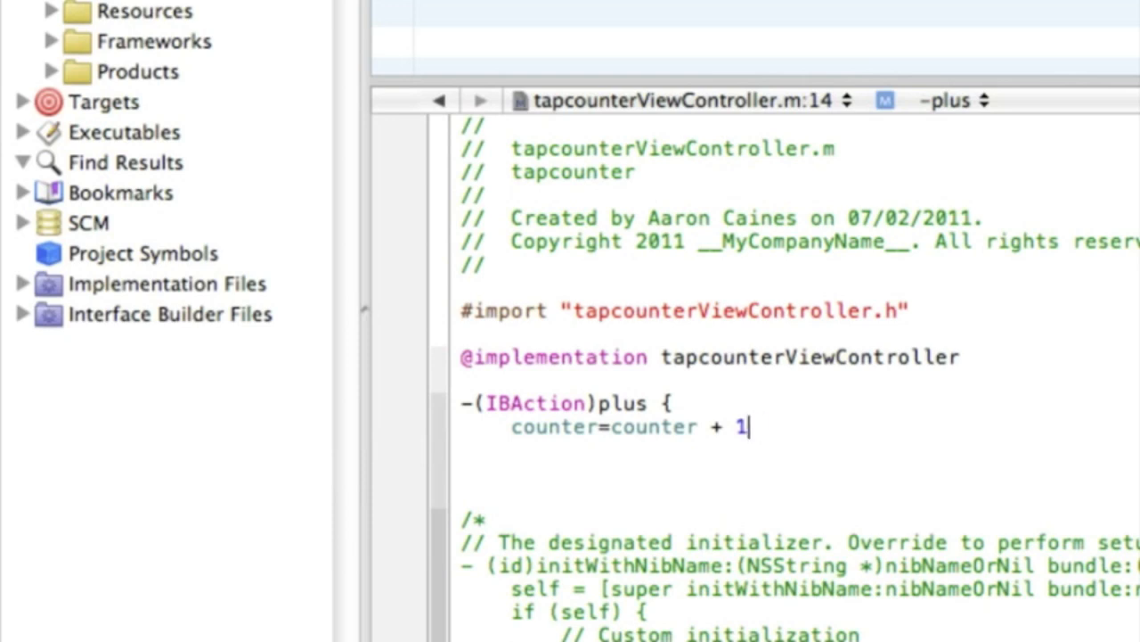
type("77")
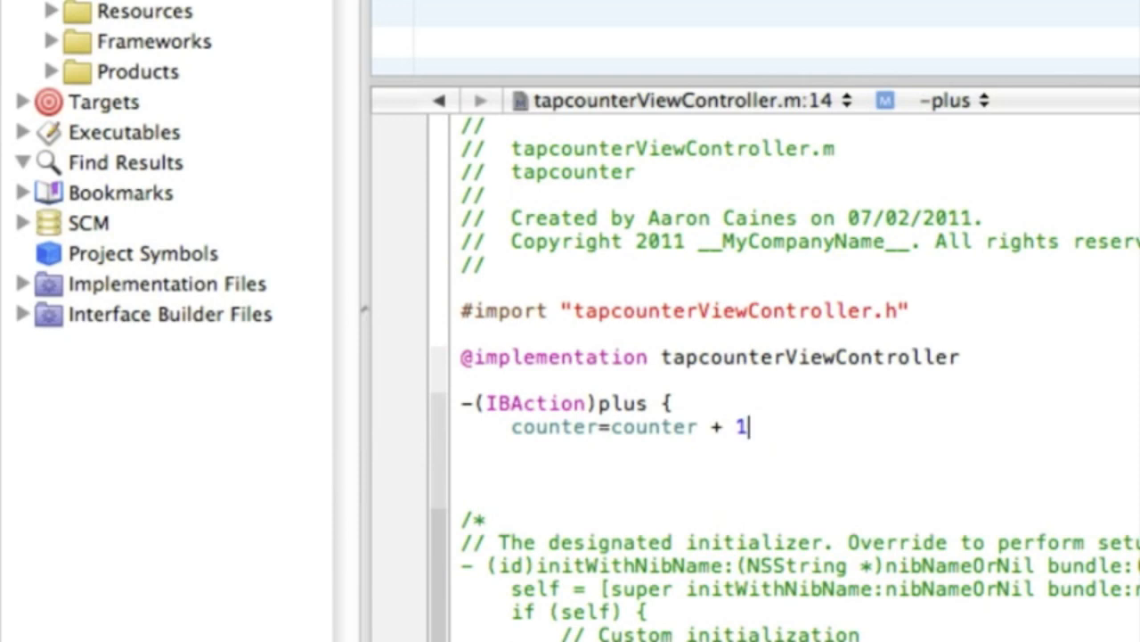
type(";")
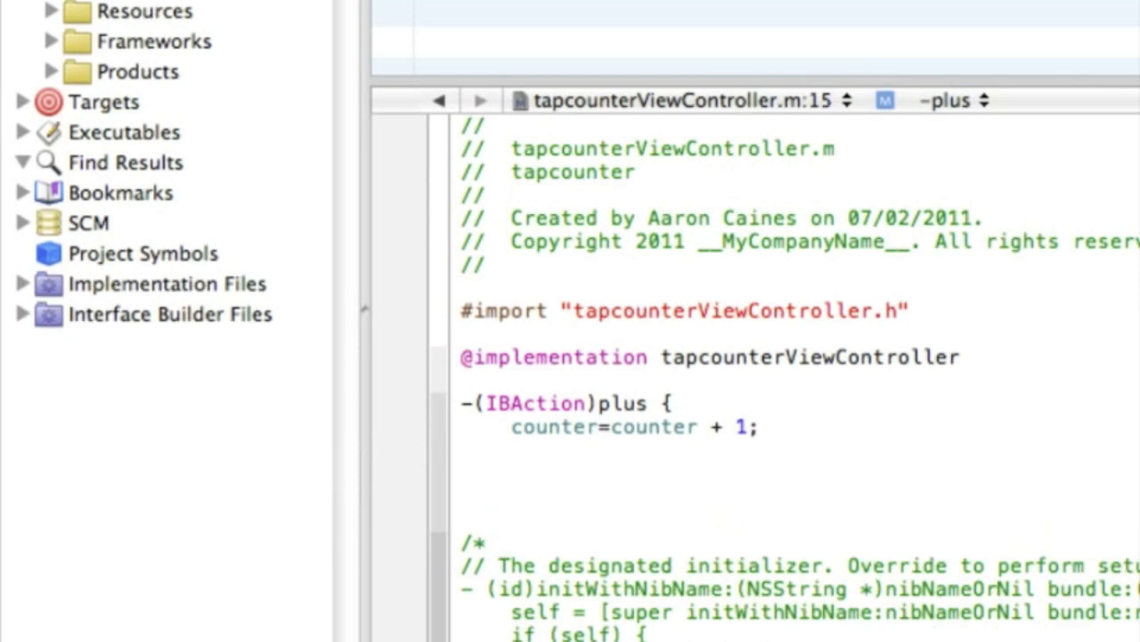
- Set the label text with [NSString stringWithFormat:@"%i", counter] and close the plus action
type("counter")
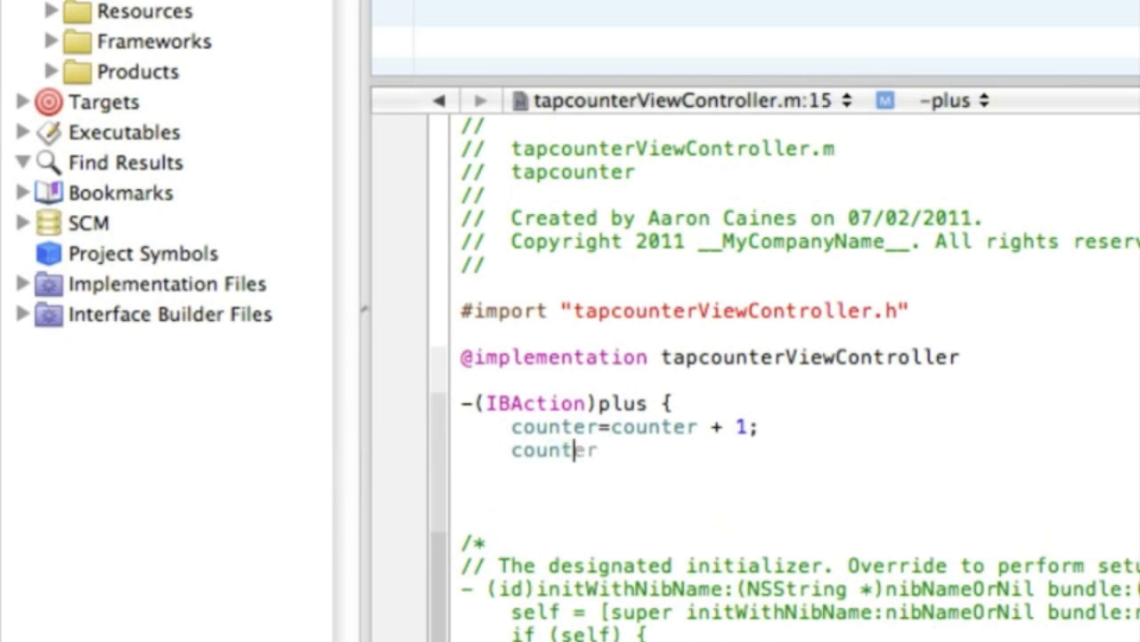
type(".text")
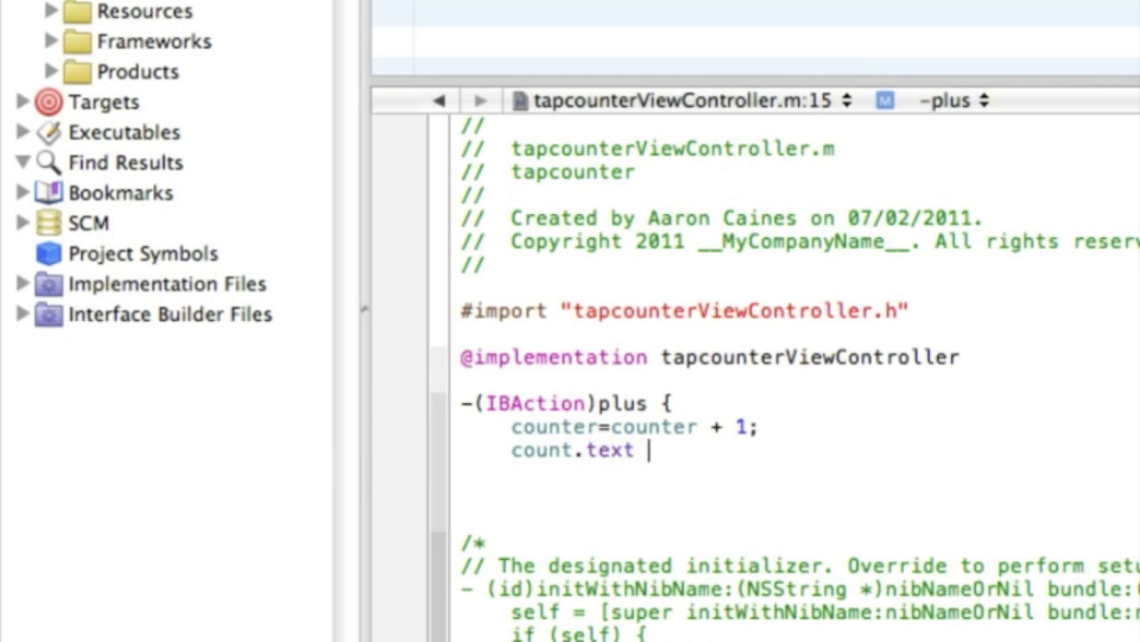
type("= [")
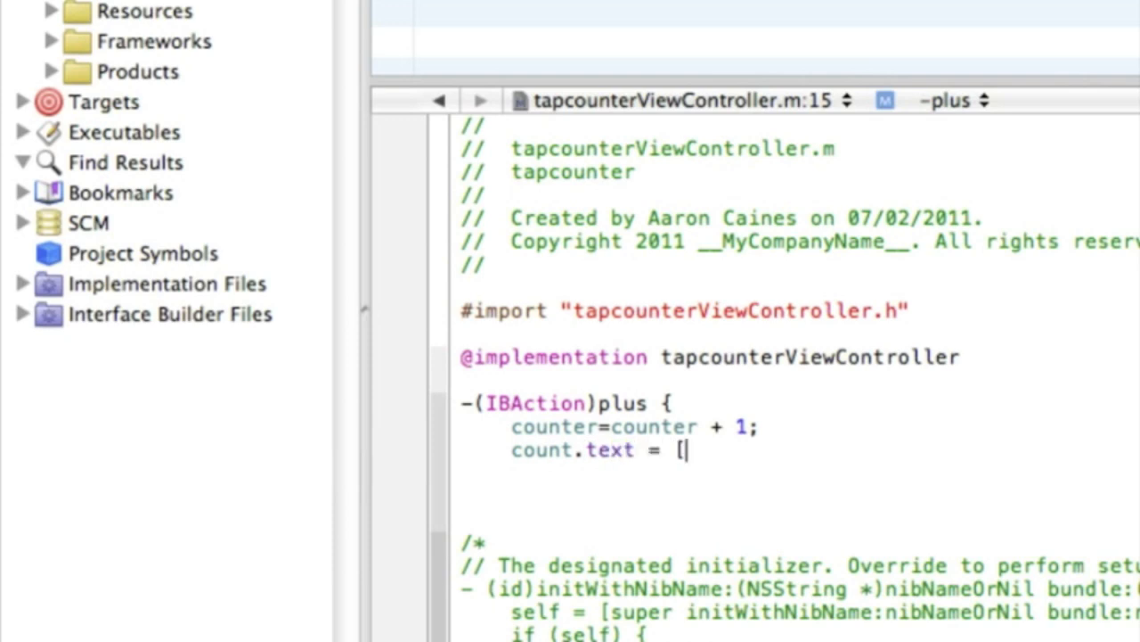
type("NSS")
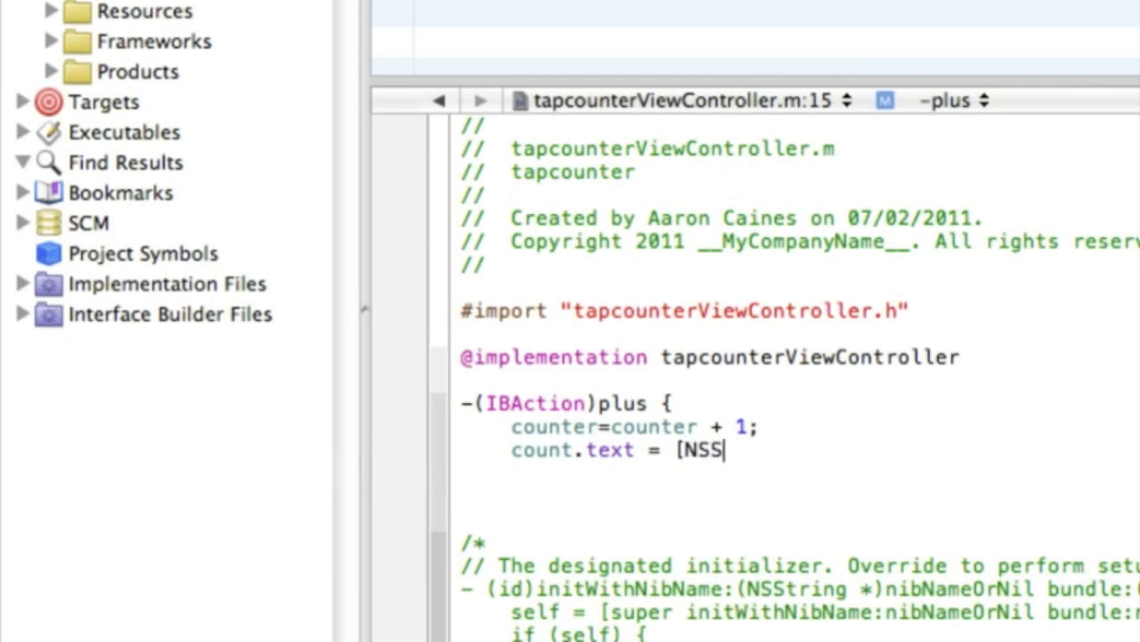
type("tring")
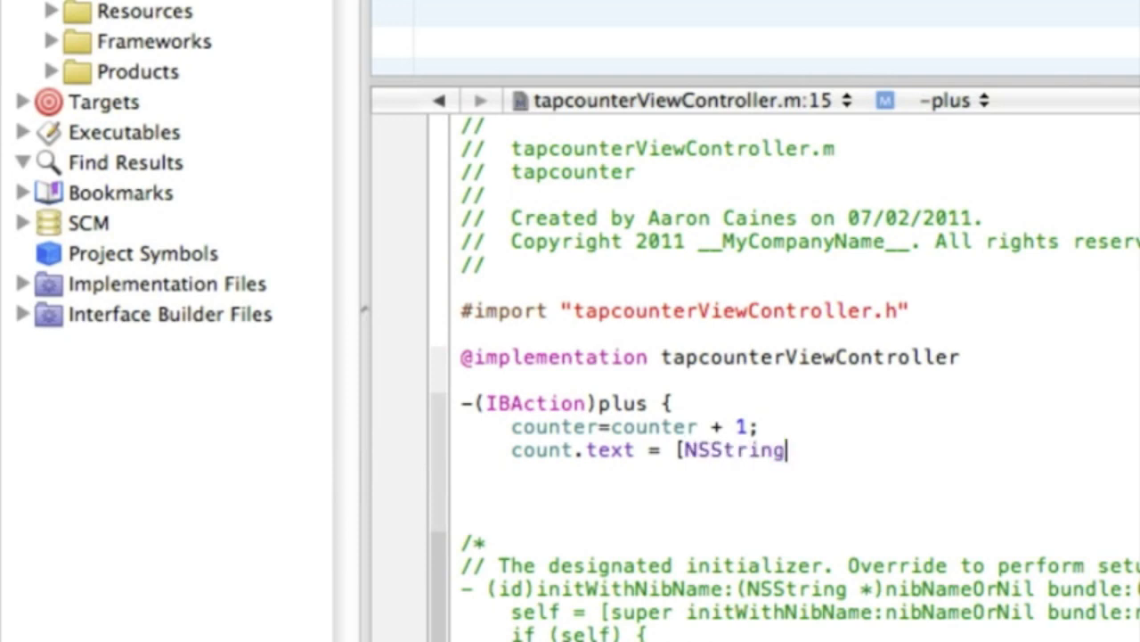
type("string")
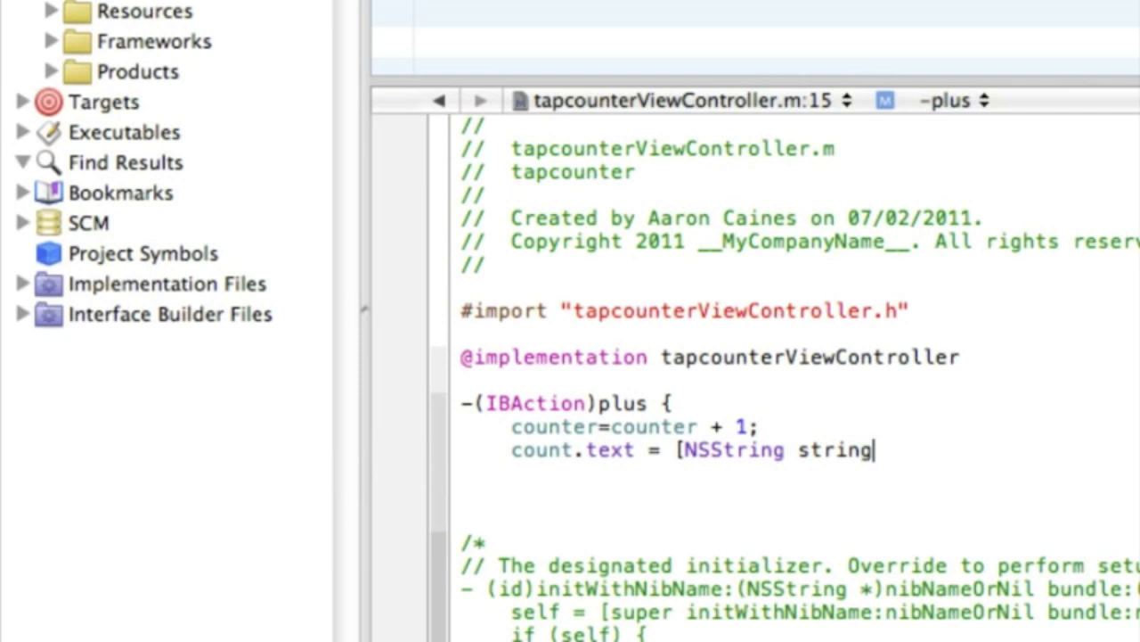
type("WithFormat:")
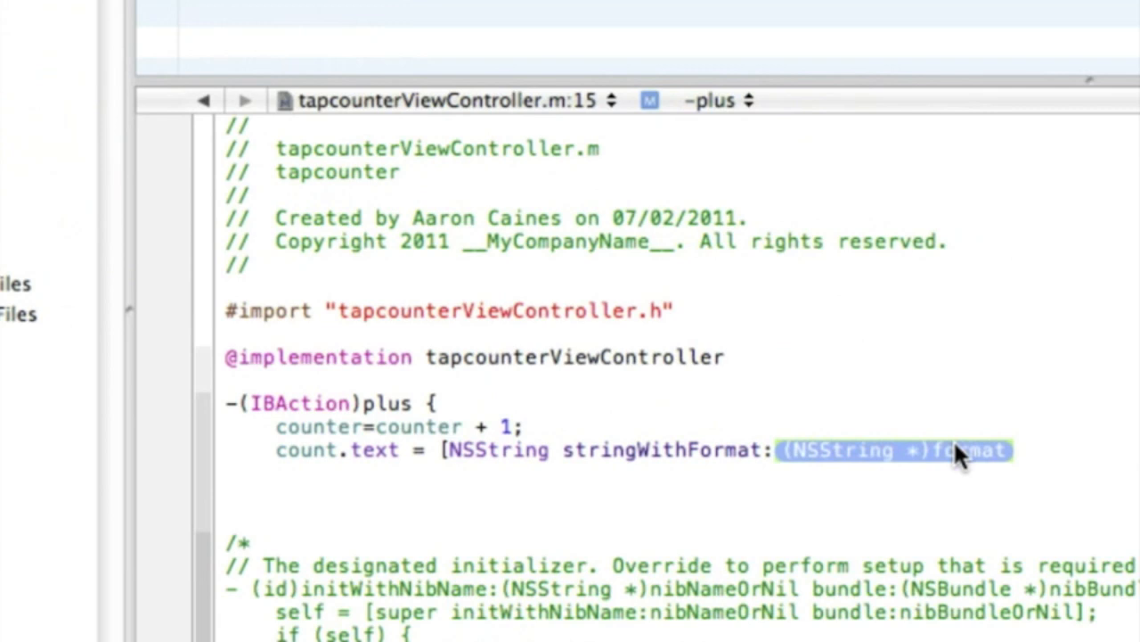
type("@")
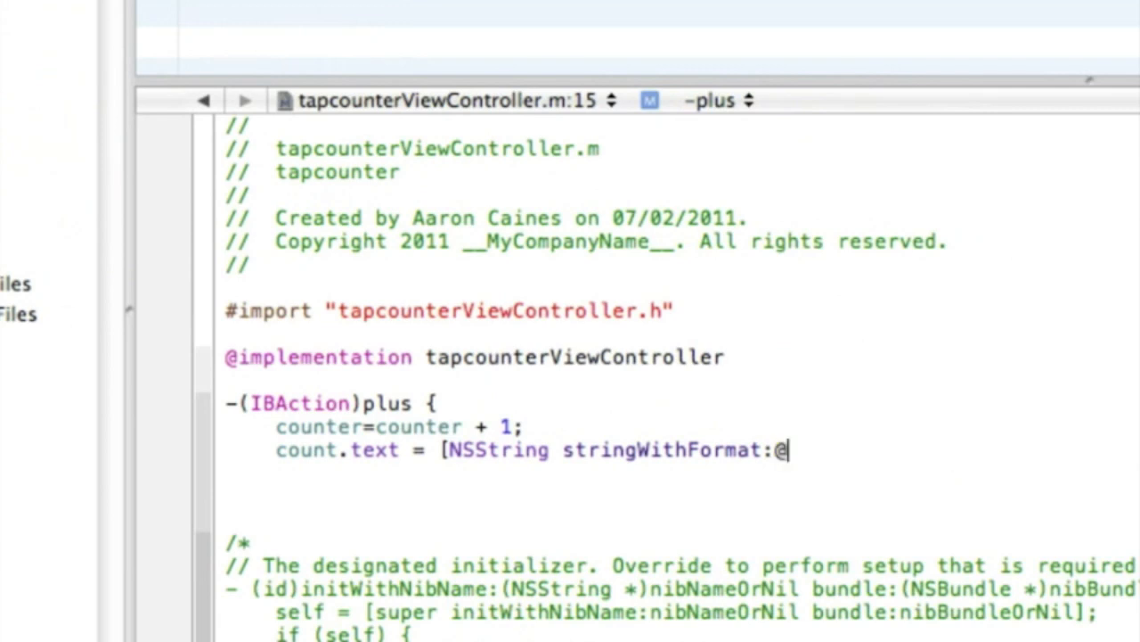
type("\"%")
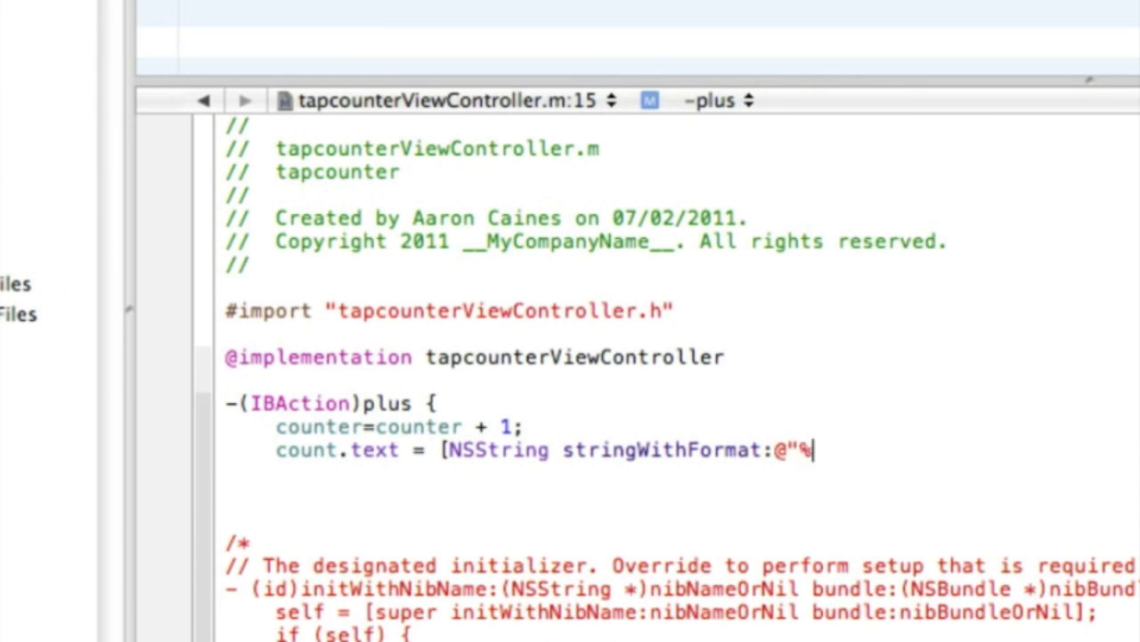
type("i")
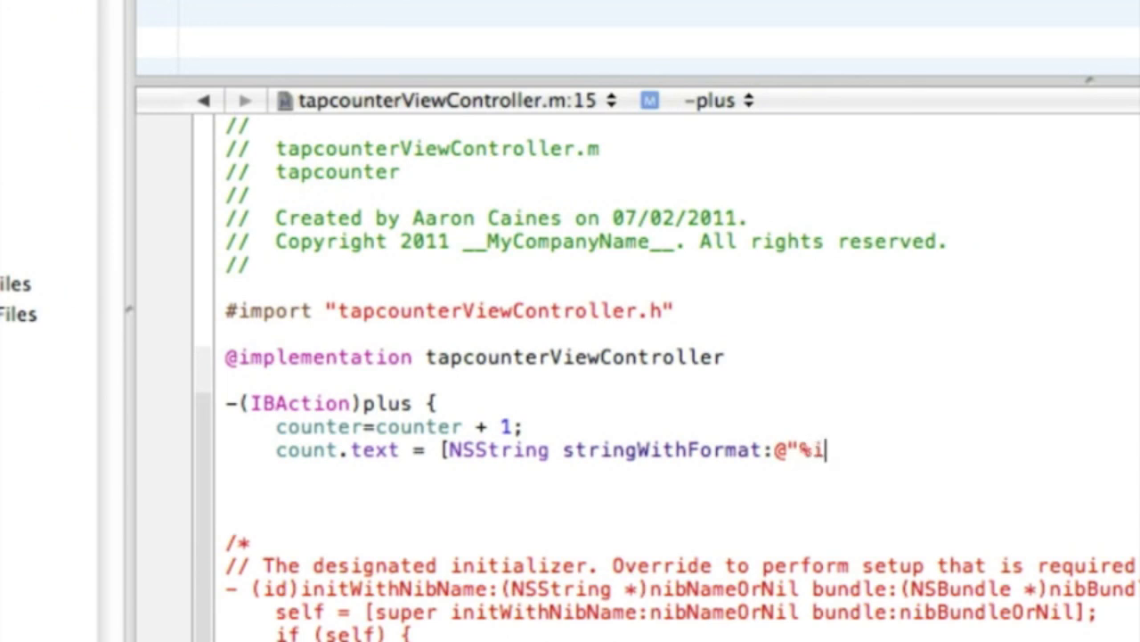
type("\"")
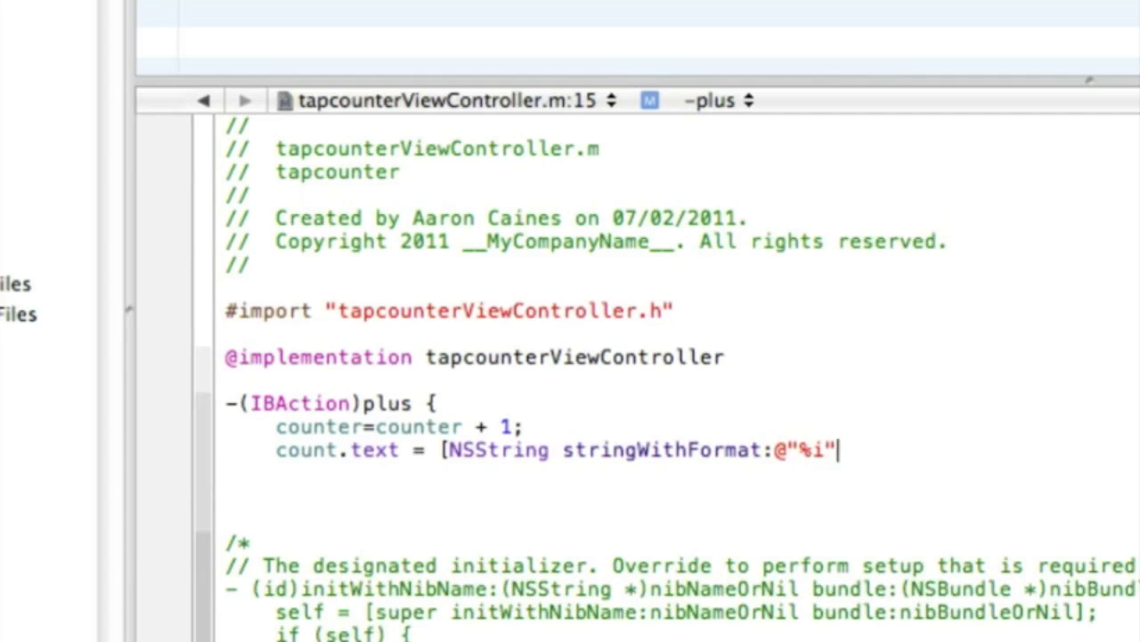
type(",")
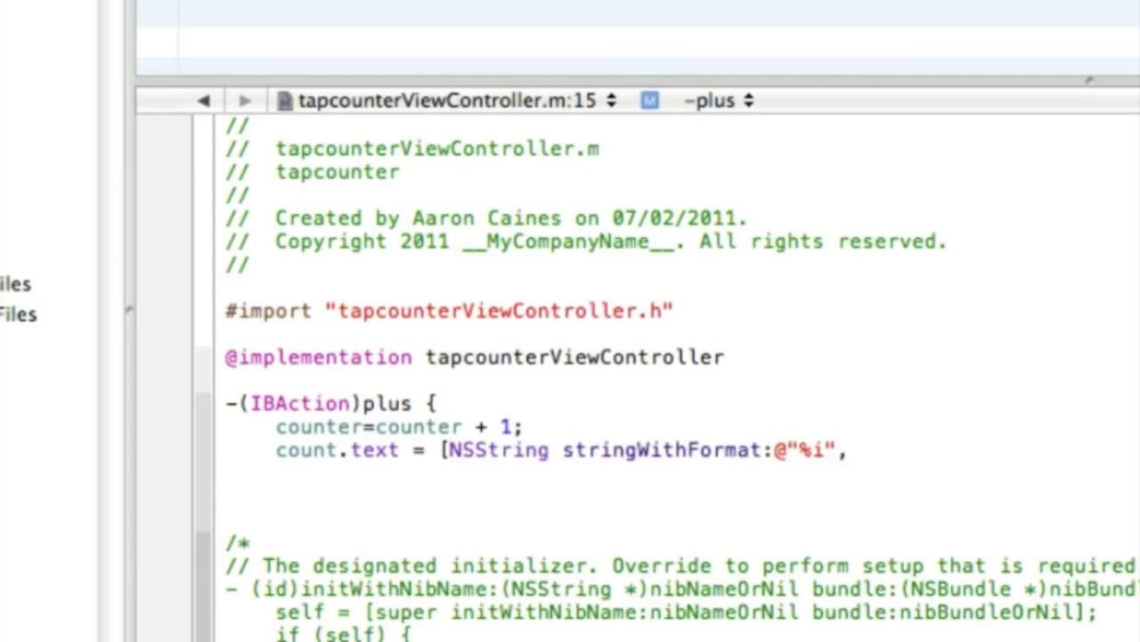
type("counter")
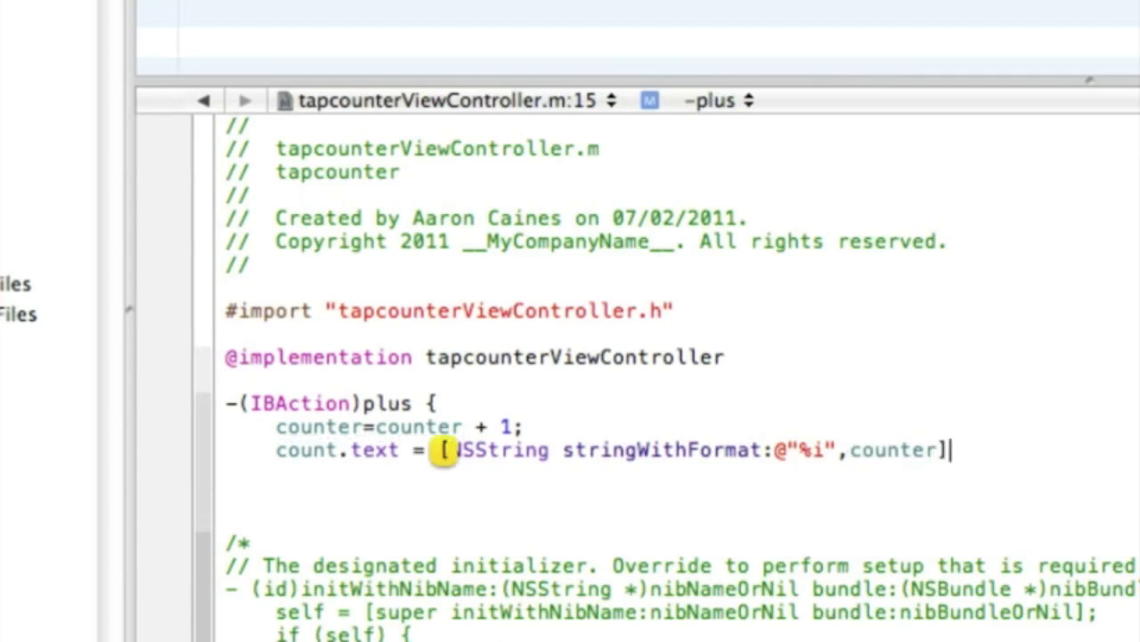
type(";")
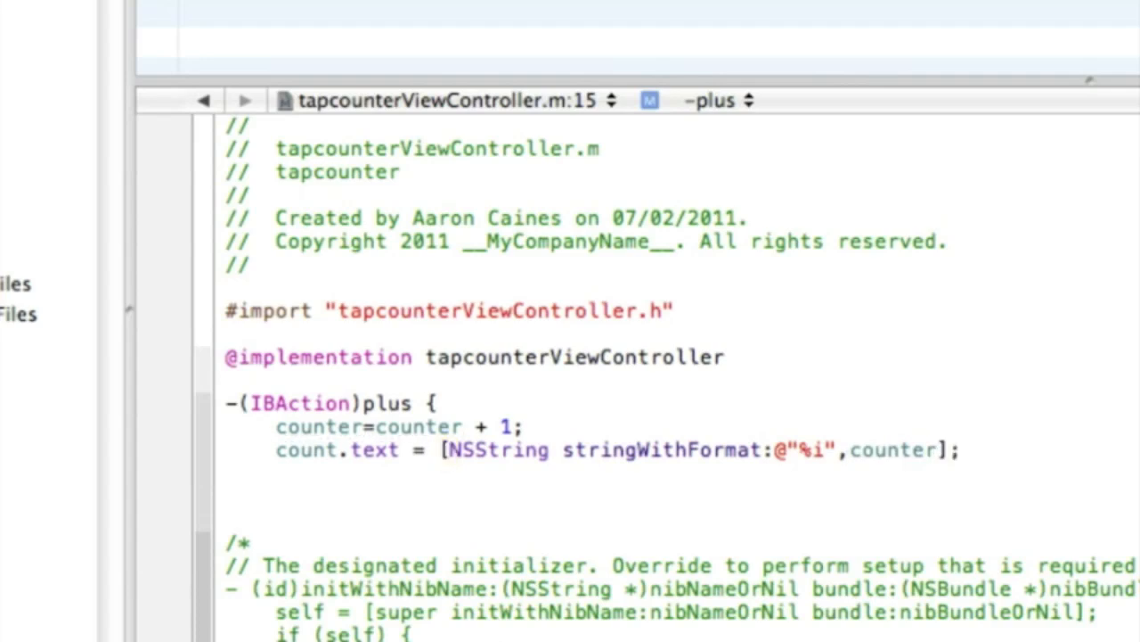
key("enter")
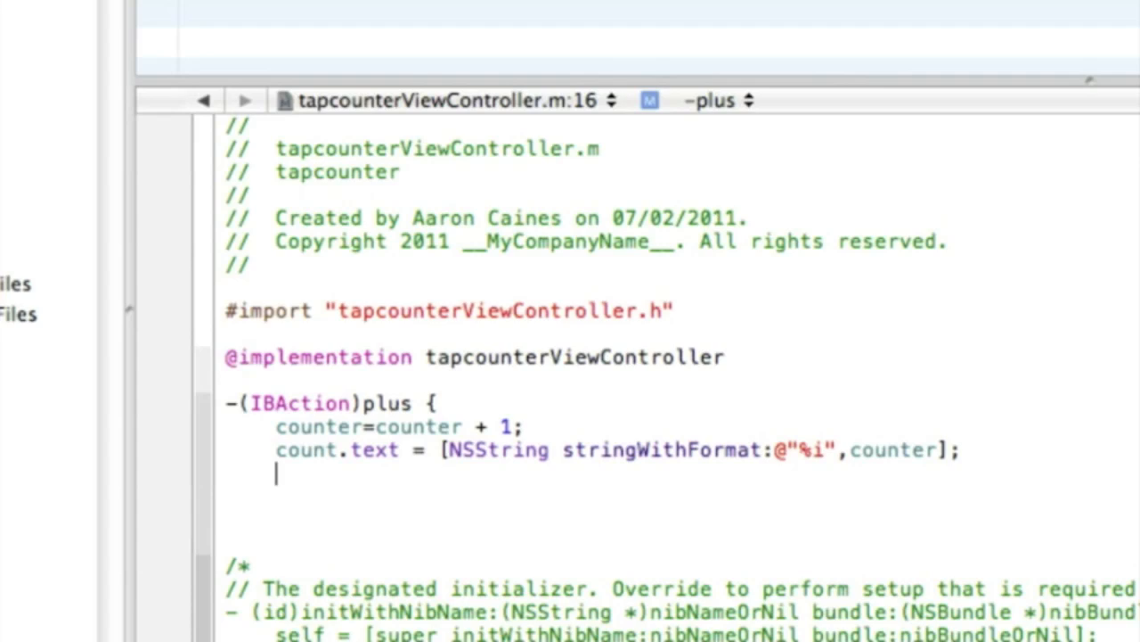
type("}")
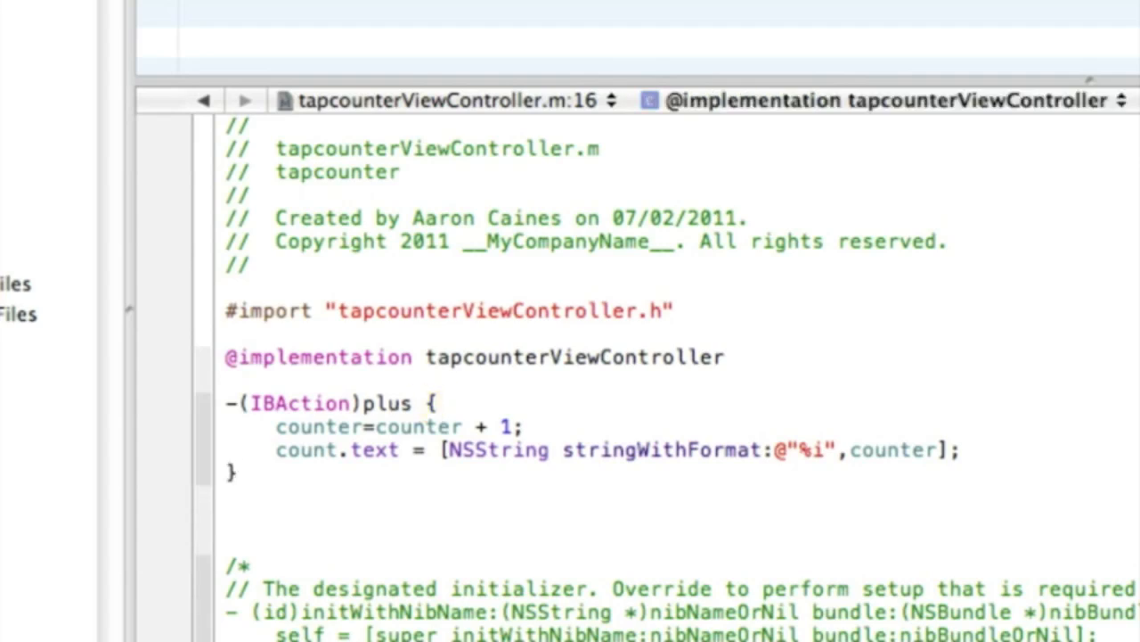
- Paste a copy of plus below it, rename it minus and change + 1 to - 1
left_click(238, 473)
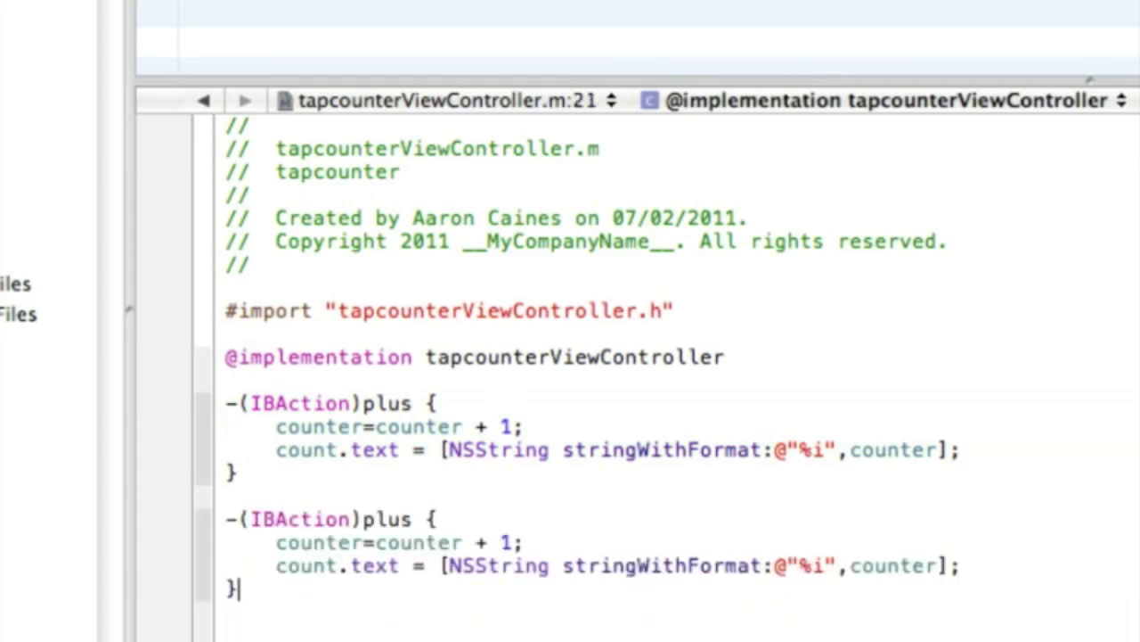
double_click(387, 518)
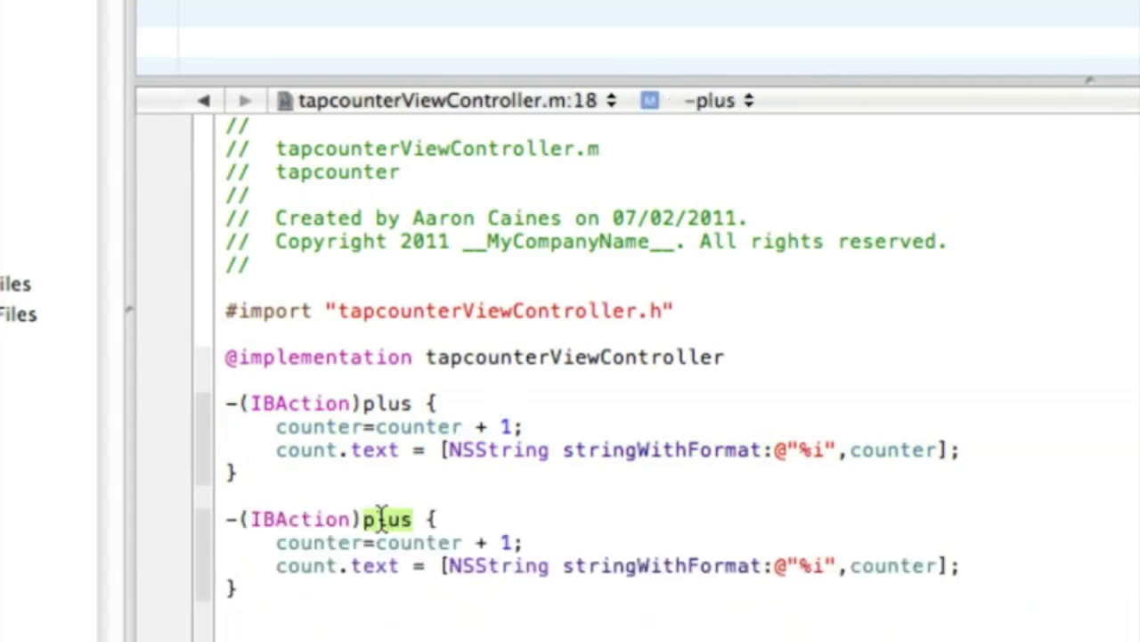
type("minor")
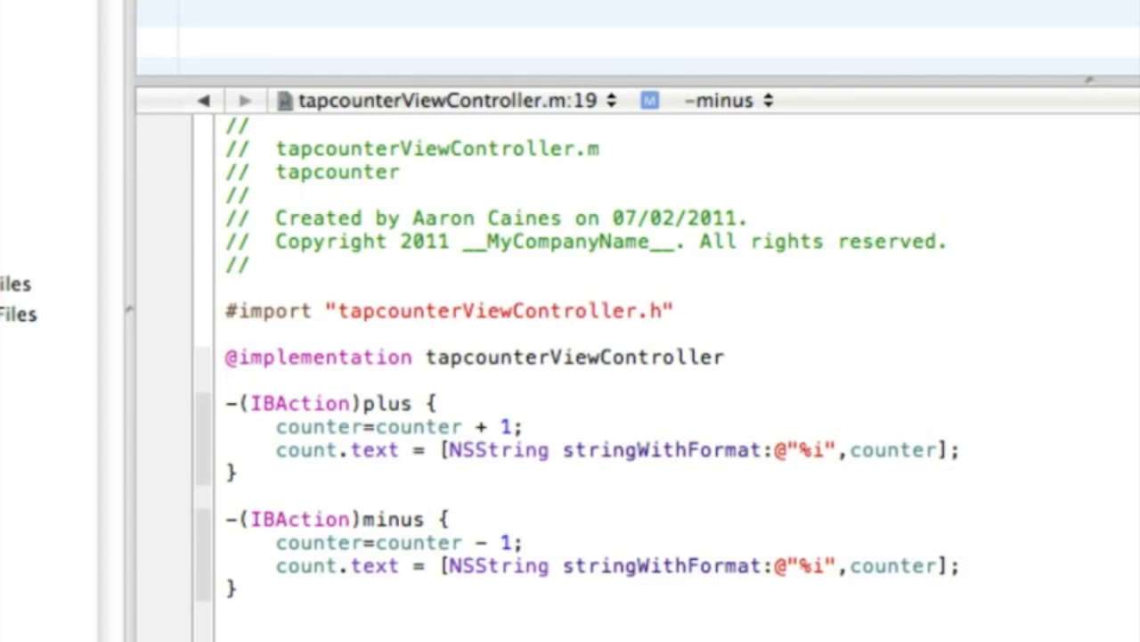
left_click(488, 541)
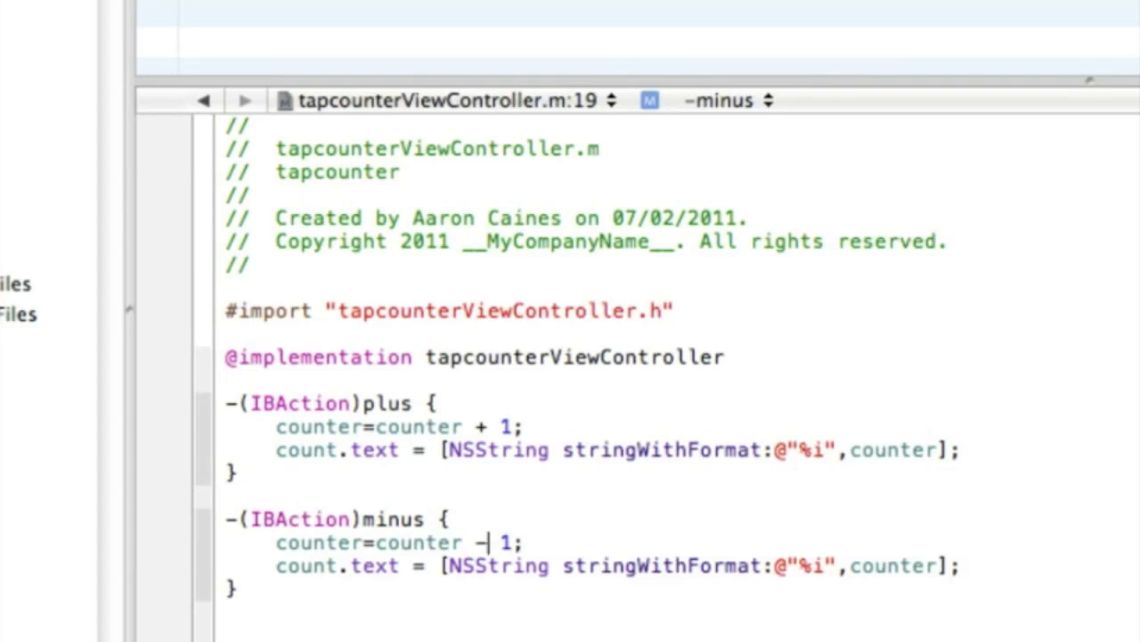
key("Backspace")
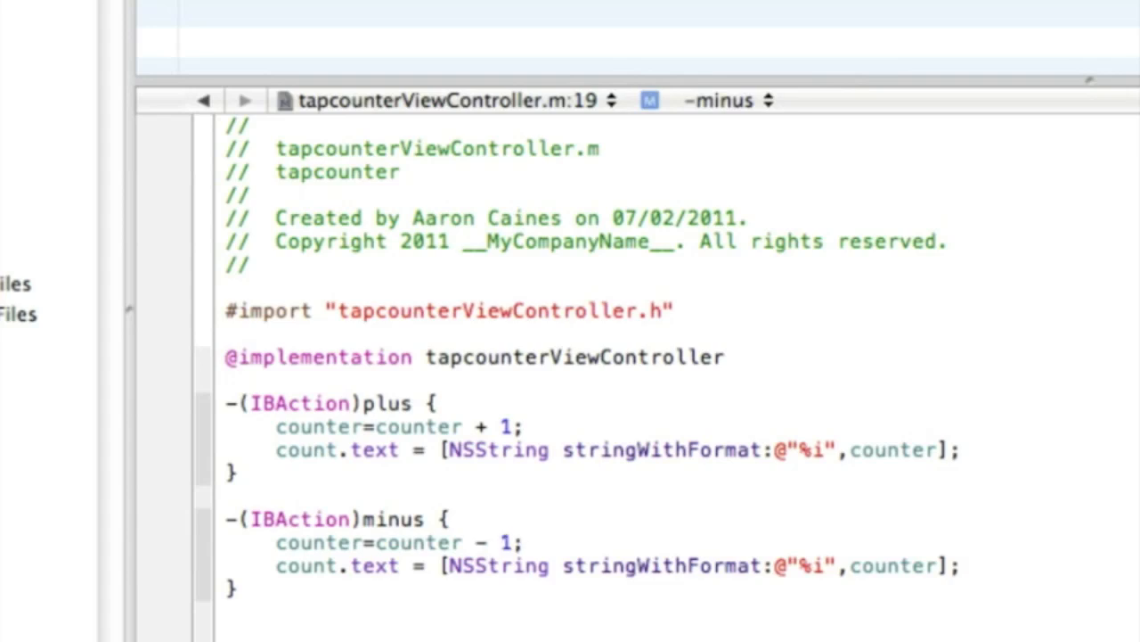
left_click(490, 541)
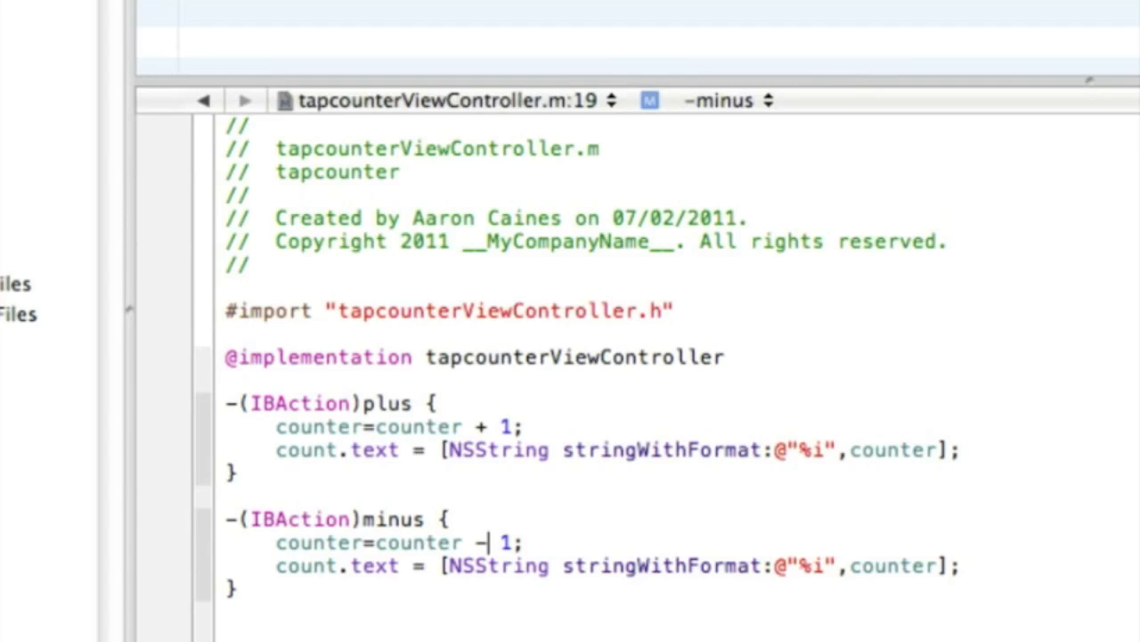
mouse_move(339, 595)
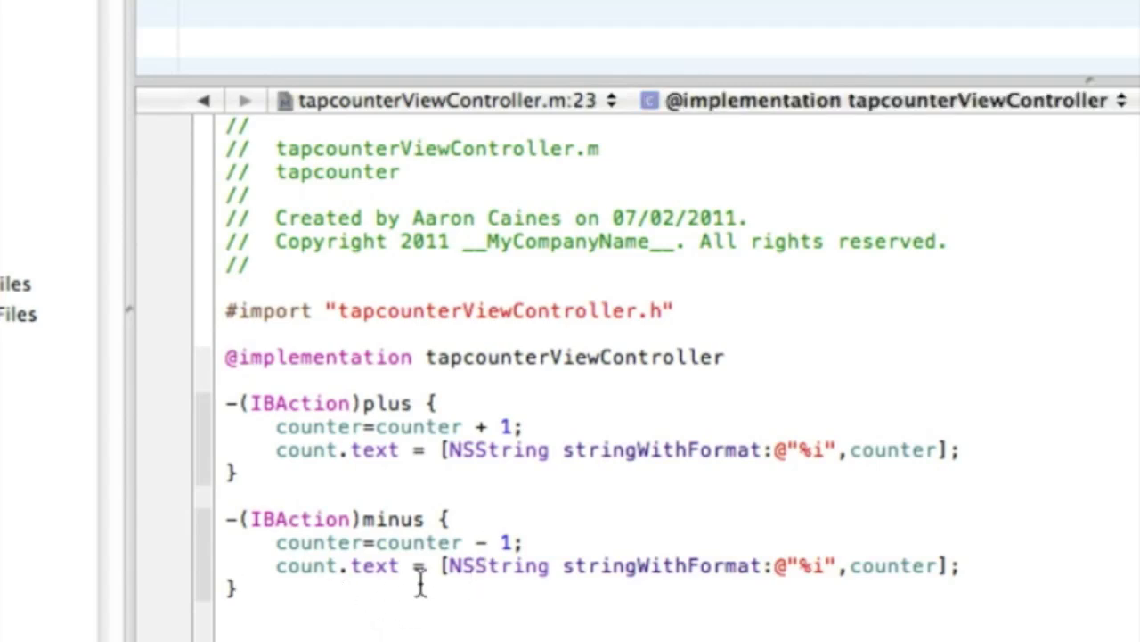
- Paste another copy, rename it zero and replace the increment with counter=0;
scroll("down", 3)
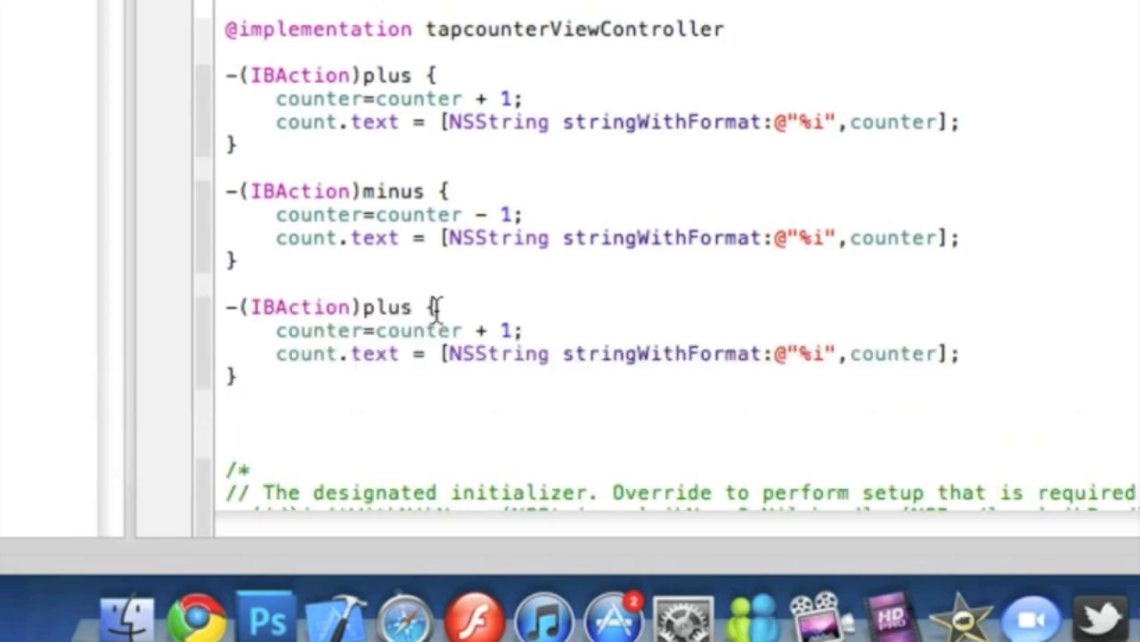
type("ze")
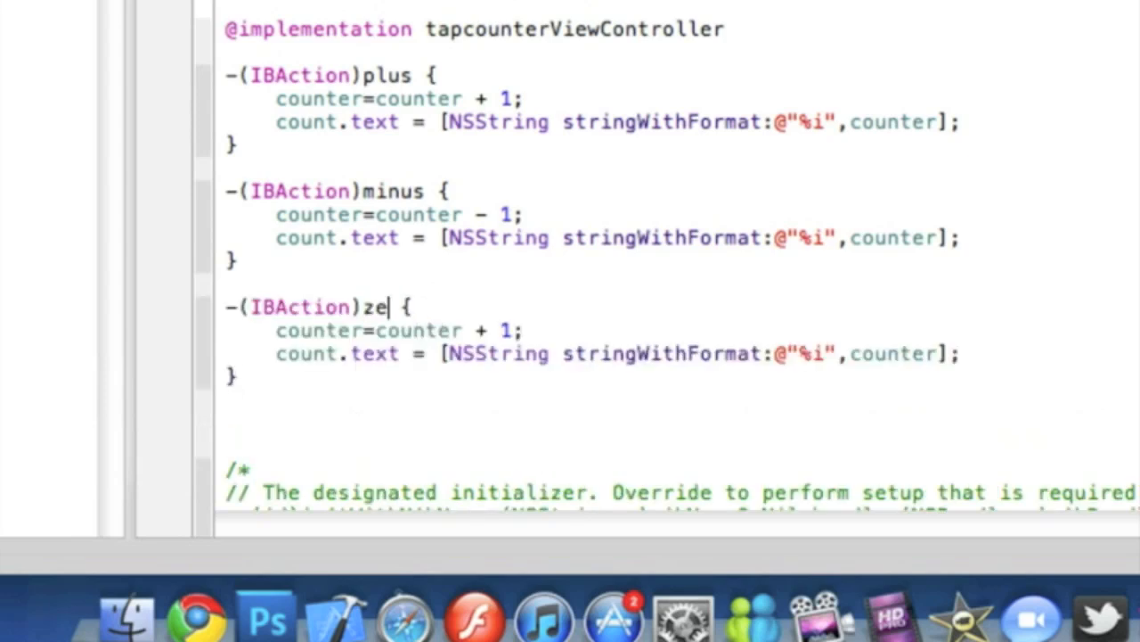
type("ro")
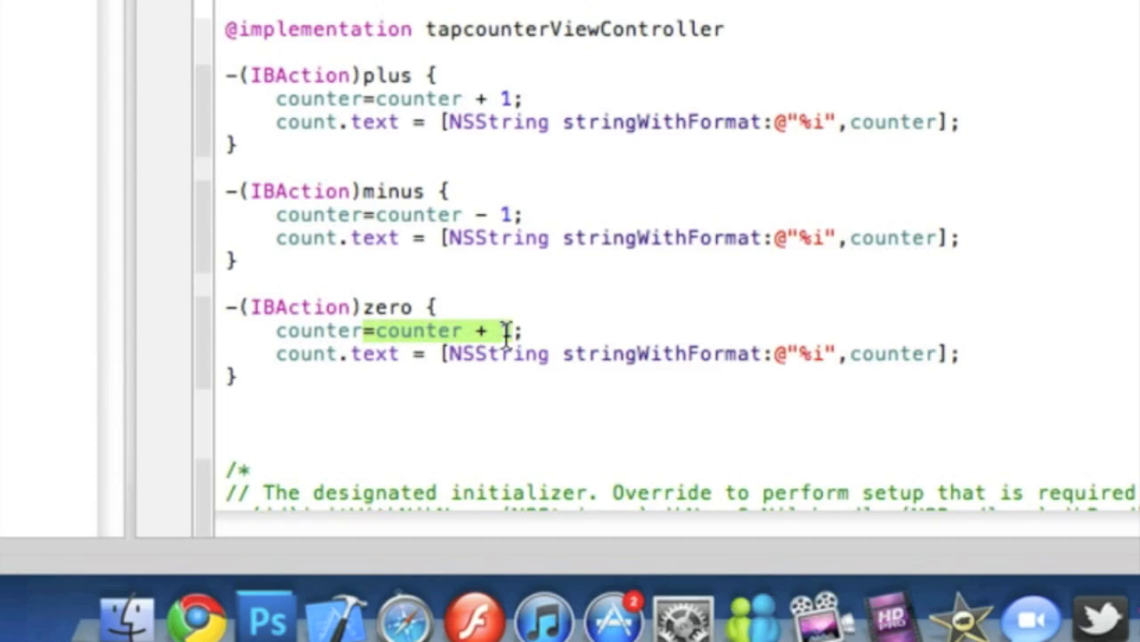
type("1;")
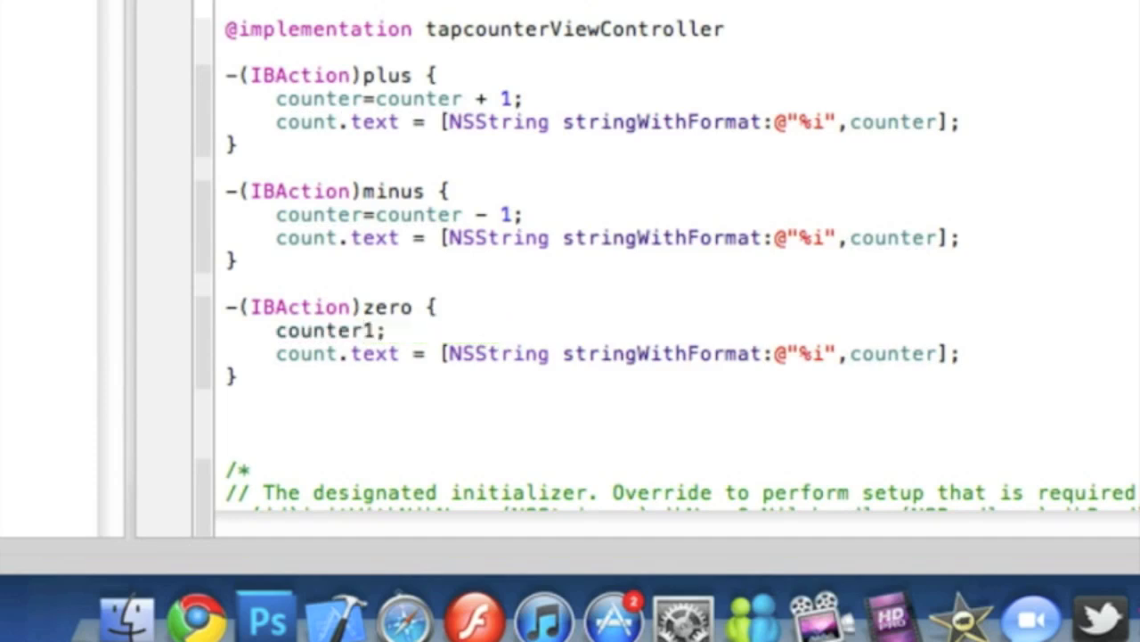
type("=1")
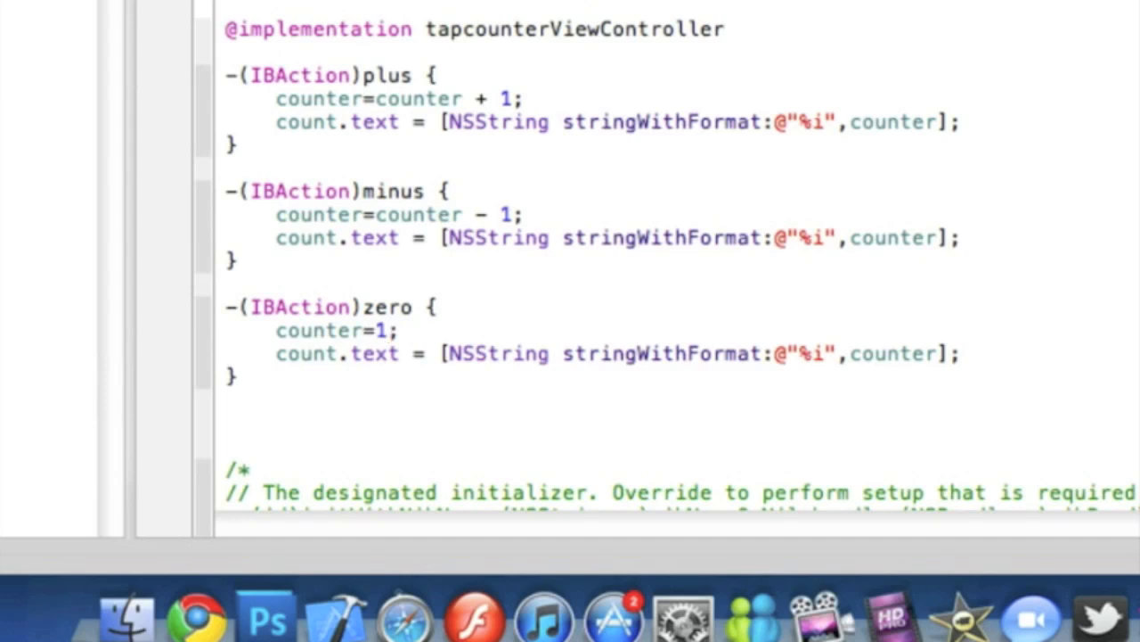
type("0")
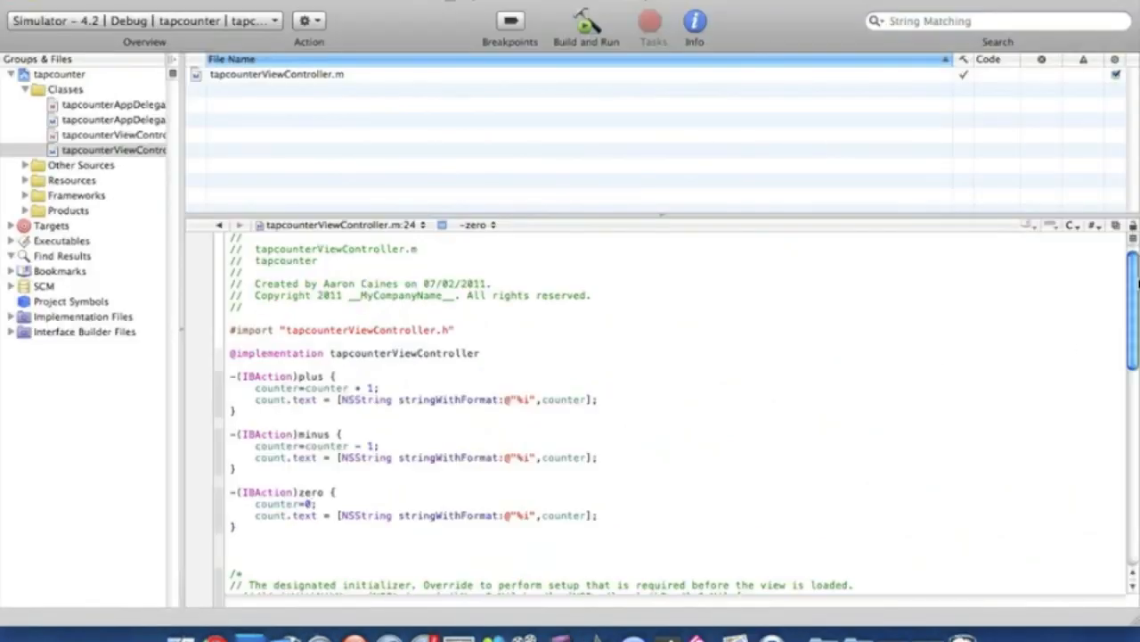
- In viewDidLoad, add counter=0; and count.text = @"0"; before [super viewDidLoad]
scroll("down", 3)
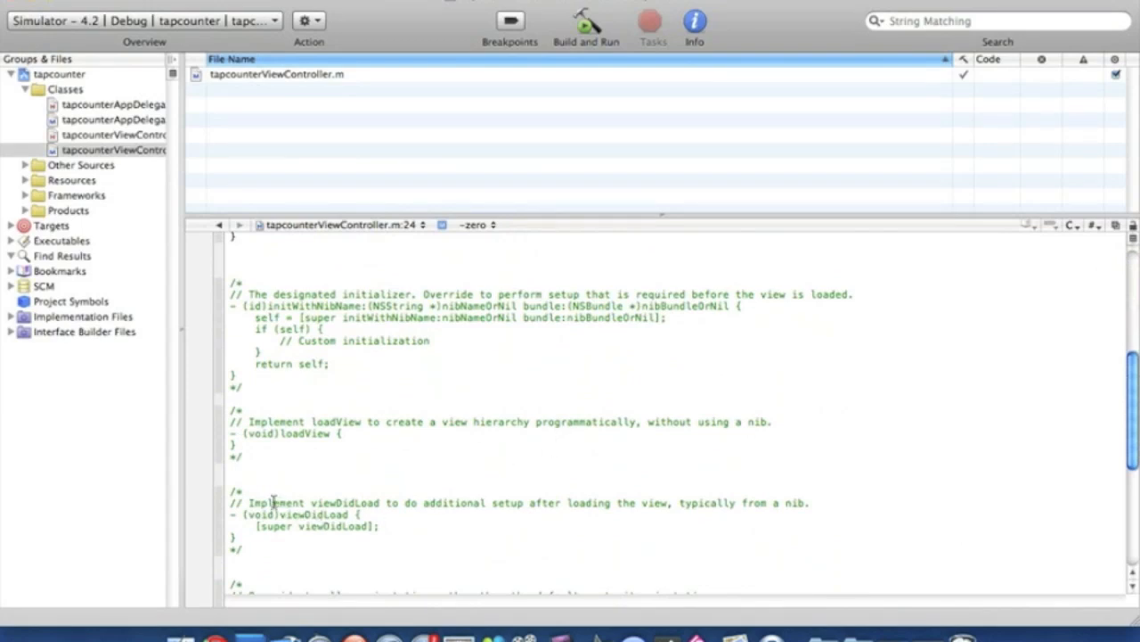
mouse_move(452, 506)
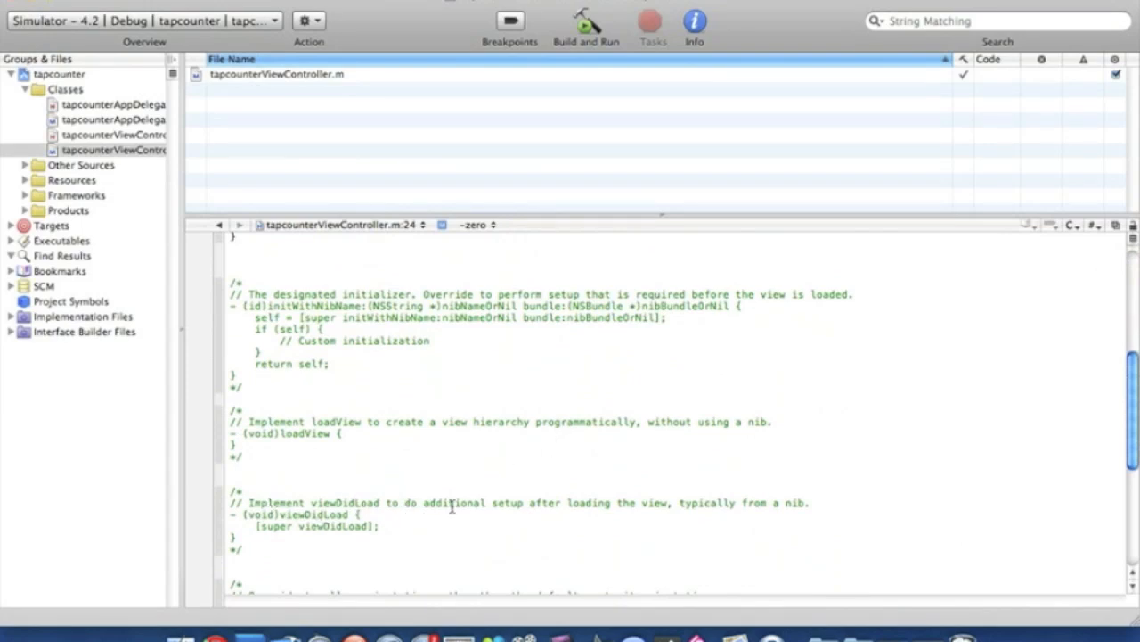
left_click(248, 492)
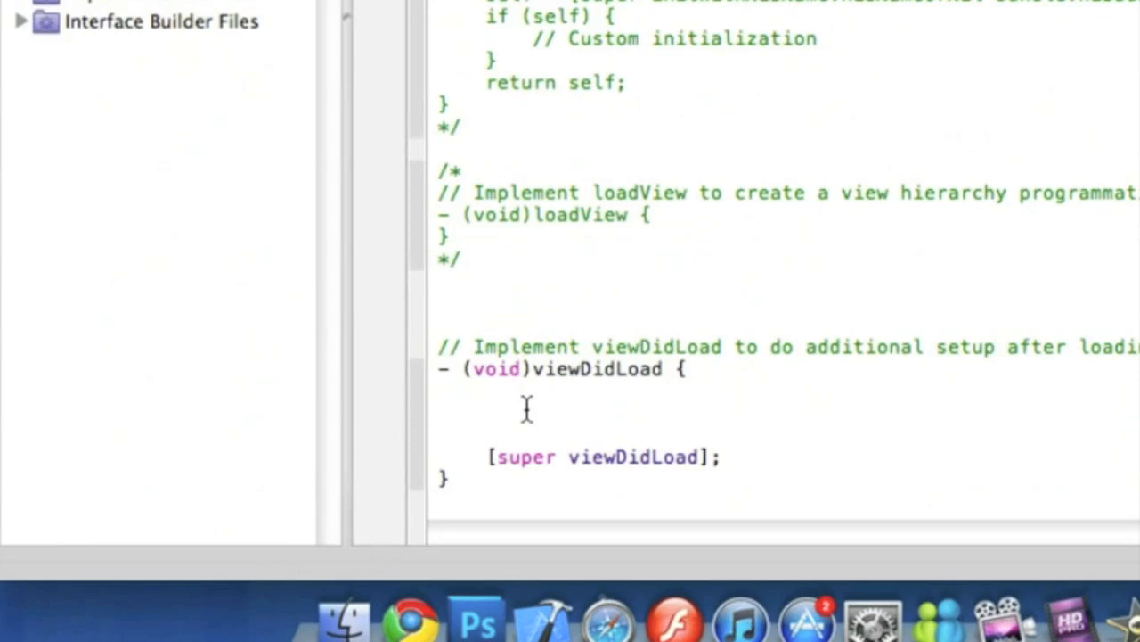
type("counter")
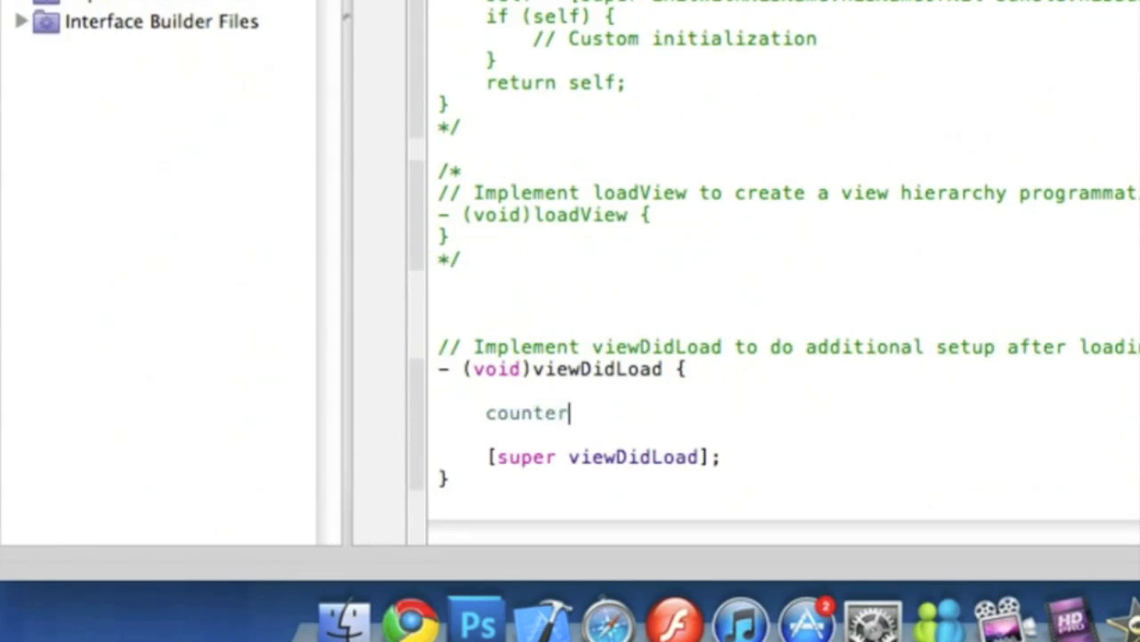
type("=")
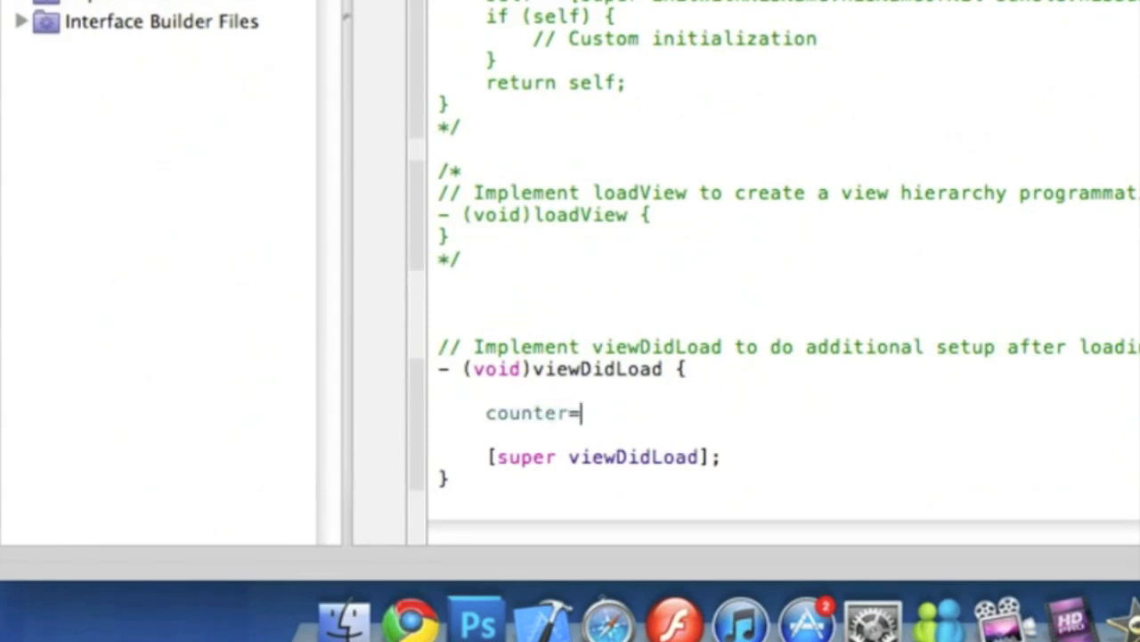
type("0")
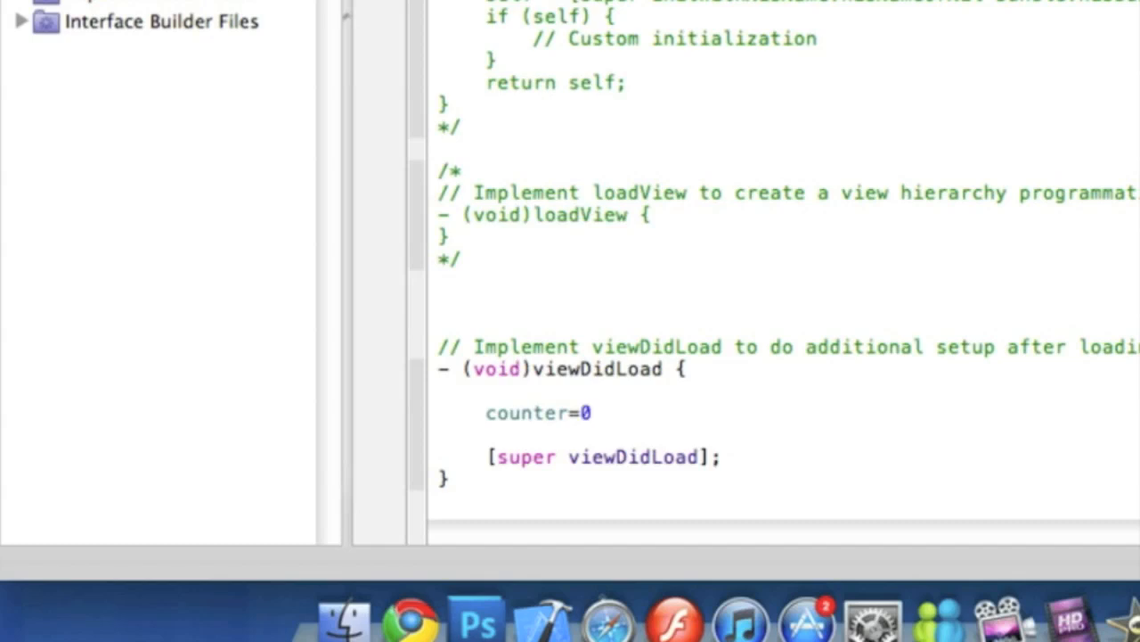
type(";")
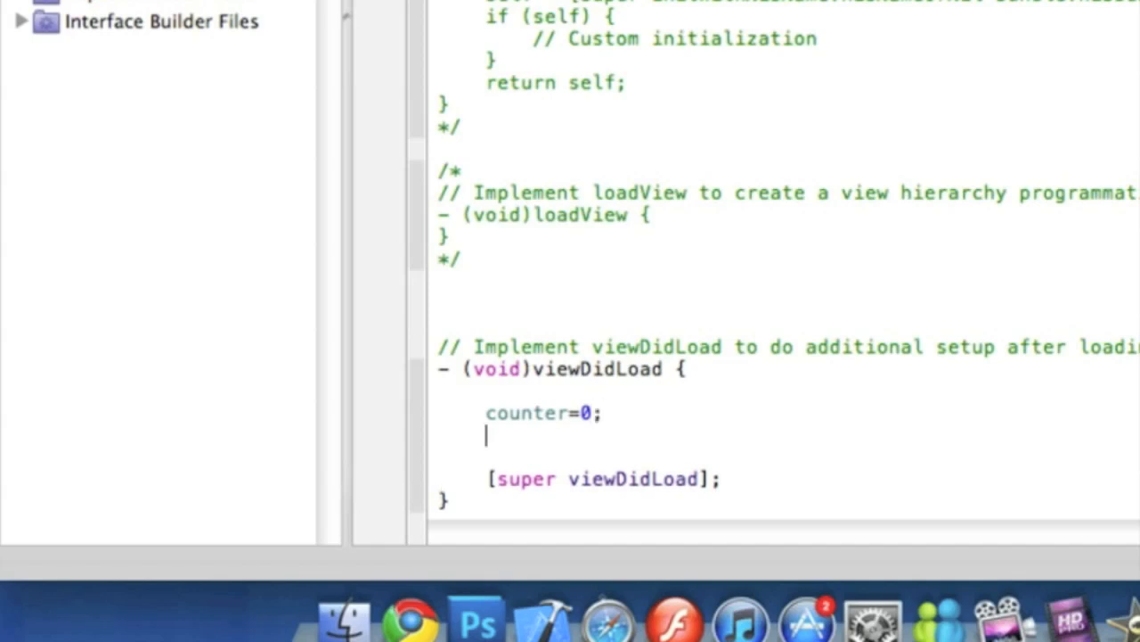
type("count")
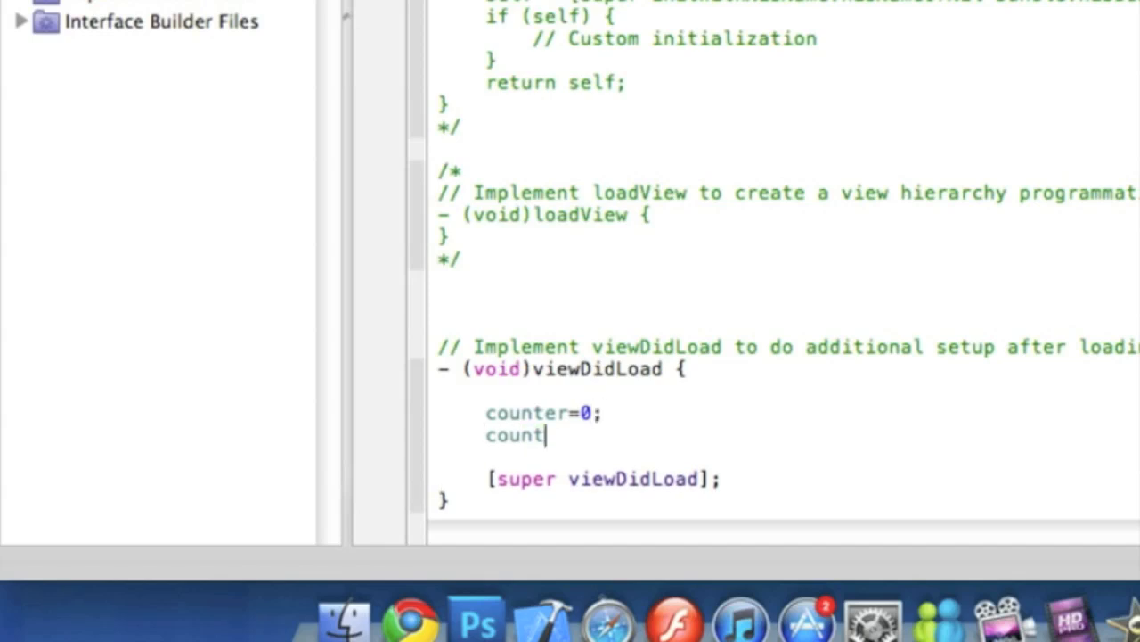
type(".te")
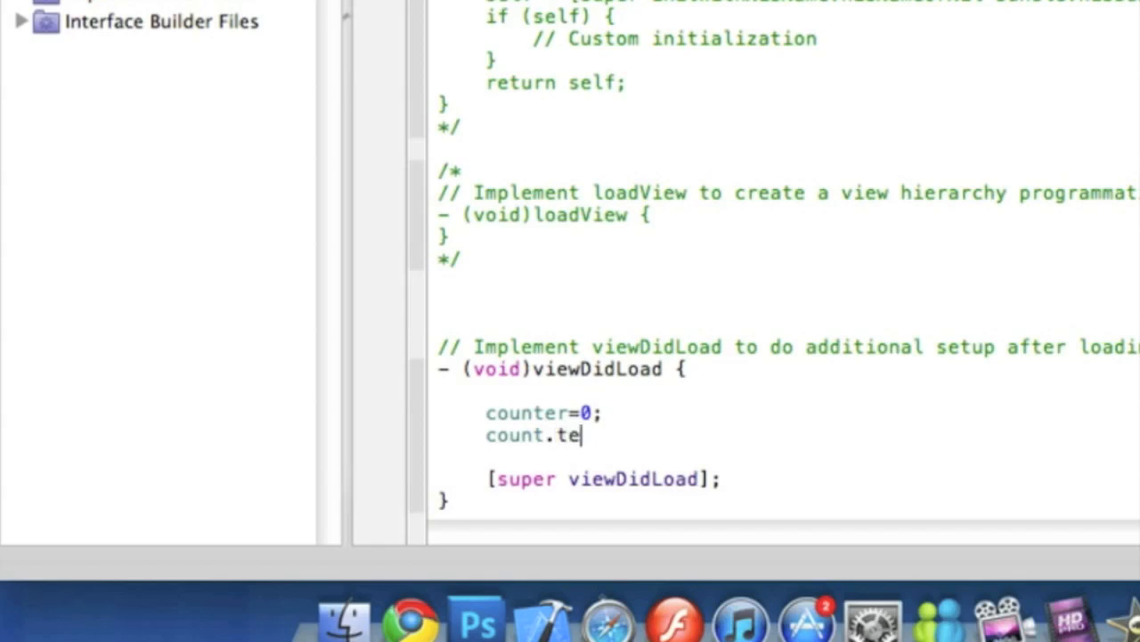
type("xt =")
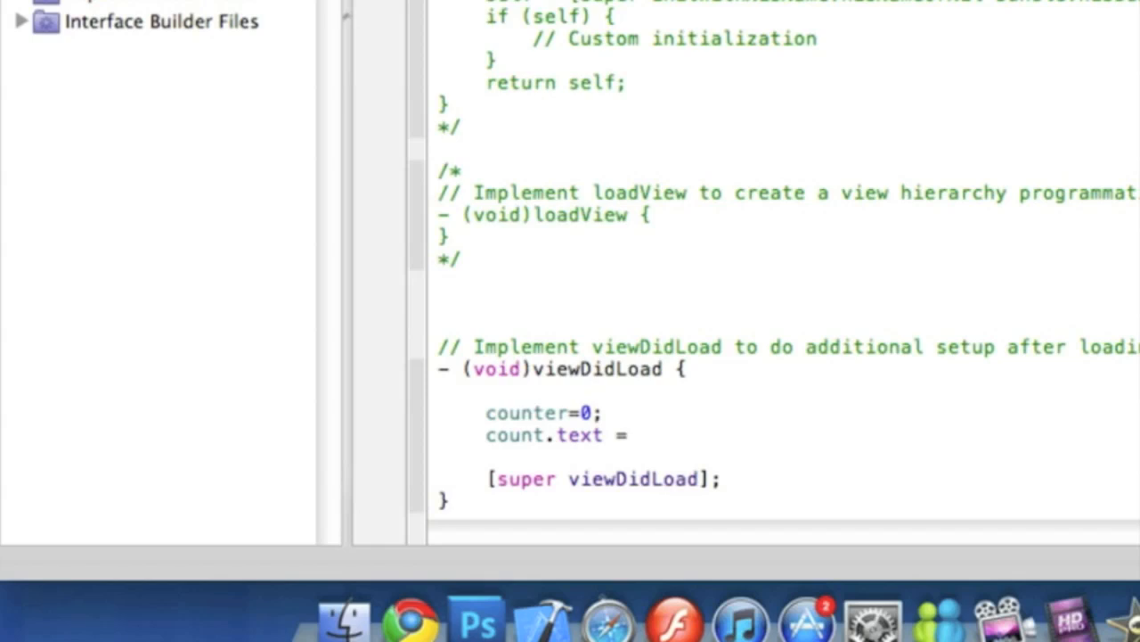
type("@")
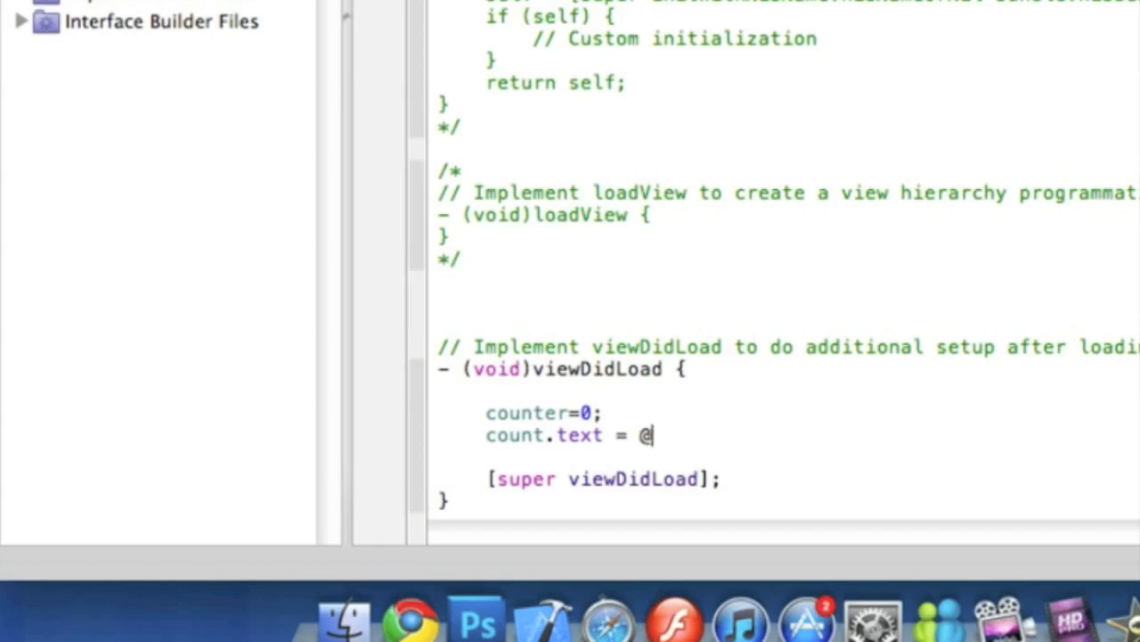
type("\"0")
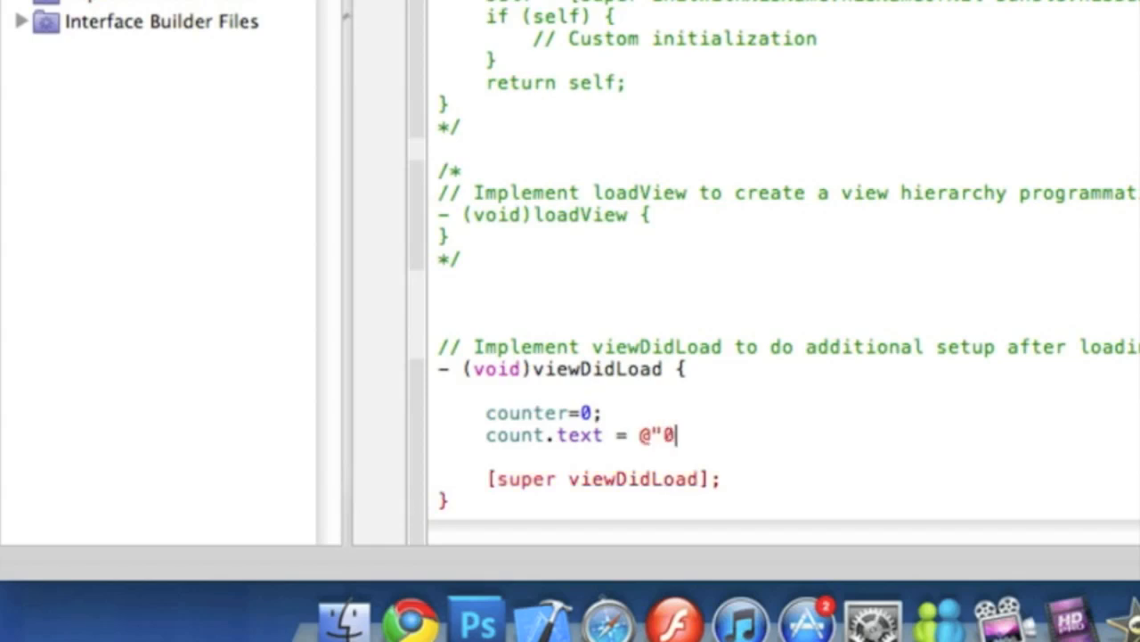
type("\"")
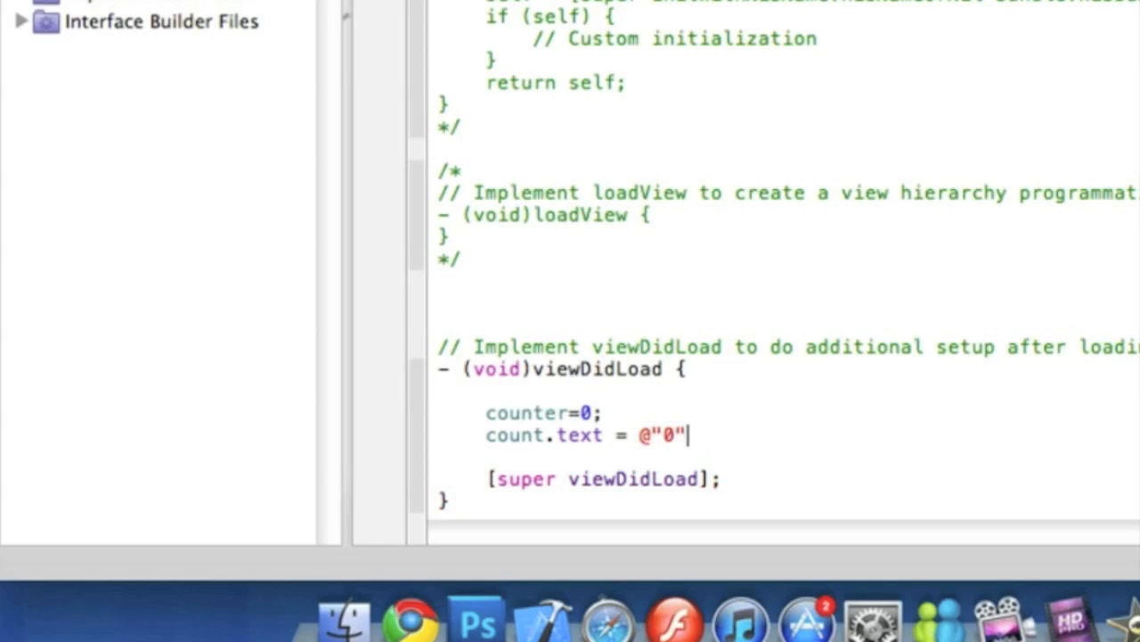
type(";")
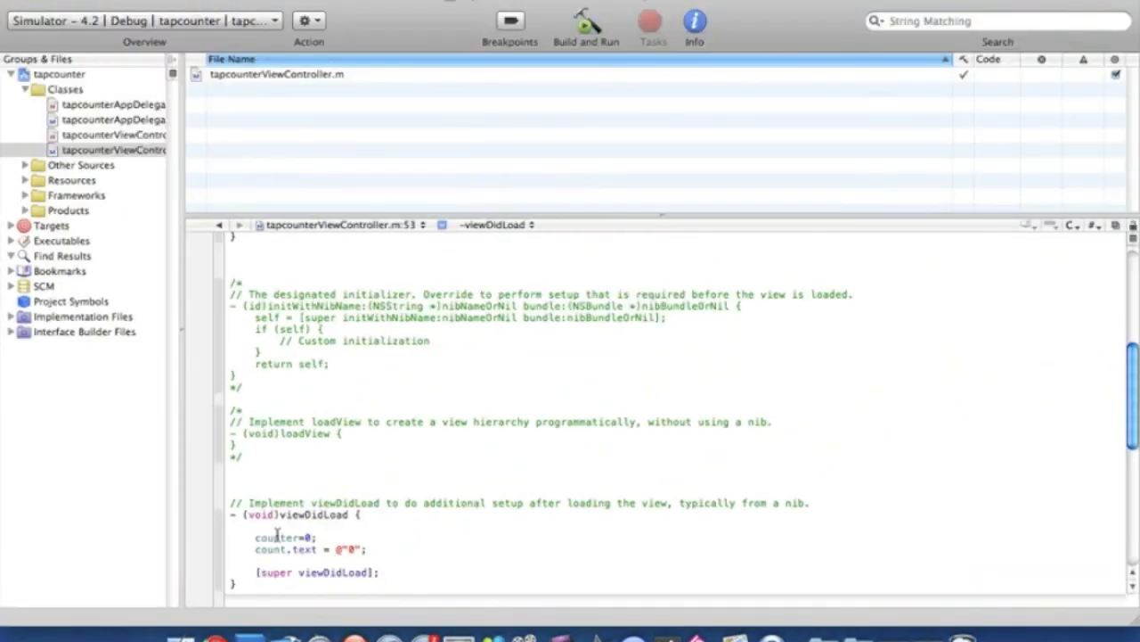
- Open tapcounterViewController.xib from the Resources group in Interface Builder
left_click(24, 178)
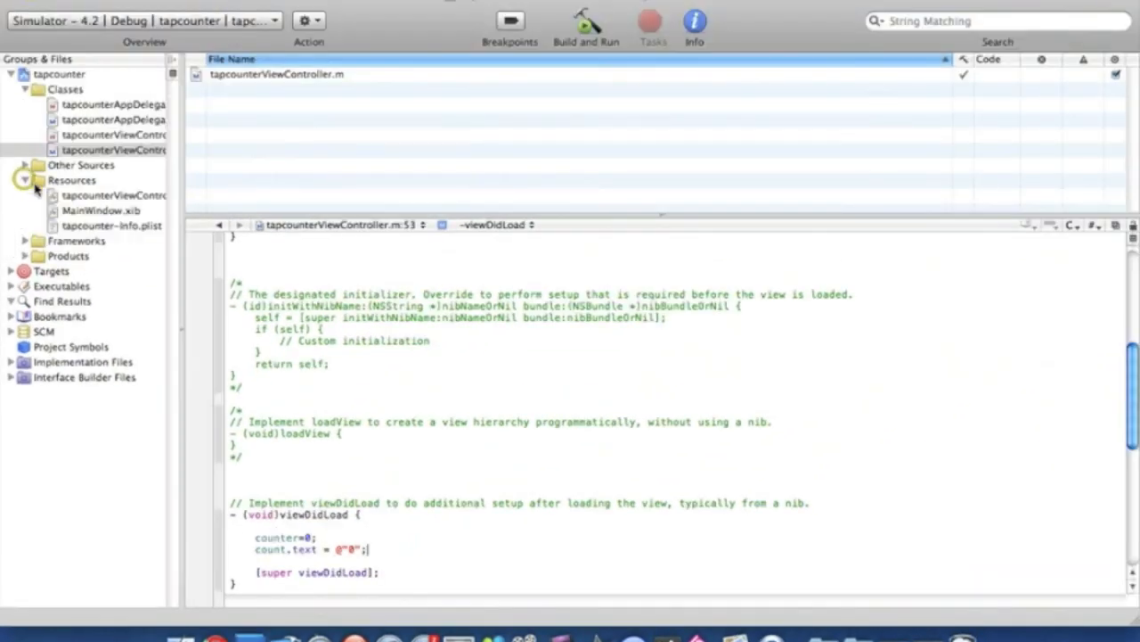
left_click(114, 194)
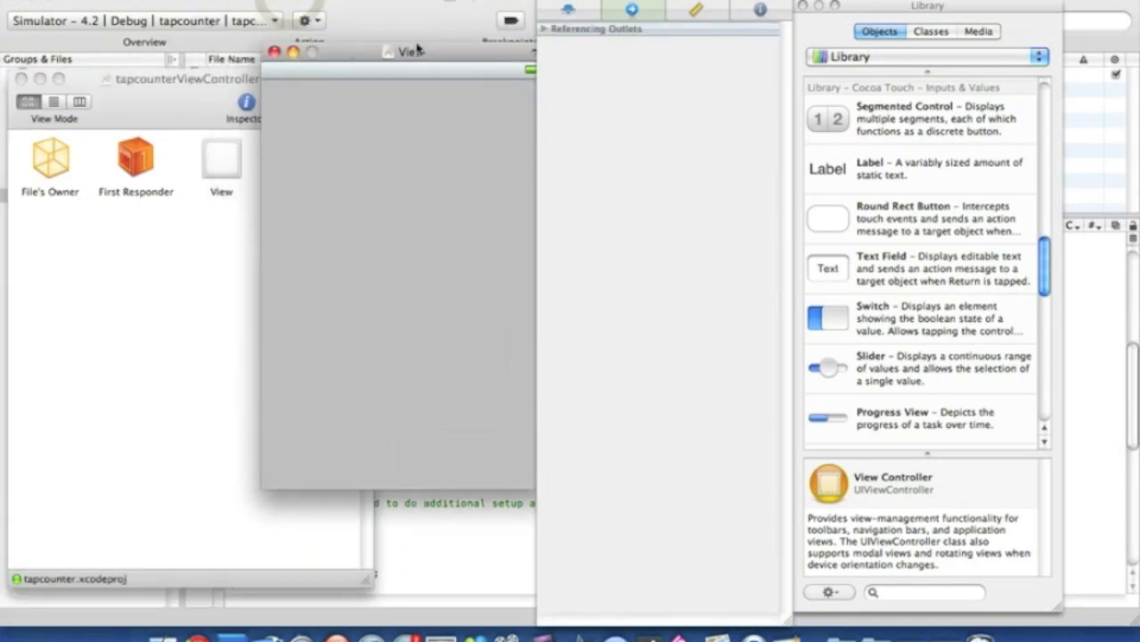
- Place three Round Rect Buttons in a row on the view titled +, - and zero
left_click_drag(827, 217, 418, 218)
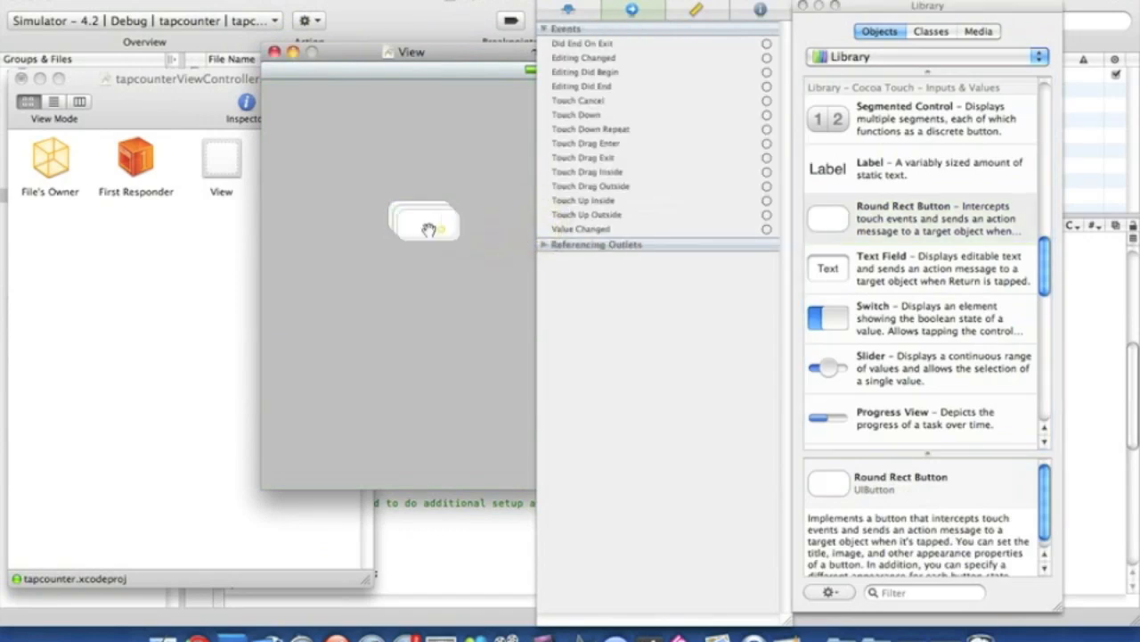
left_click_drag(424, 221, 325, 221)
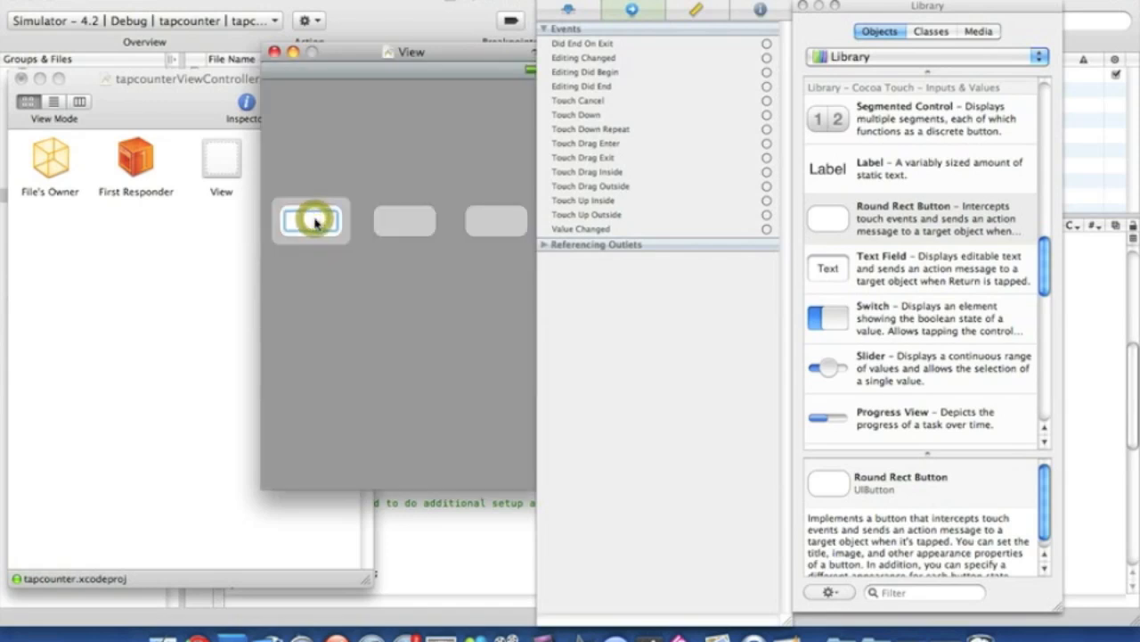
left_click(310, 221)
type("+")
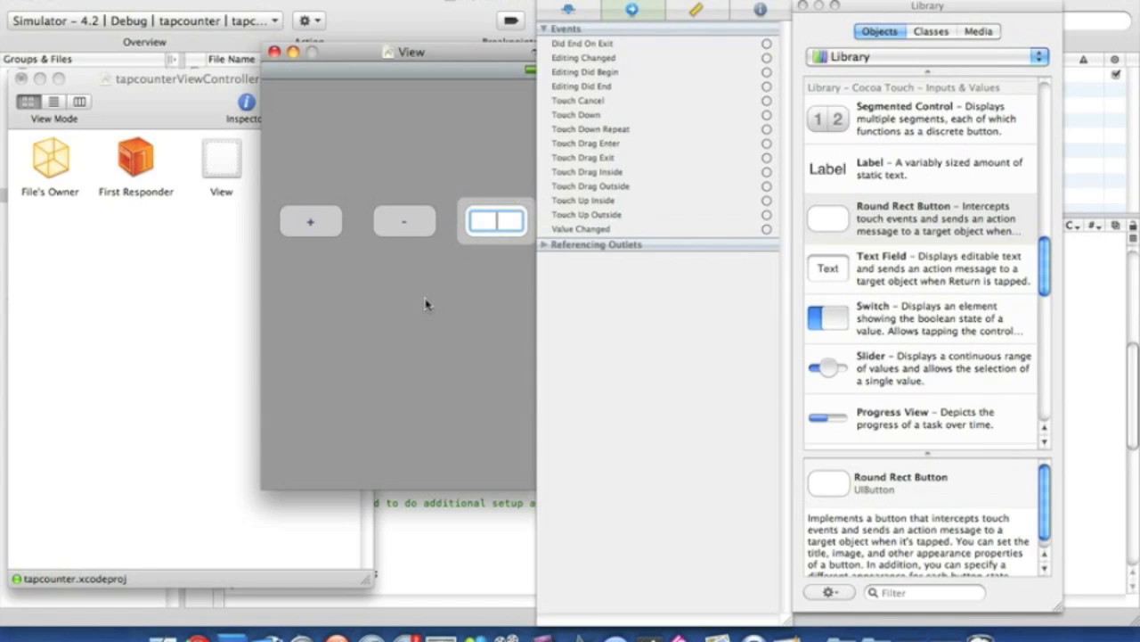
type("zero")
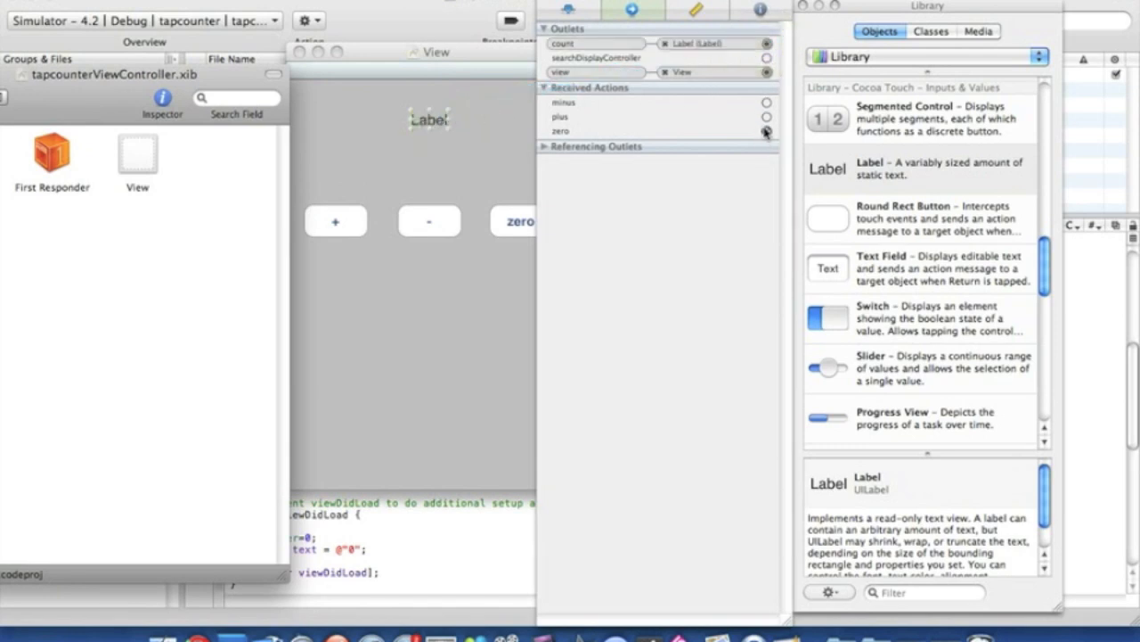
- Wire File's Owner's plus, minus and zero actions to their buttons on Touch Up Inside
left_click_drag(766, 118, 335, 221)
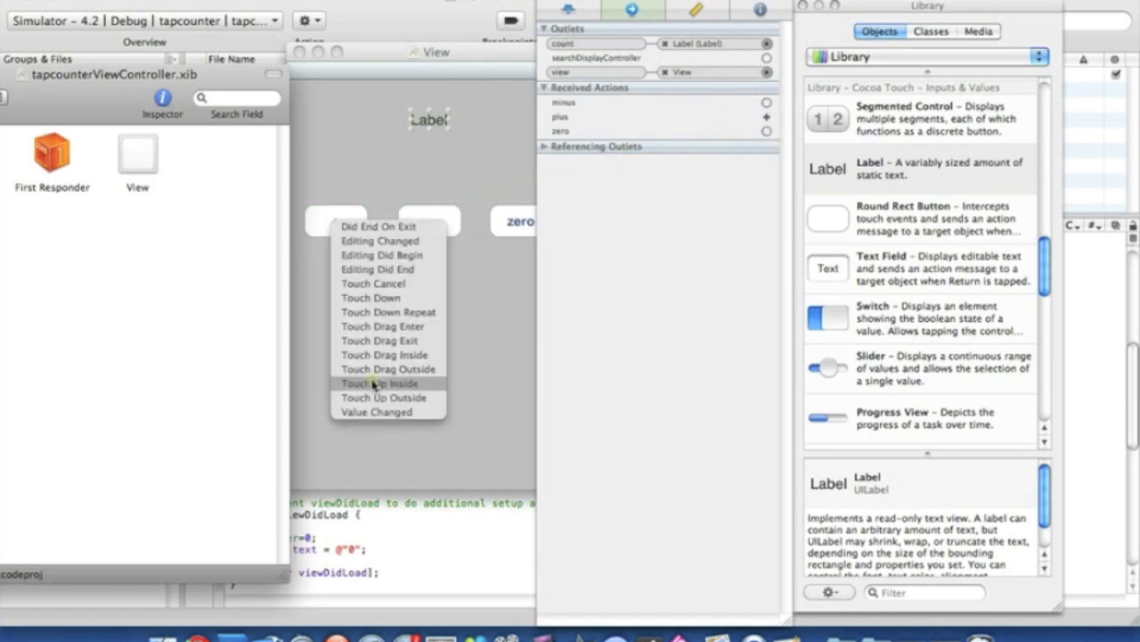
left_click(381, 383)
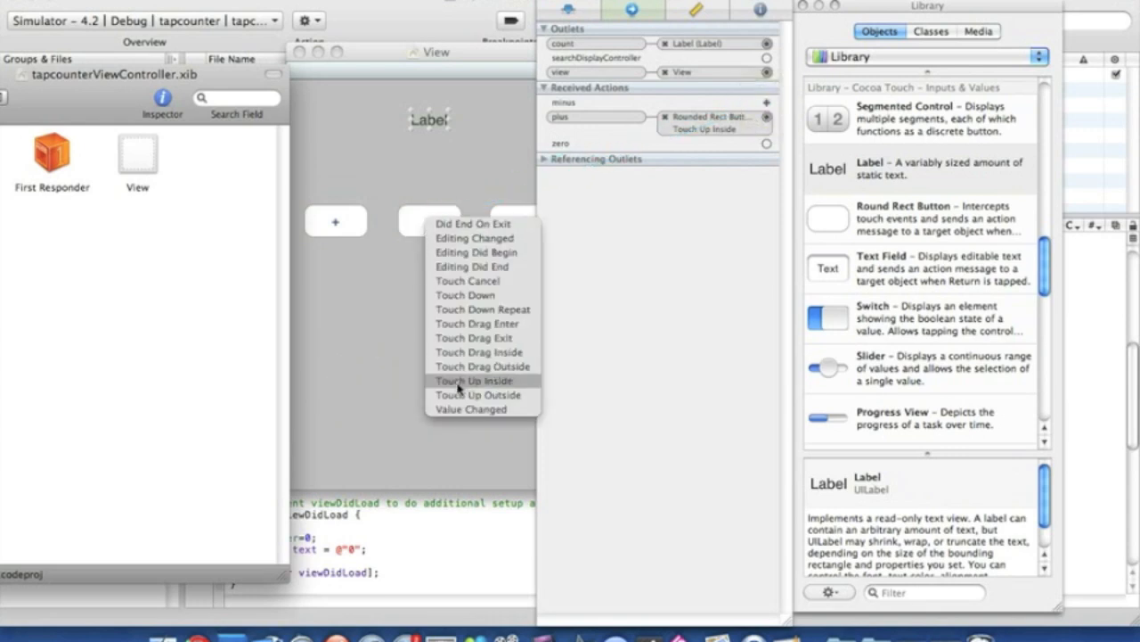
left_click(474, 381)
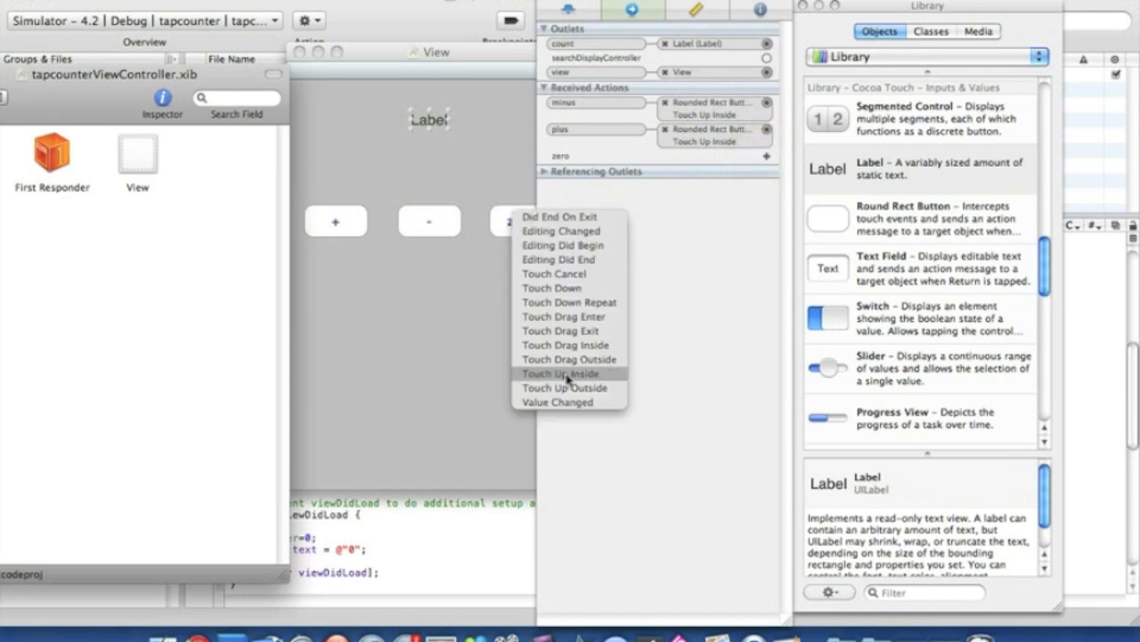
left_click(560, 374)
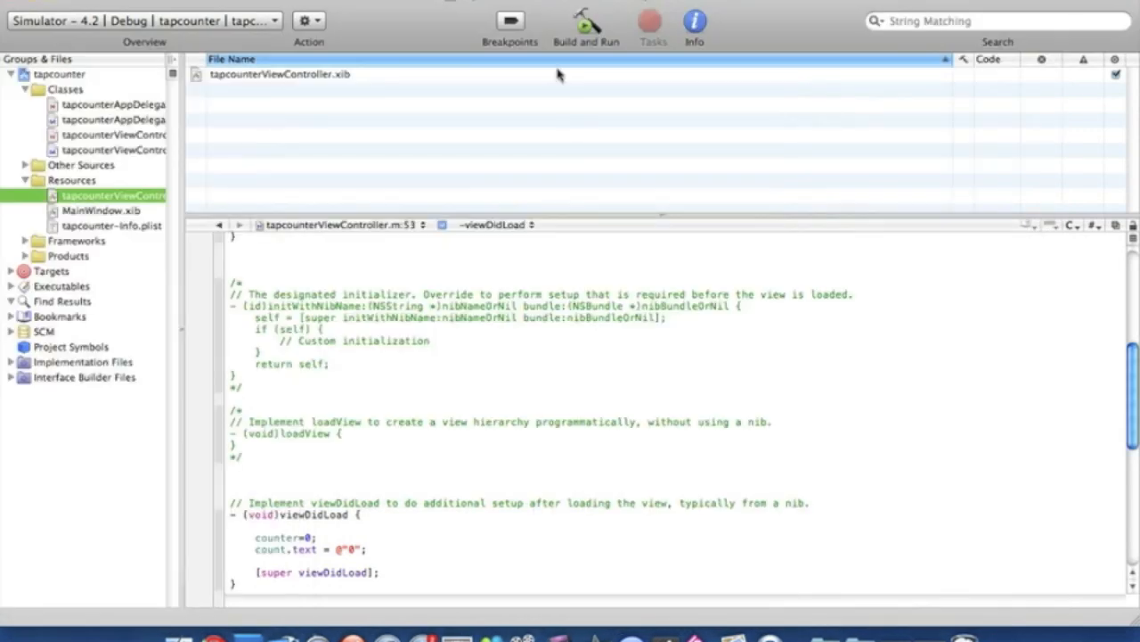
- Build and Run tapcounter so the simulator shows 0 above the three buttons
left_click(585, 21)
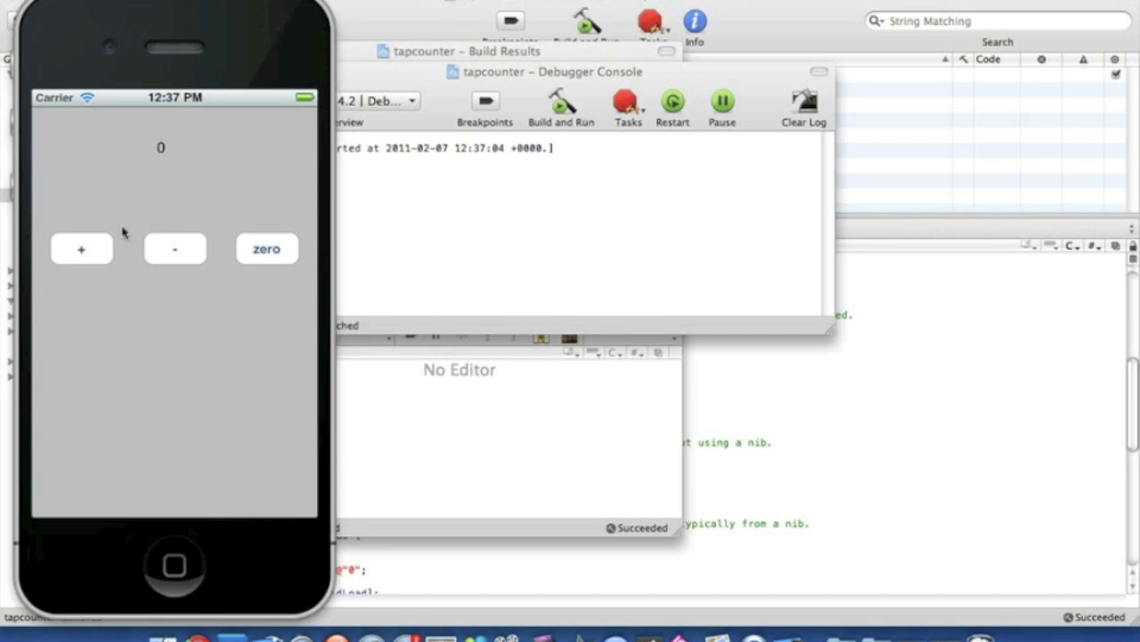
- Tap + four times, - twice, + twice, then zero to confirm counting and reset to 0
left_click(82, 250)
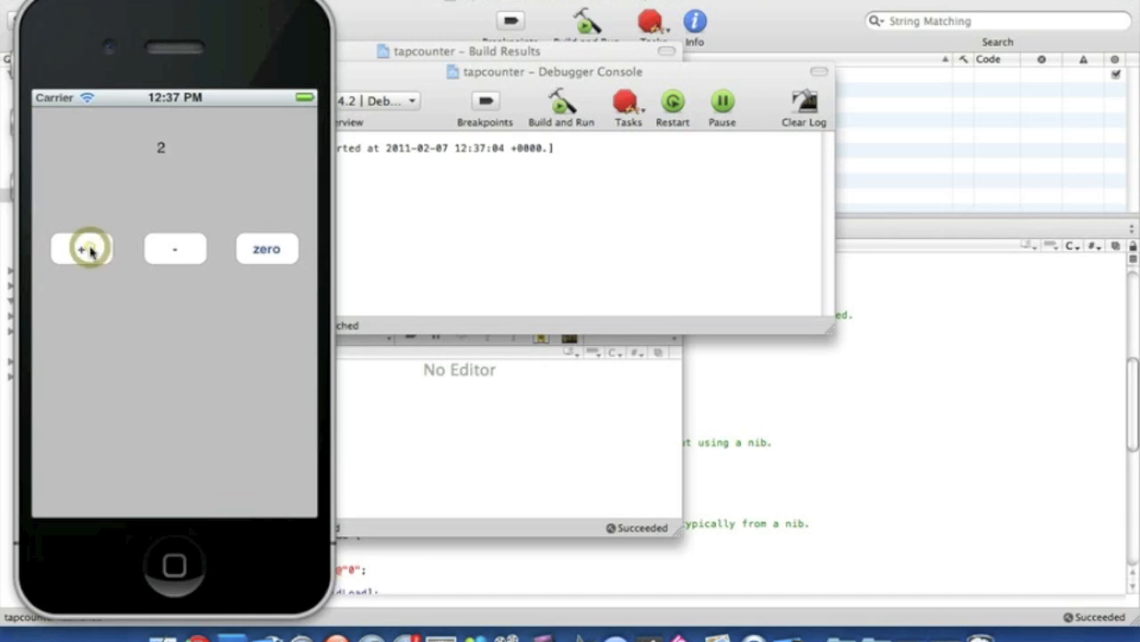
left_click(82, 247)
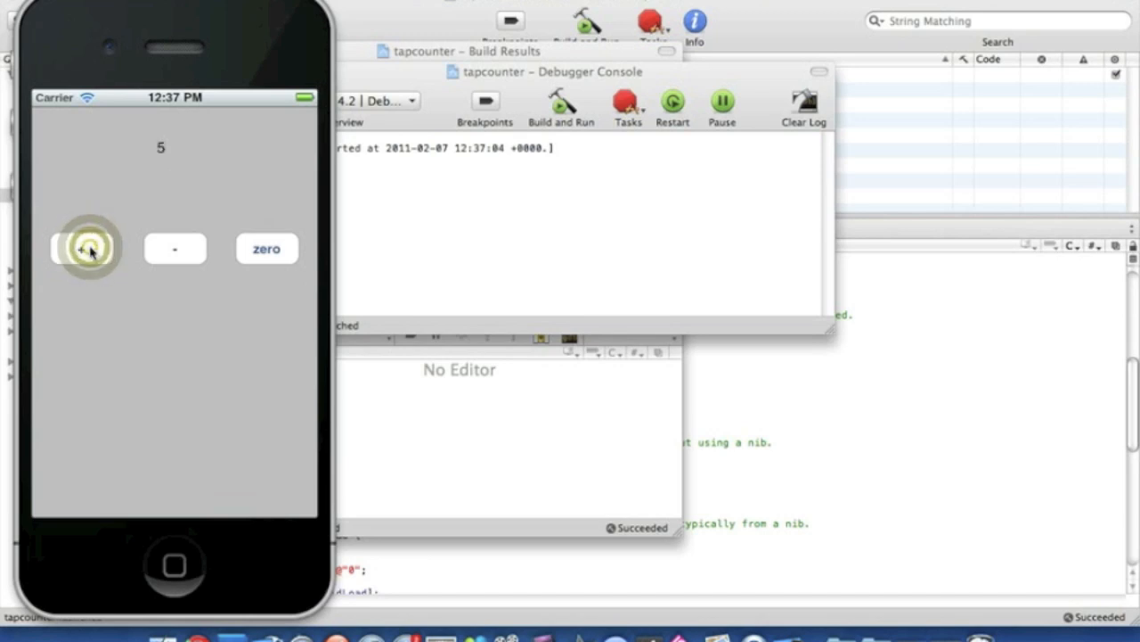
left_click(85, 248)
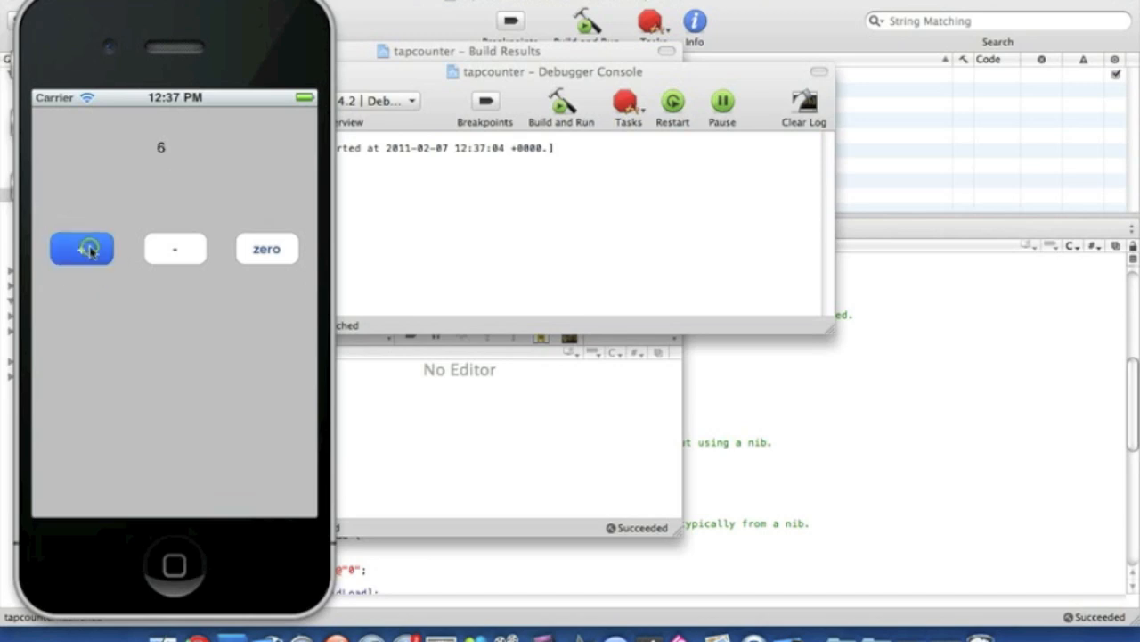
left_click(82, 248)
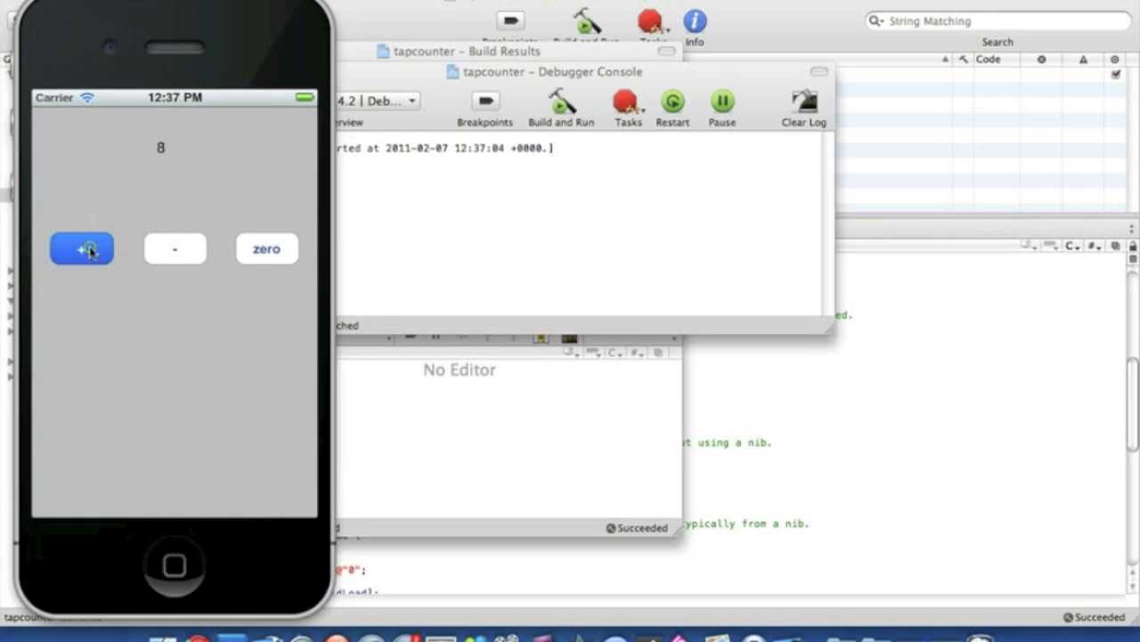
left_click(175, 248)
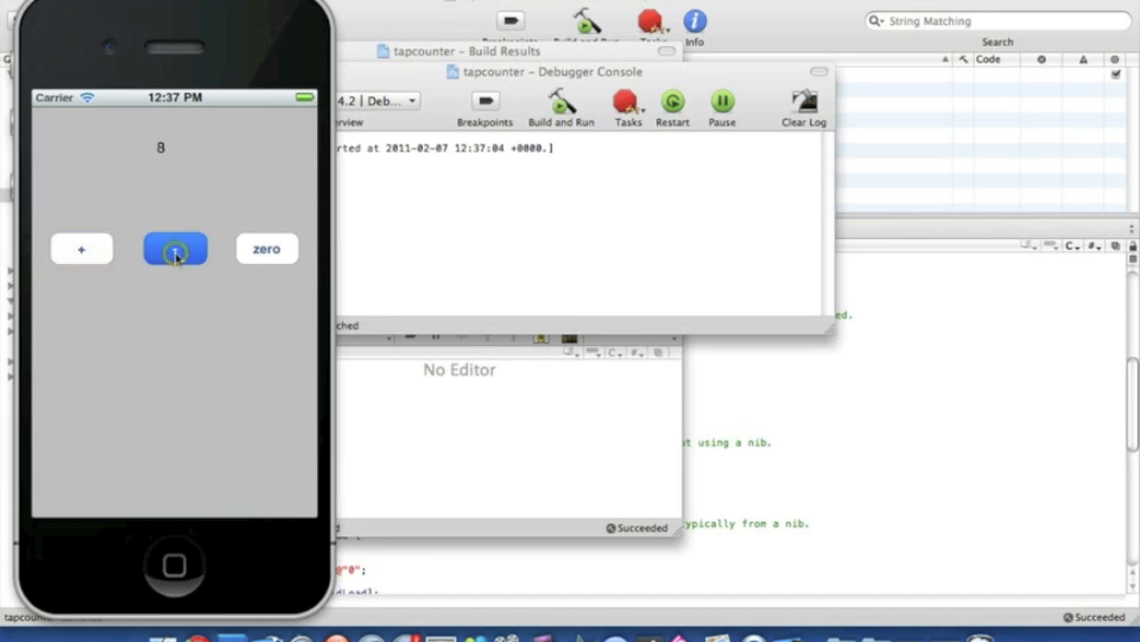
left_click(175, 249)
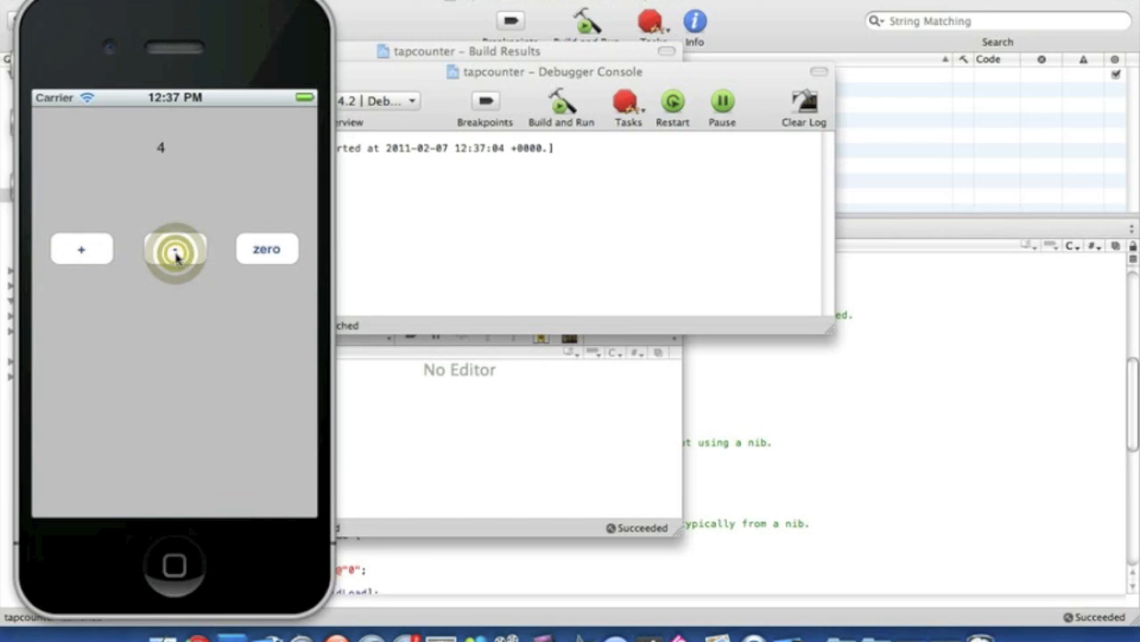
left_click(82, 249)
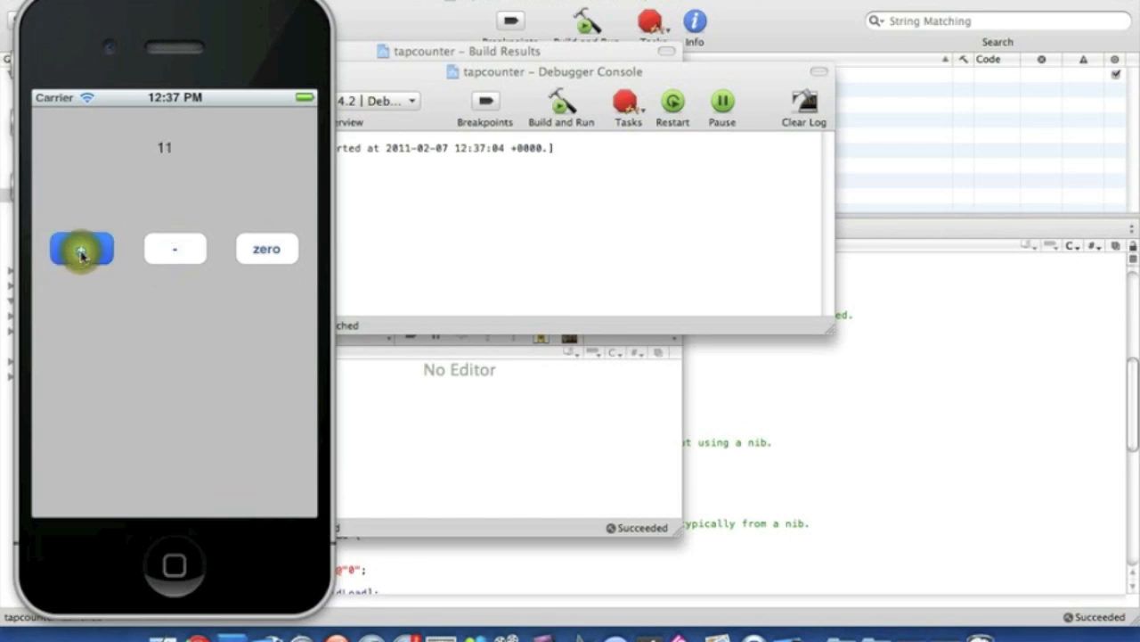
left_click(82, 250)
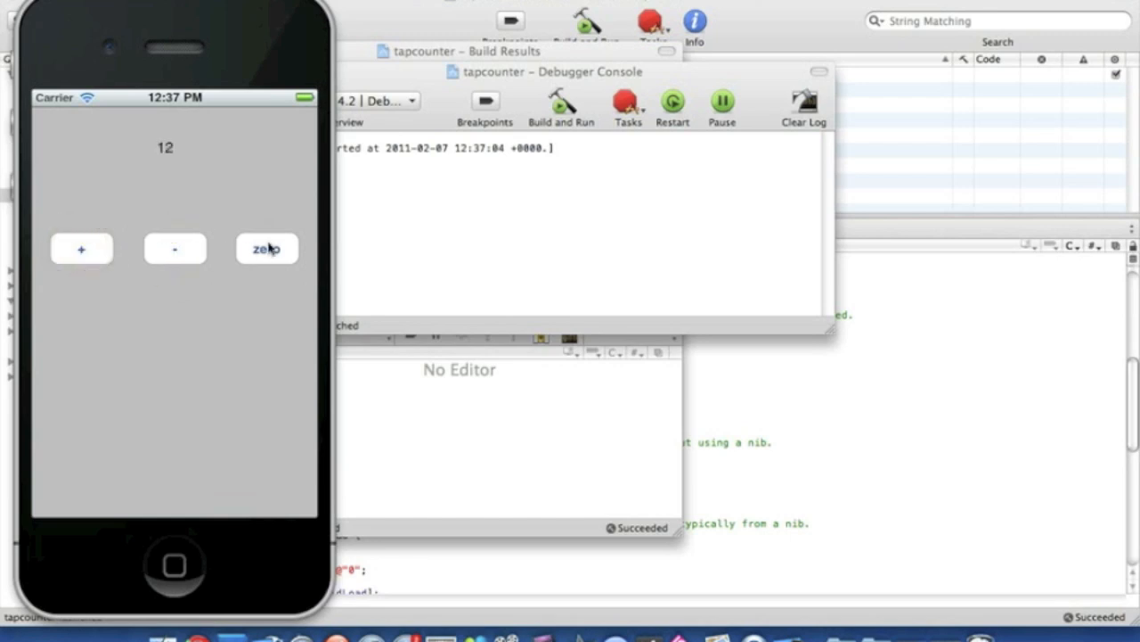
left_click(267, 249)
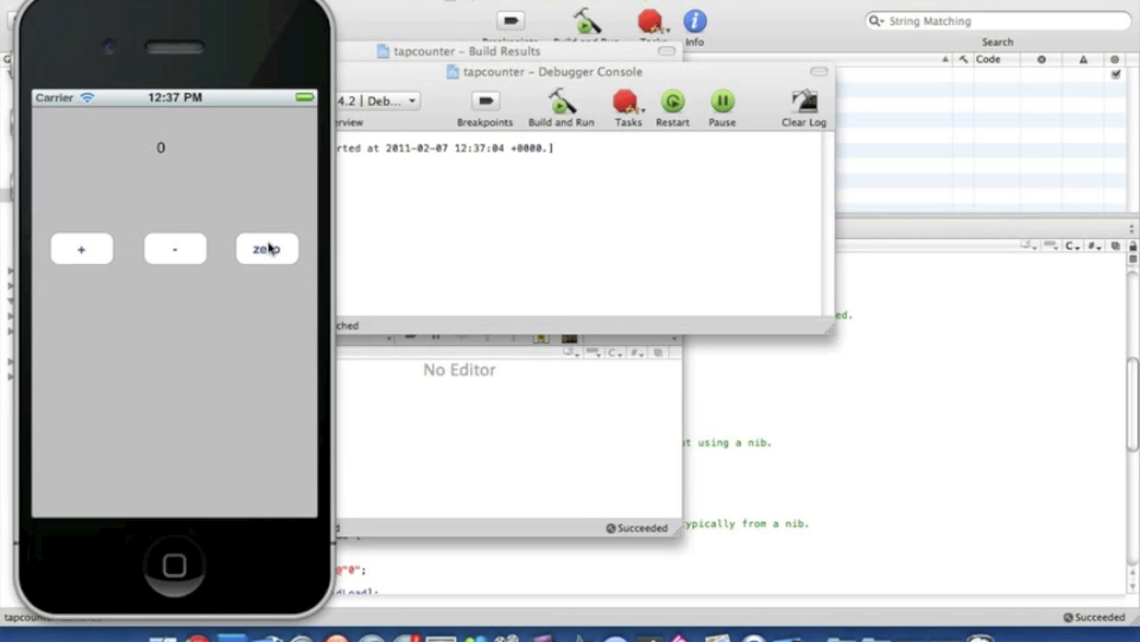
mouse_move(246, 285)
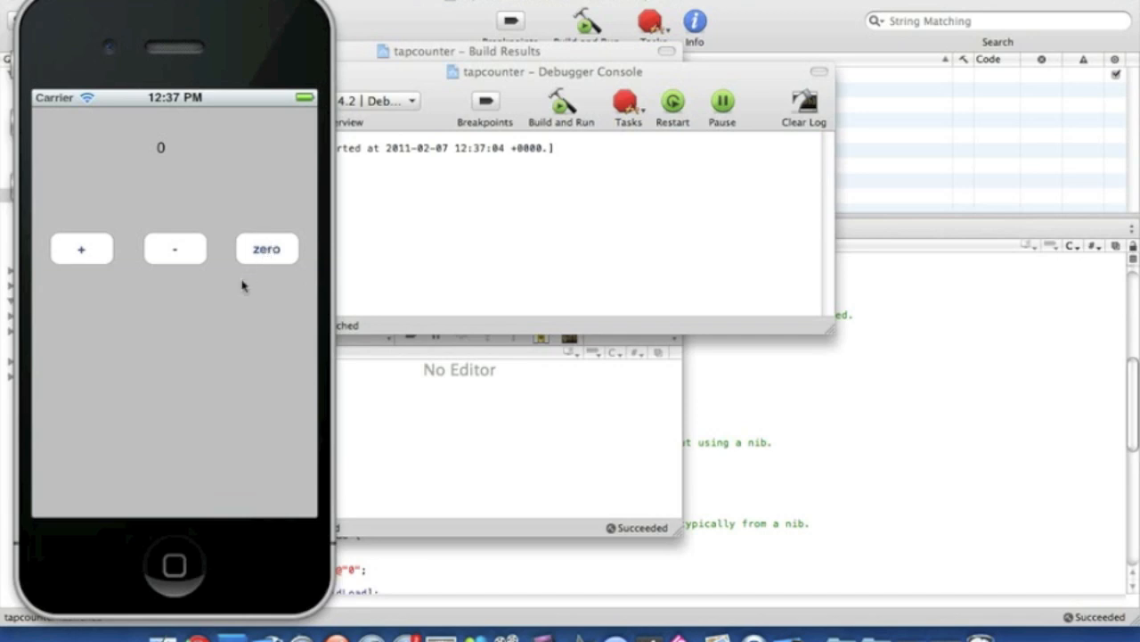
mouse_move(242, 293)
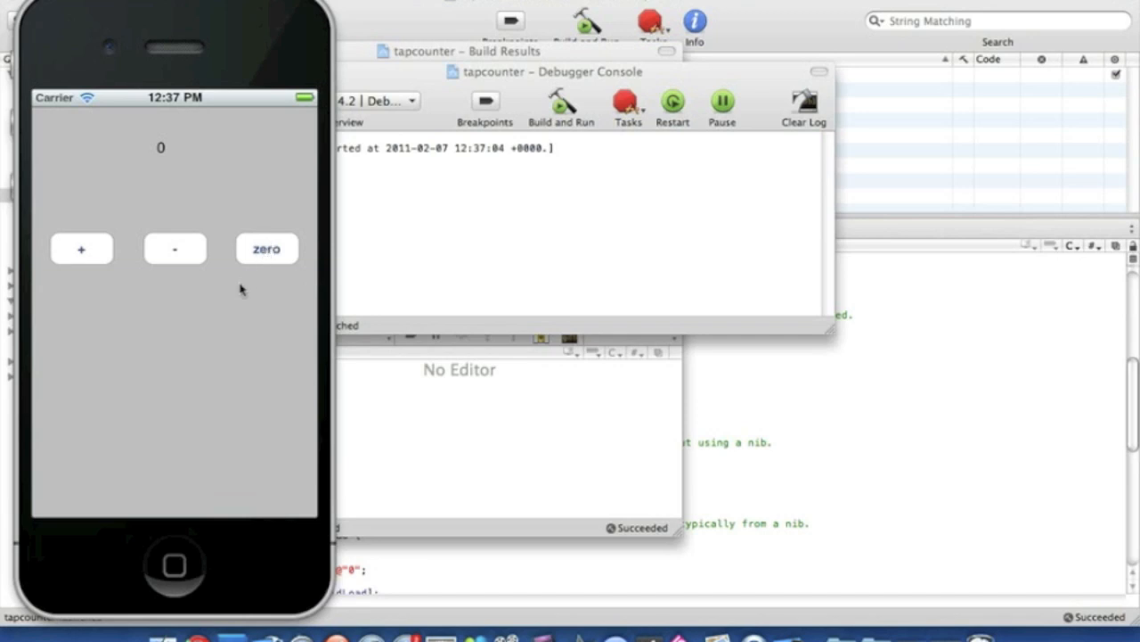